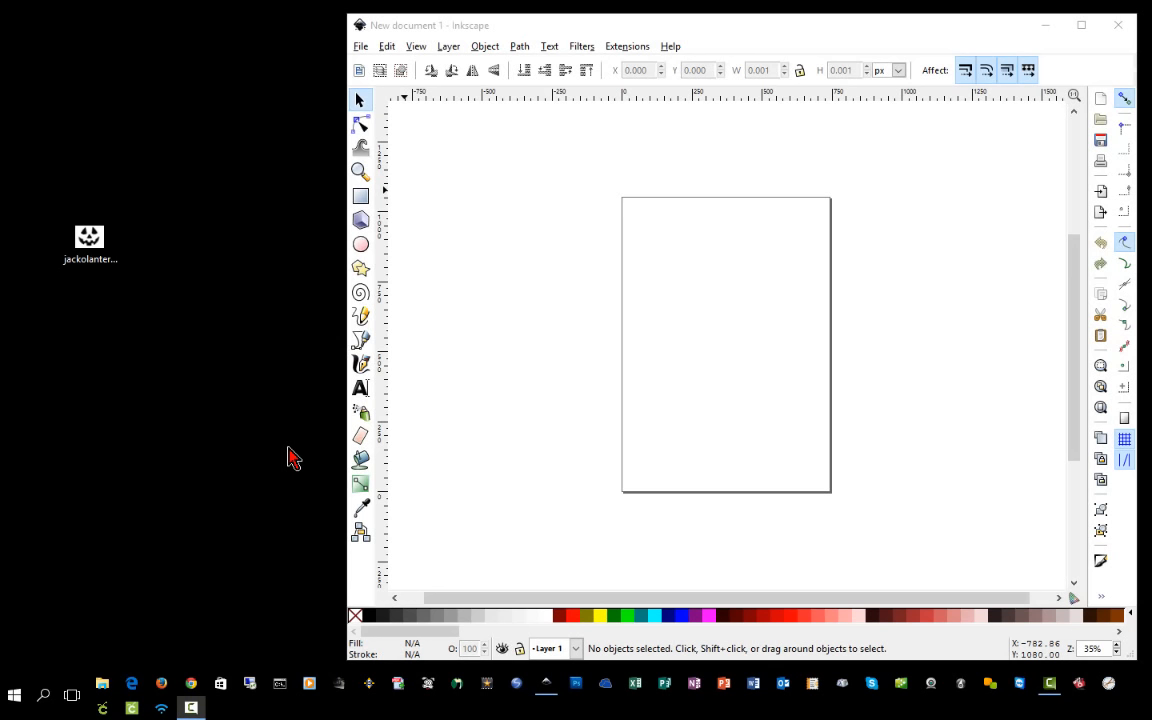
Step: Embed jackolantern.jpg from the desktop, then move it onto the page and shrink it to fit
click(90, 240)
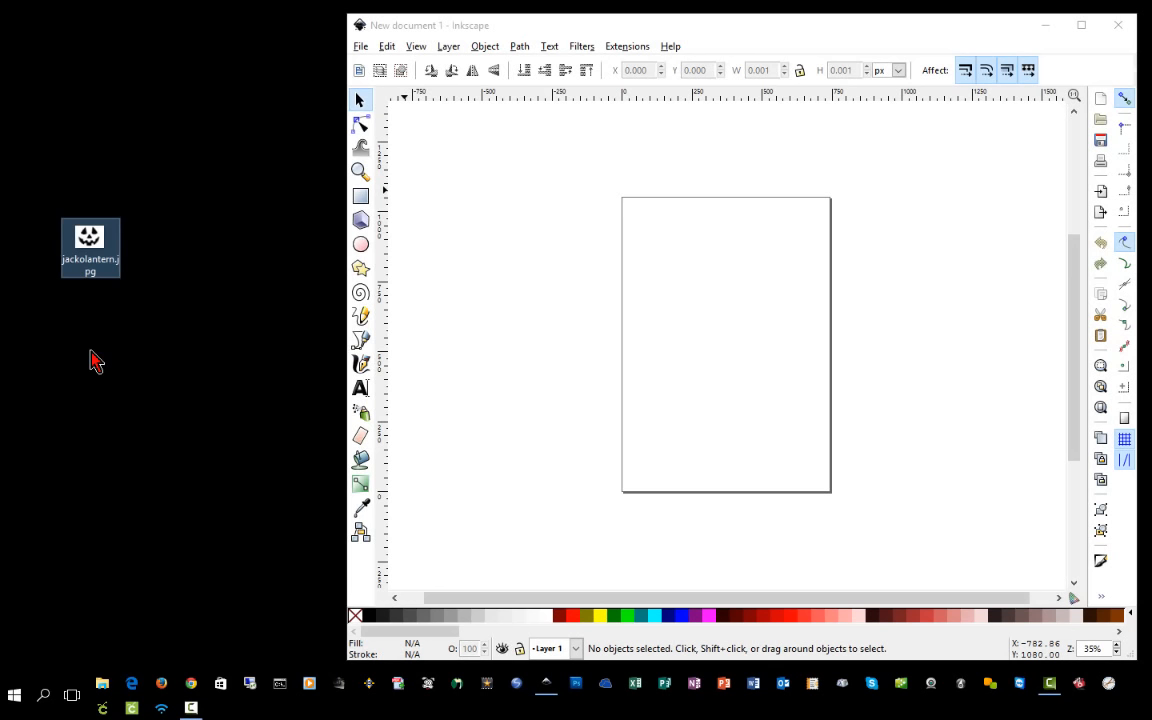
mouse_move(105, 375)
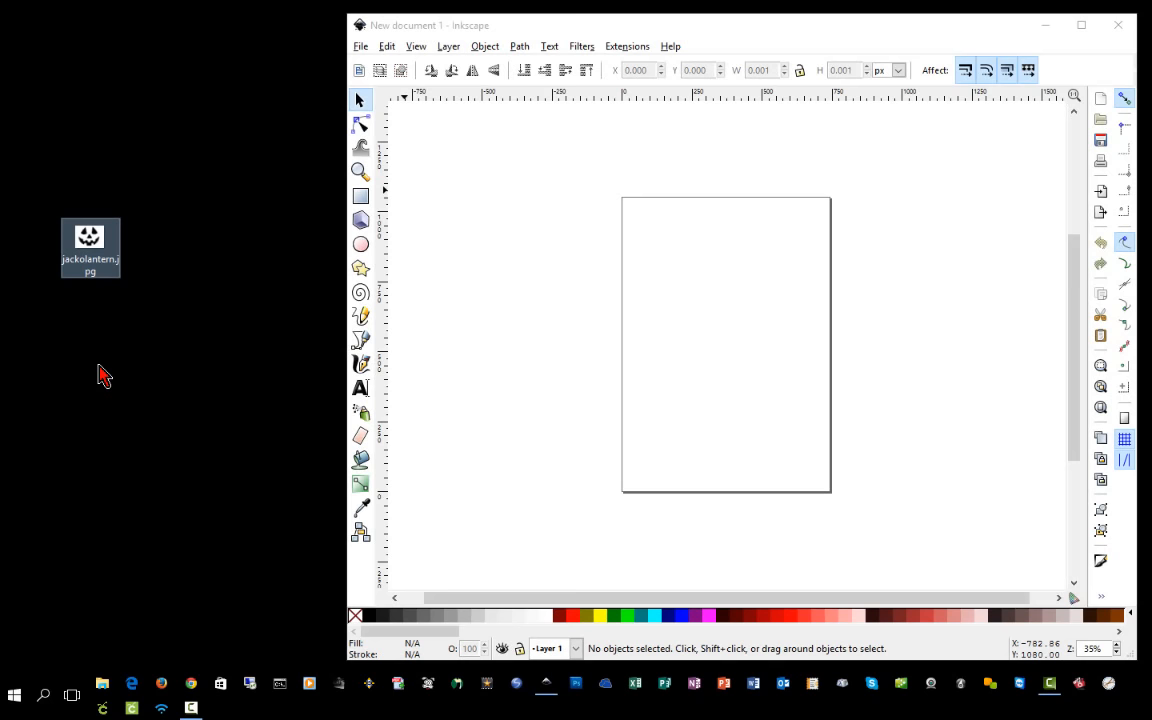
mouse_move(112, 390)
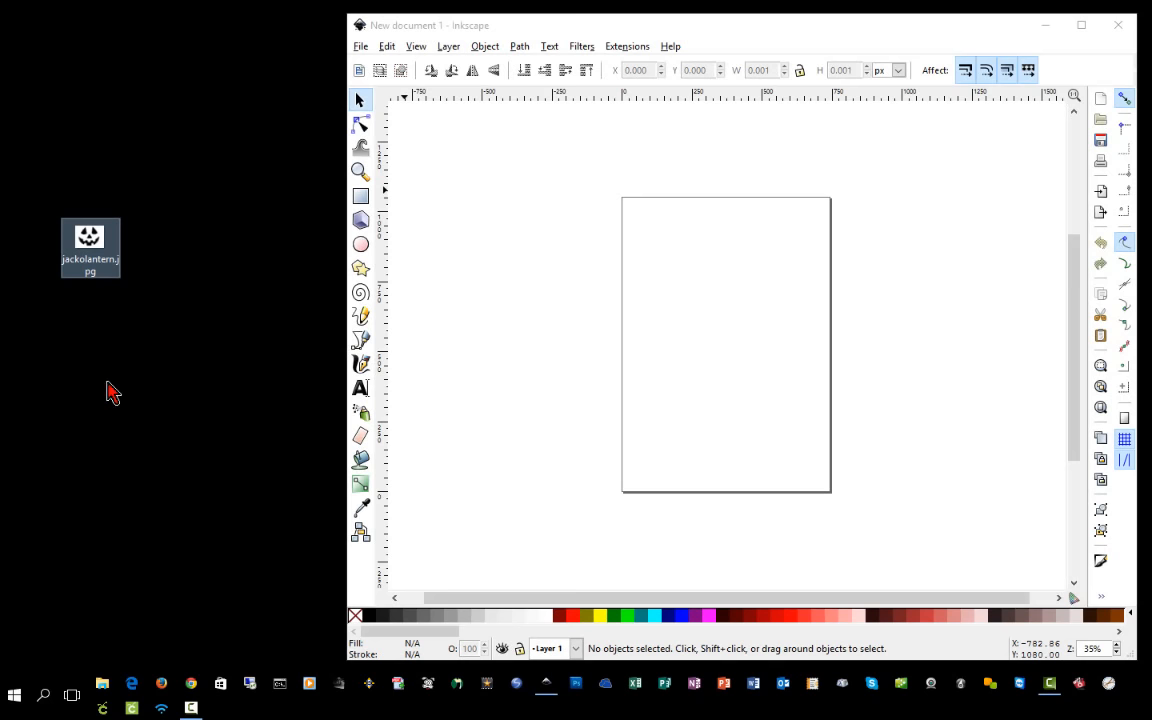
mouse_move(69, 320)
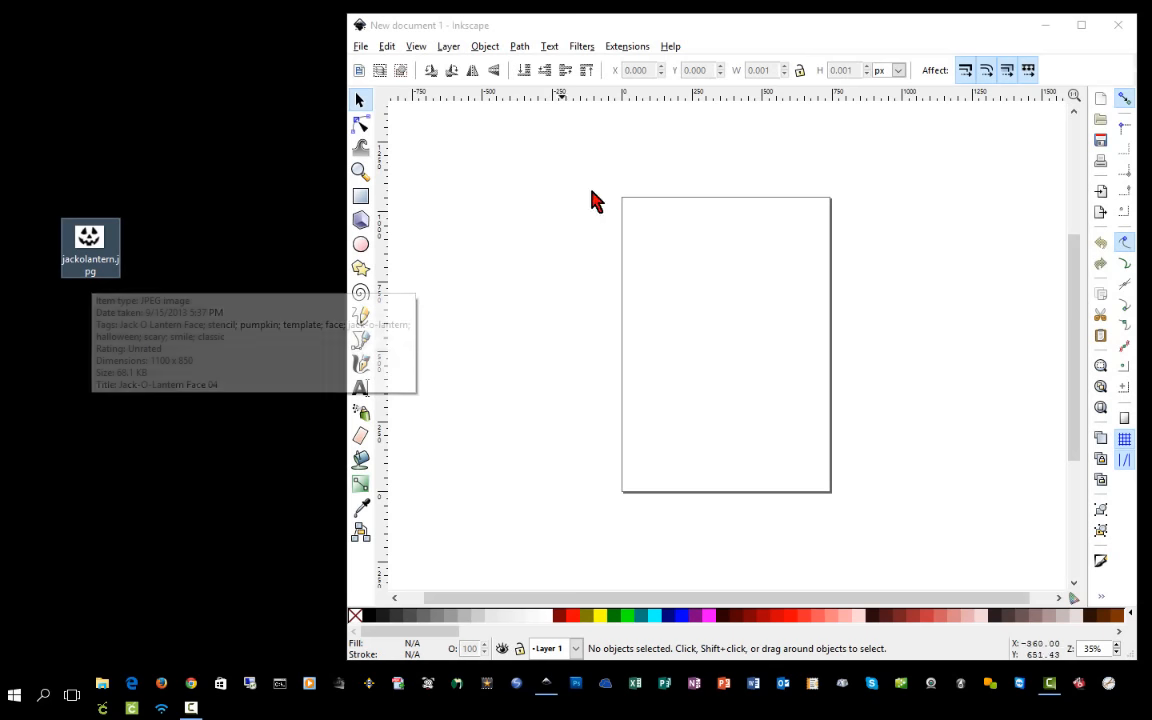
click(360, 46)
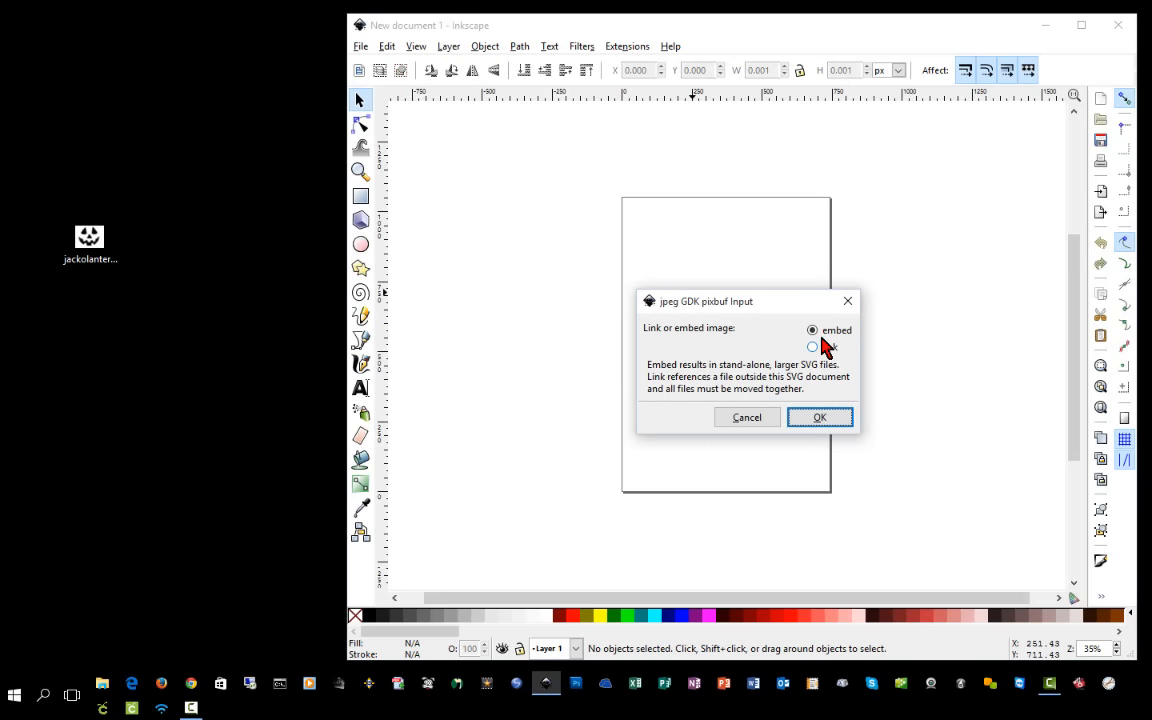
click(819, 417)
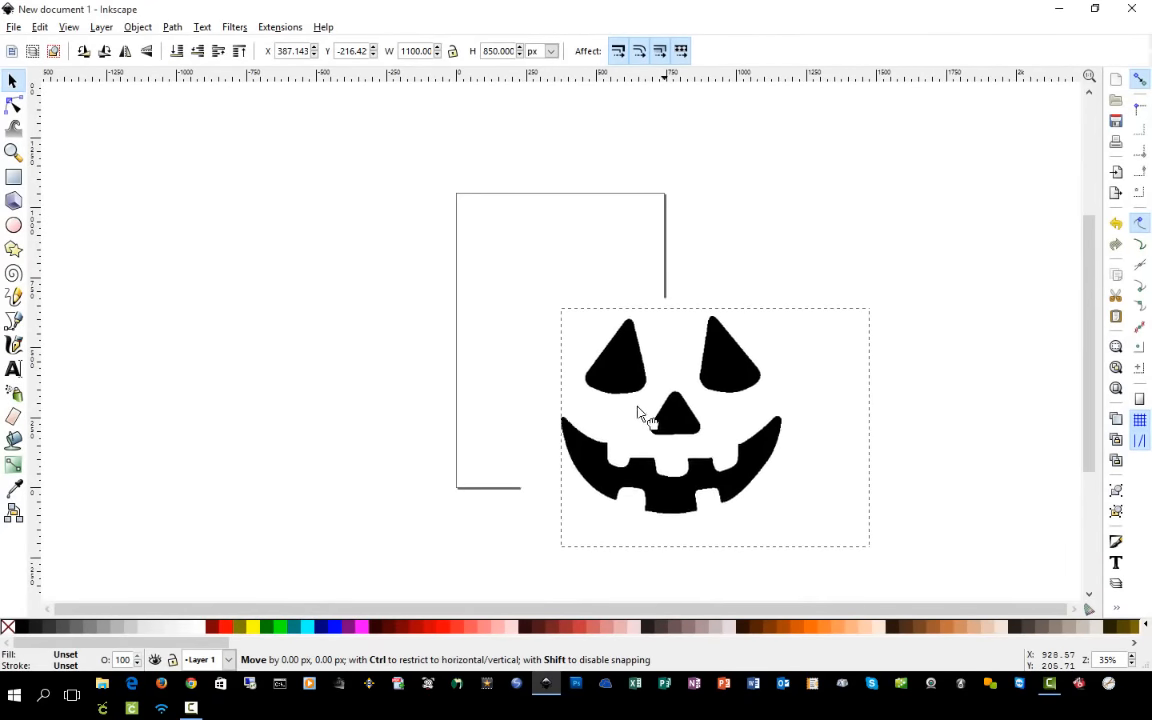
drag(670, 420, 558, 330)
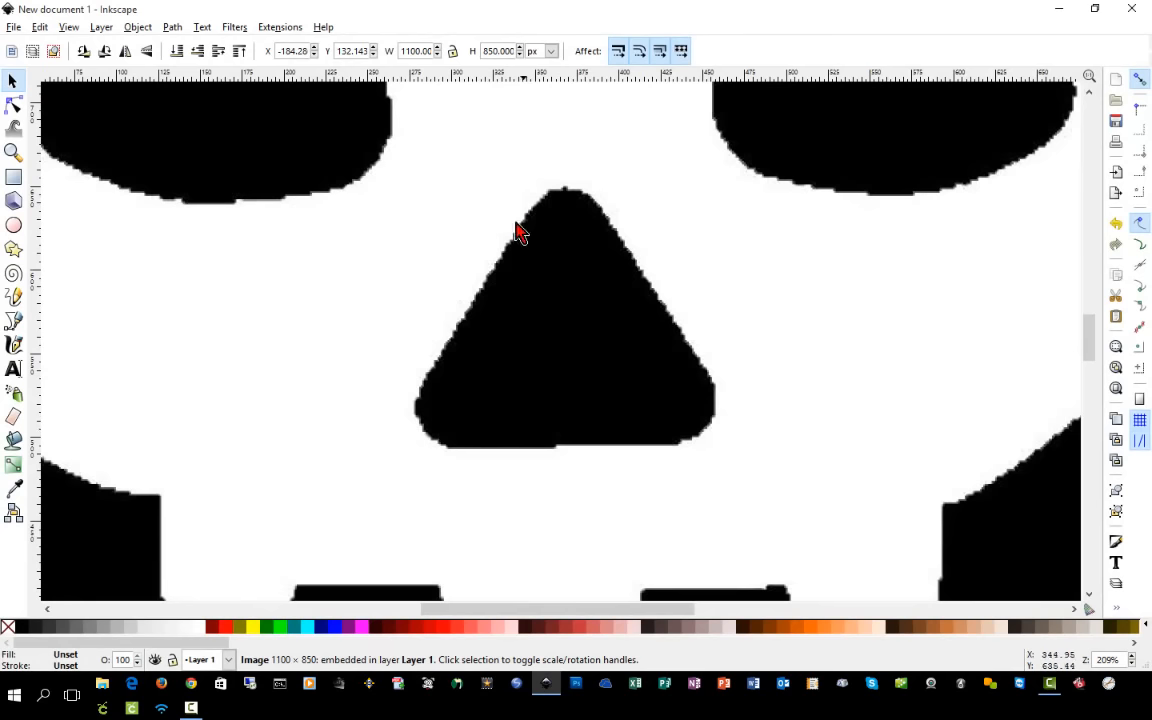
scroll(down, 3)
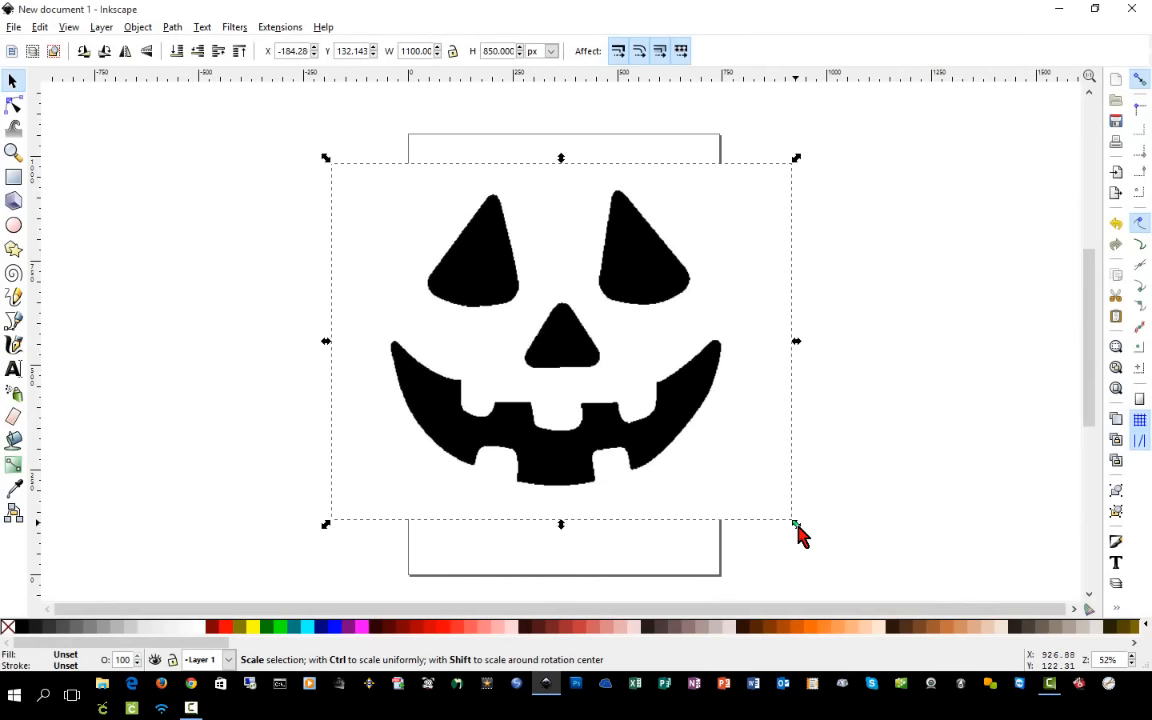
drag(795, 524, 720, 462)
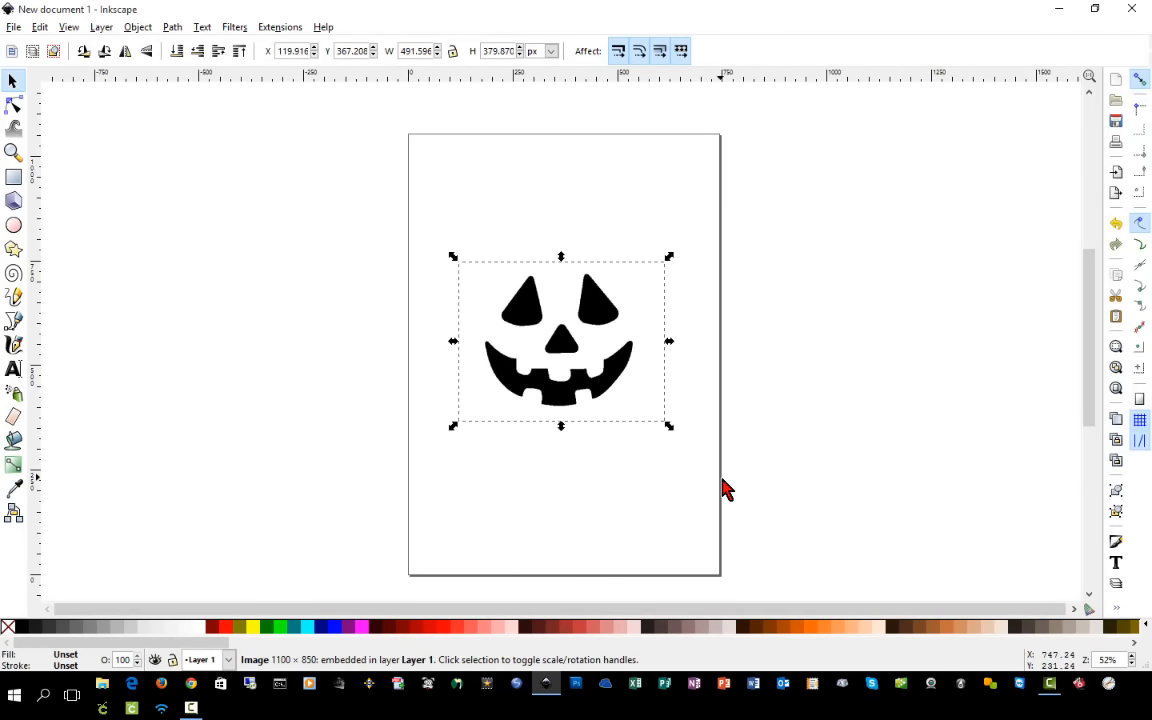
Step: Turn off Show page border in Document Properties so the face sits on a plain canvas
click(14, 27)
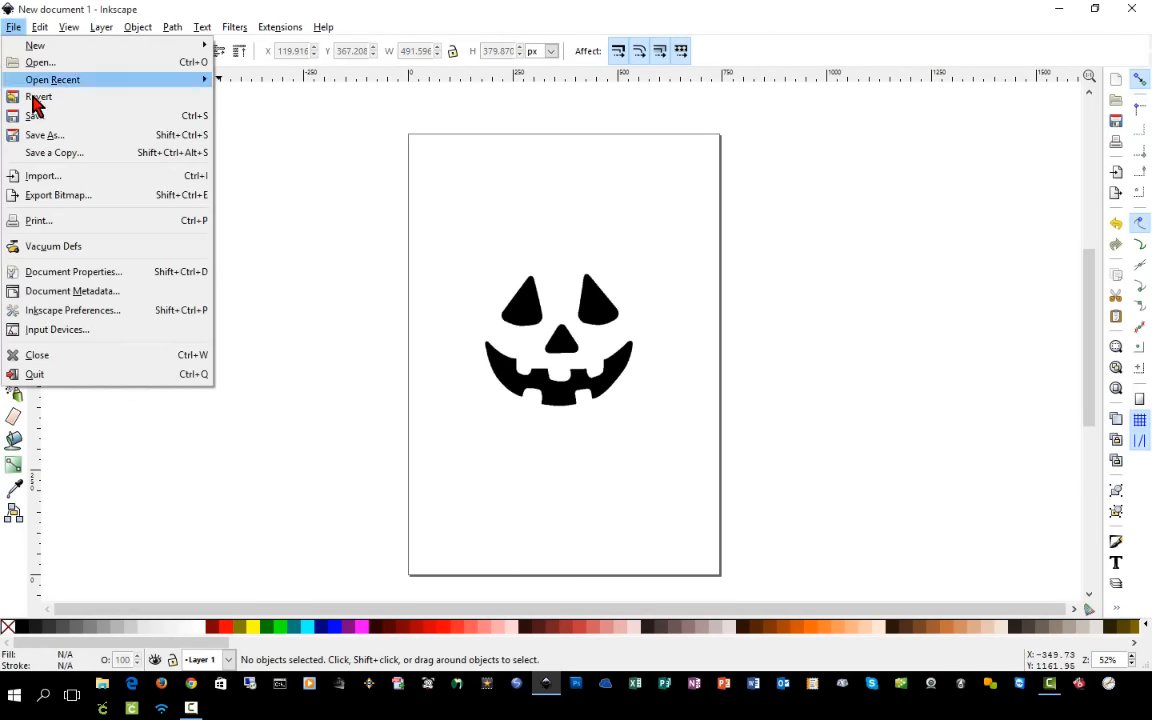
click(648, 371)
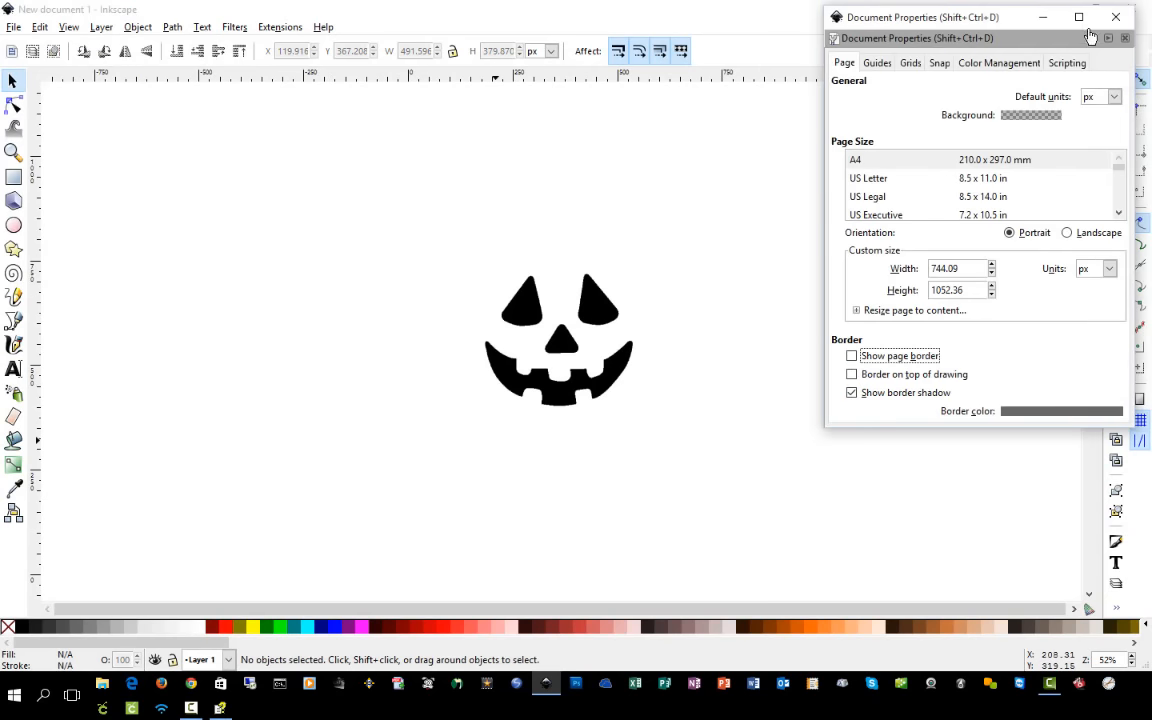
mouse_move(1117, 17)
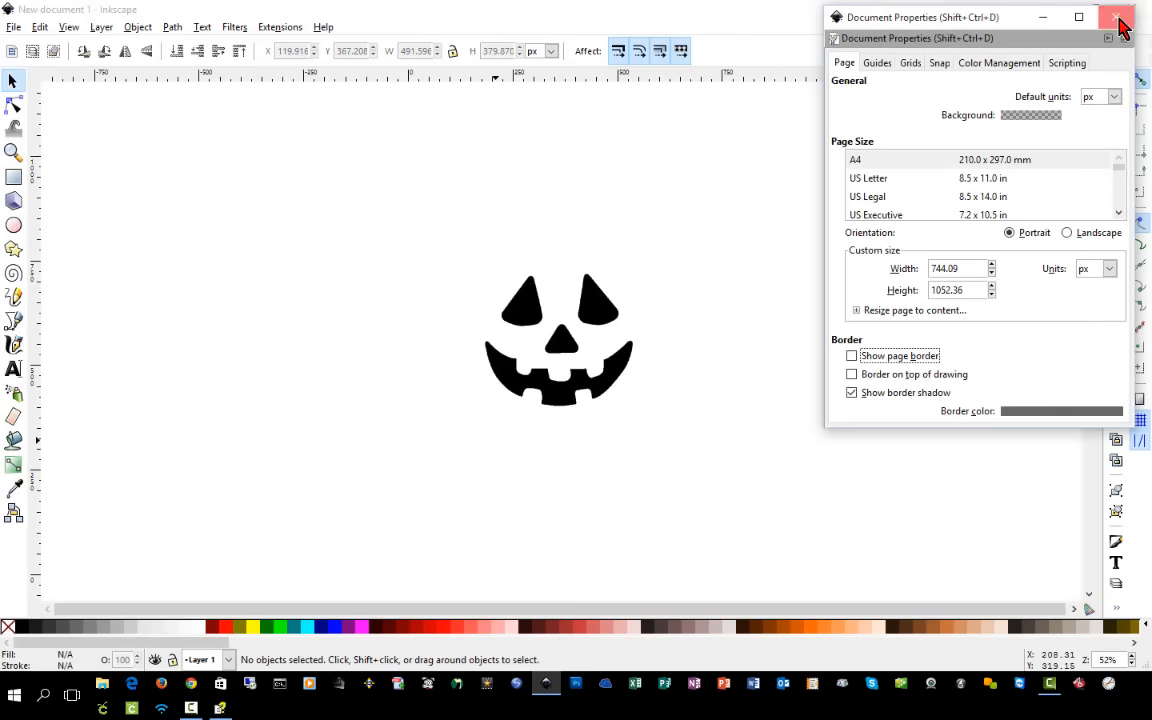
click(1117, 17)
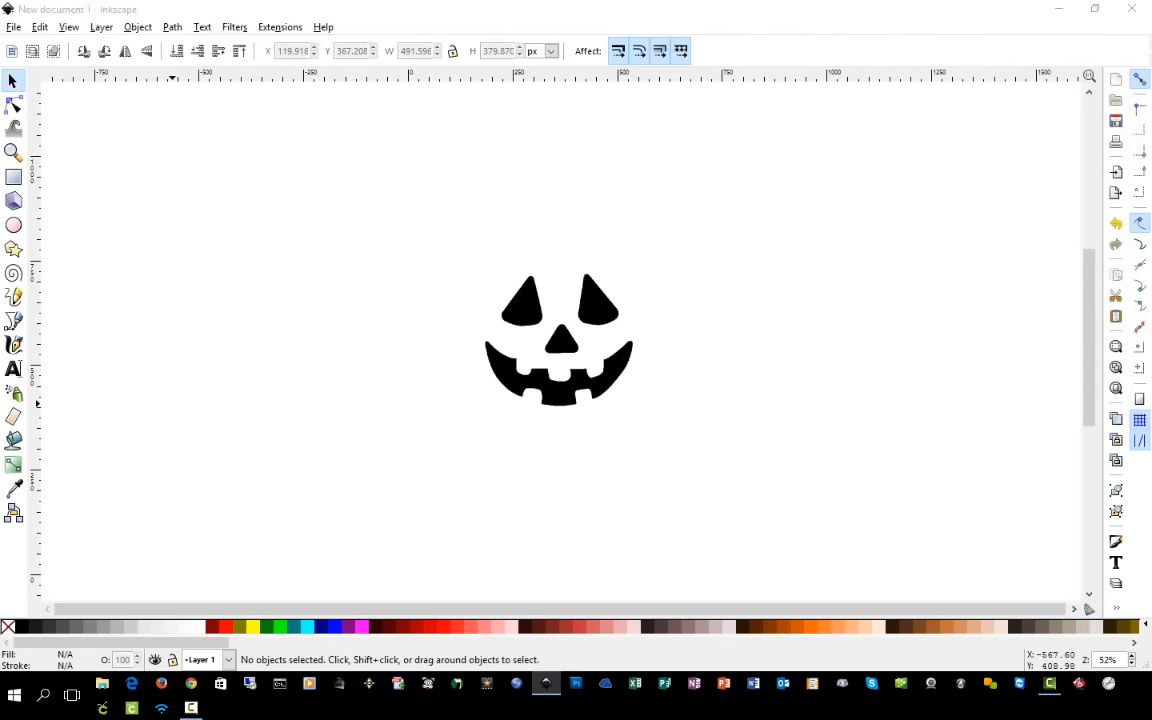
mouse_move(520, 350)
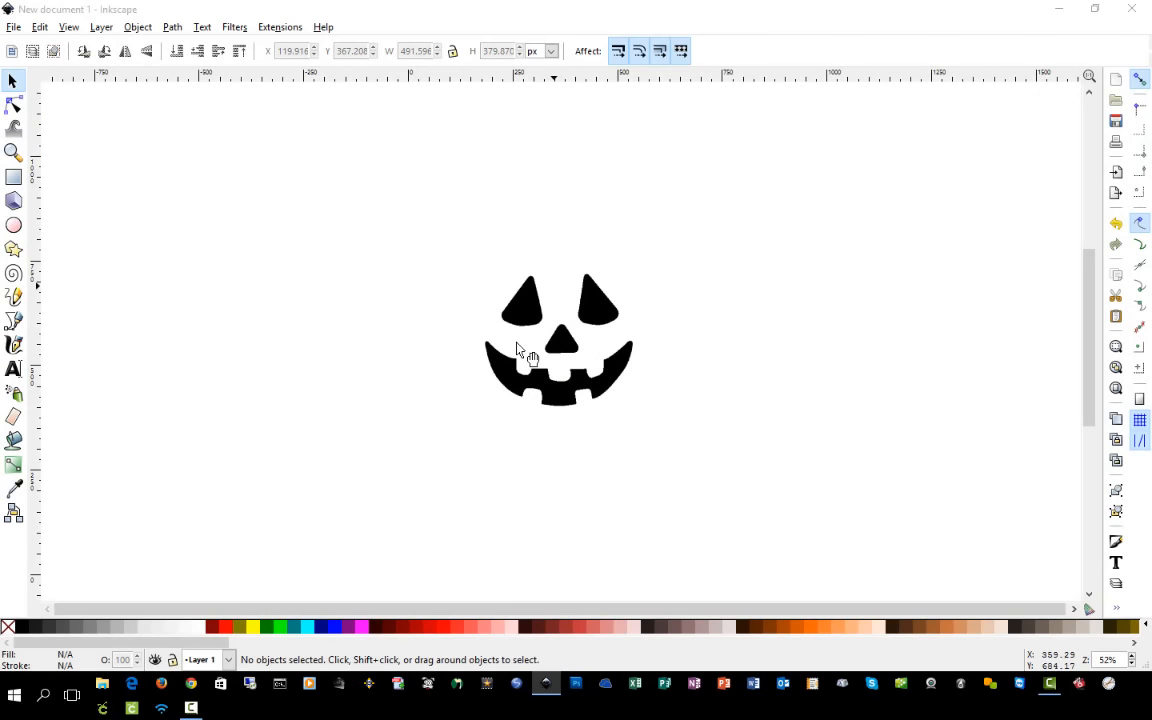
mouse_move(612, 418)
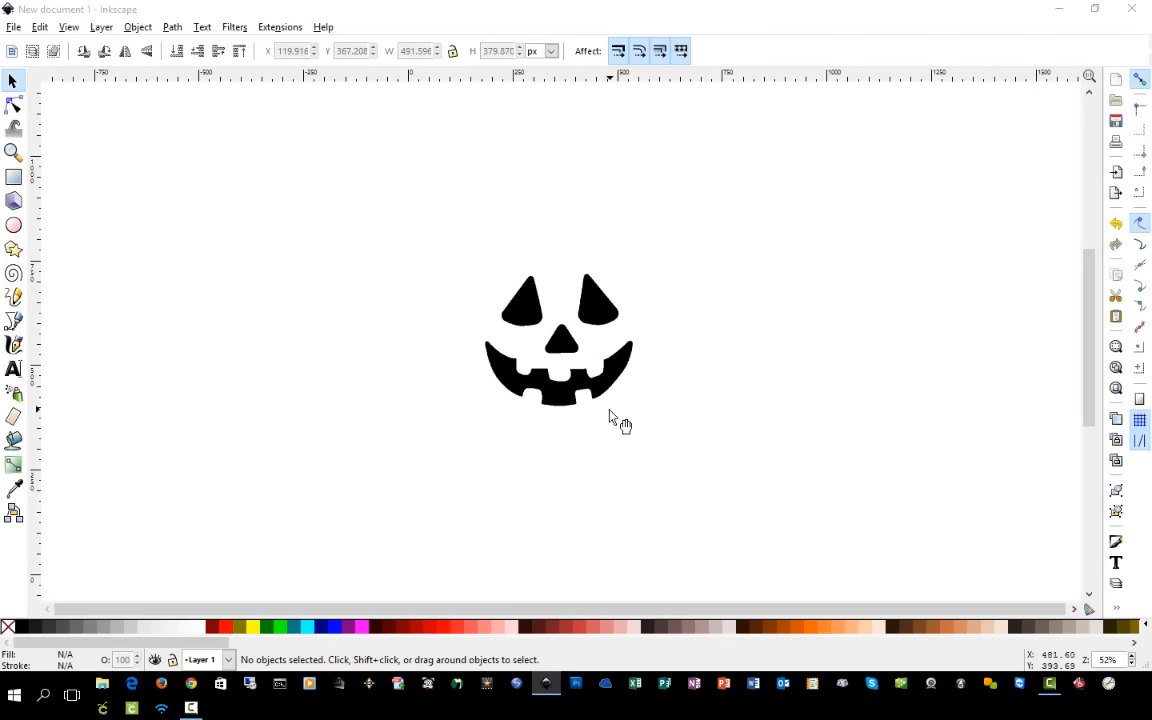
mouse_move(601, 312)
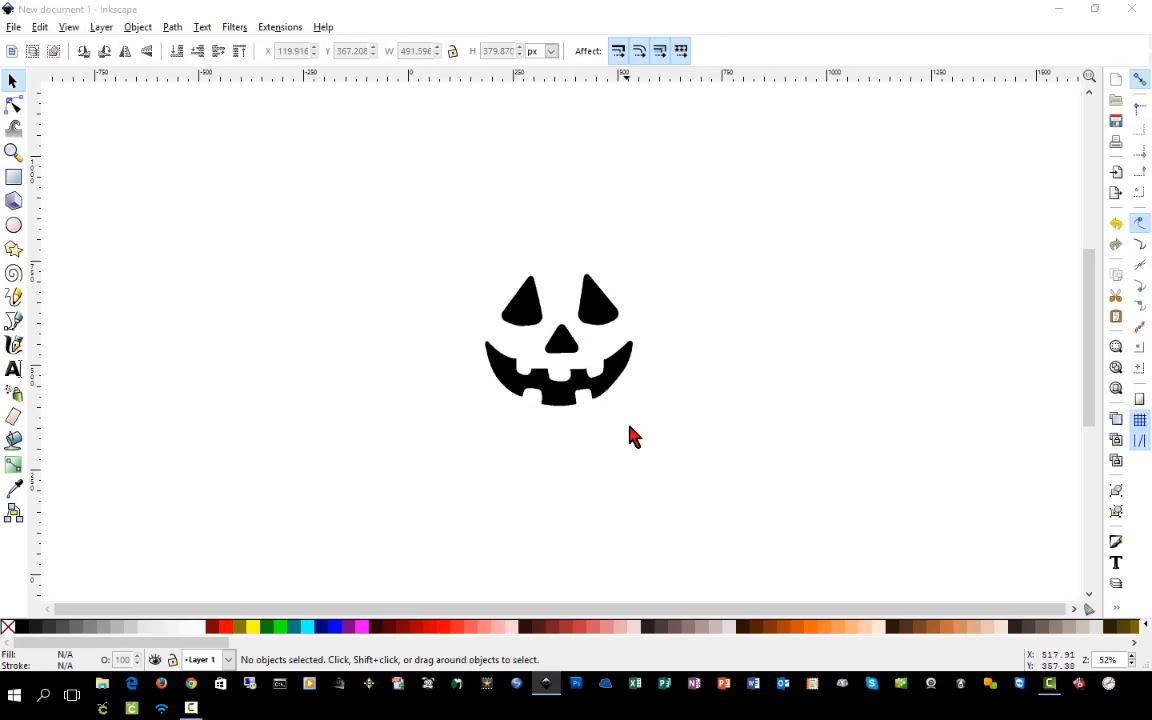
mouse_move(665, 450)
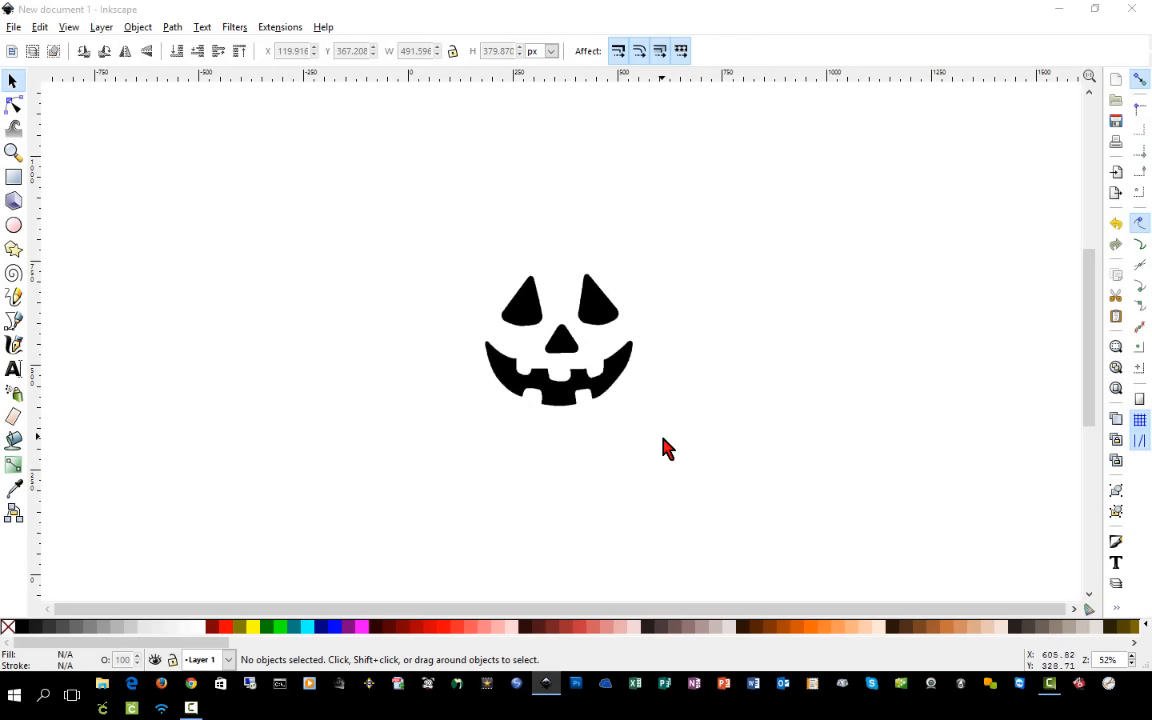
mouse_move(675, 450)
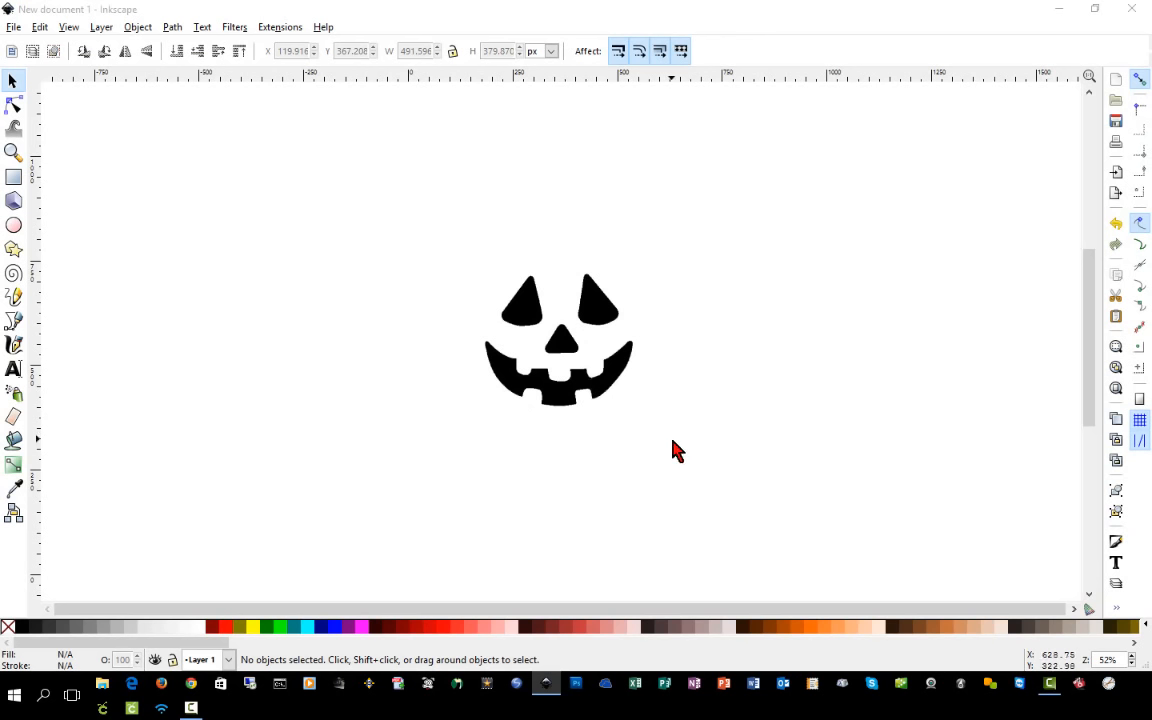
mouse_move(678, 448)
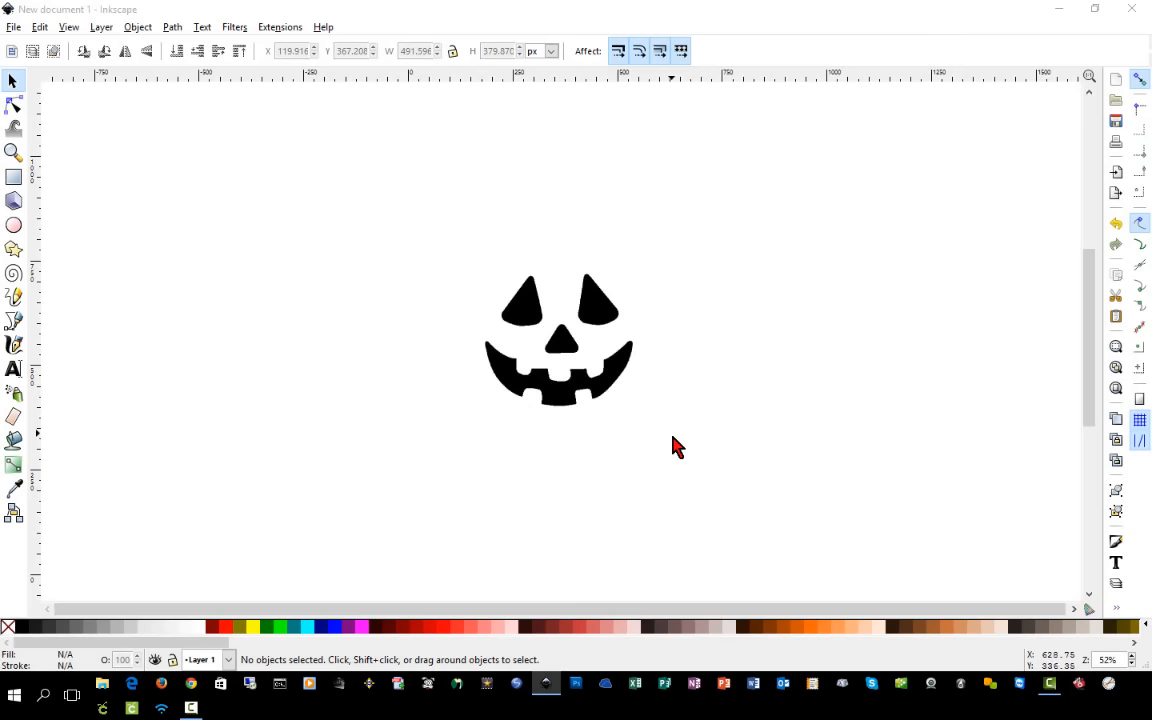
Step: Select the face image and start Path > Trace Bitmap on it
click(560, 340)
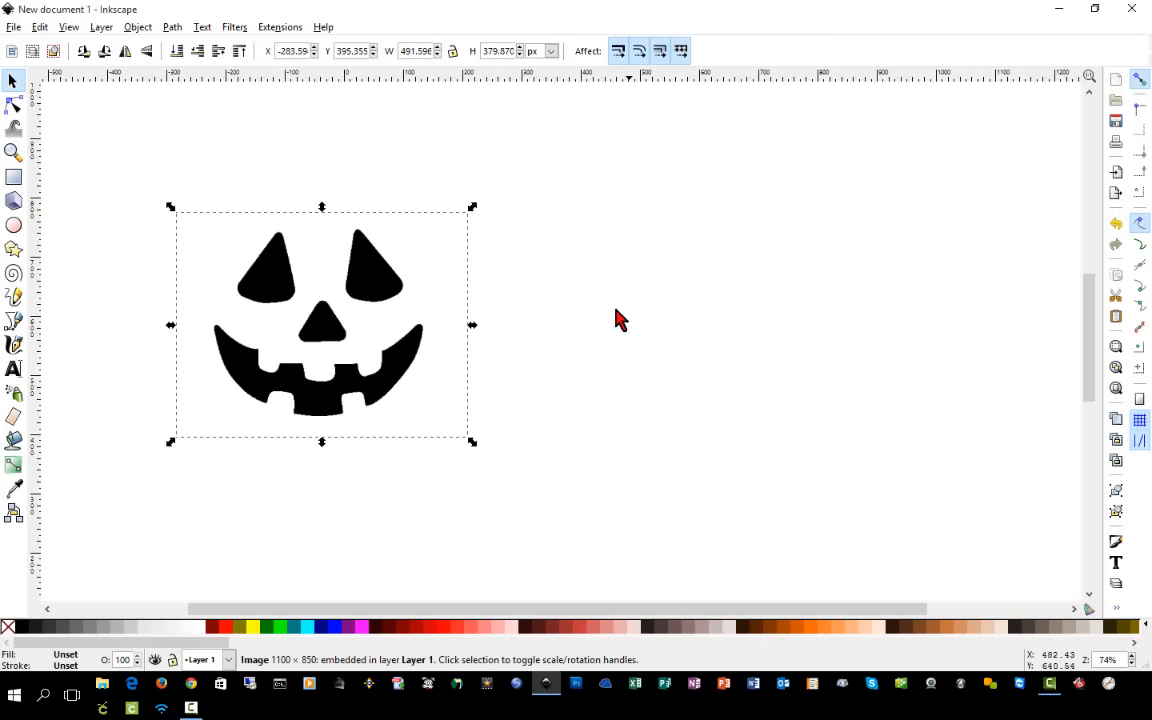
mouse_move(185, 40)
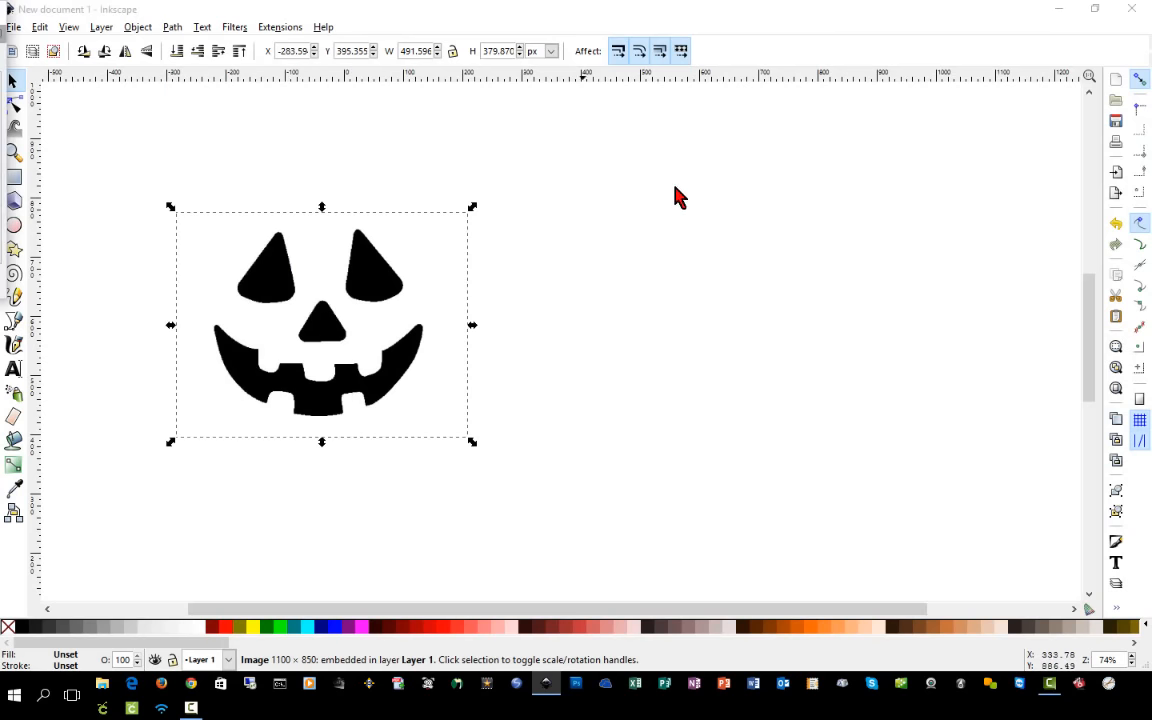
click(171, 27)
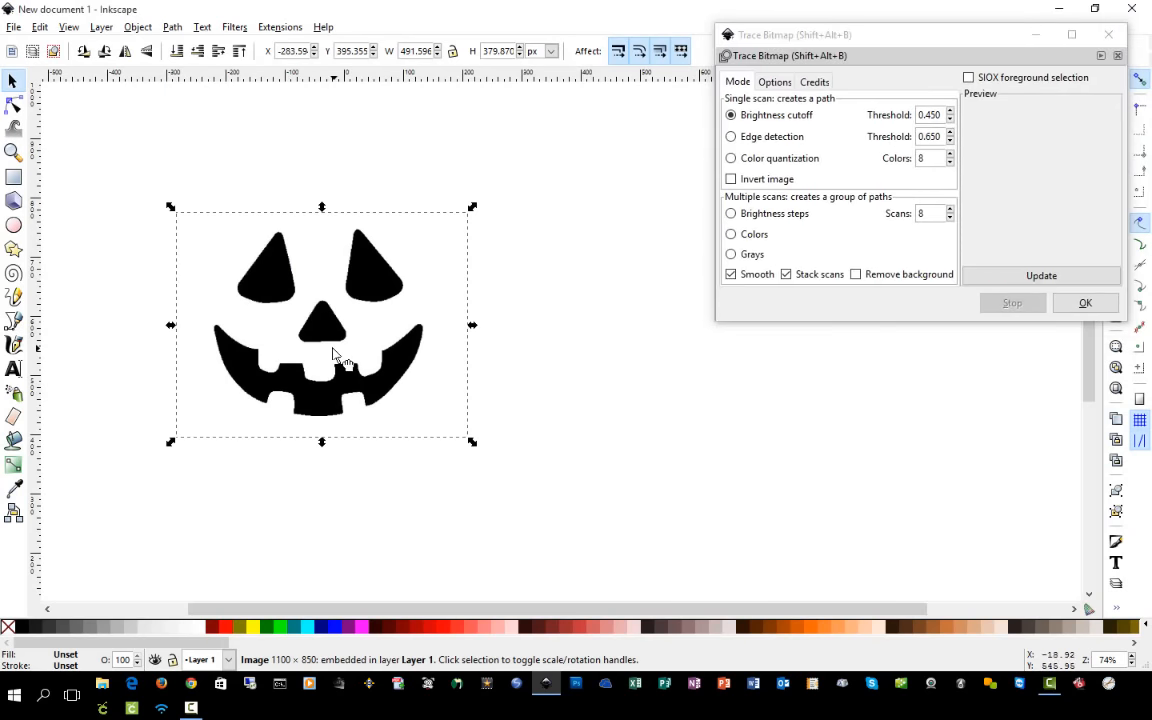
mouse_move(500, 271)
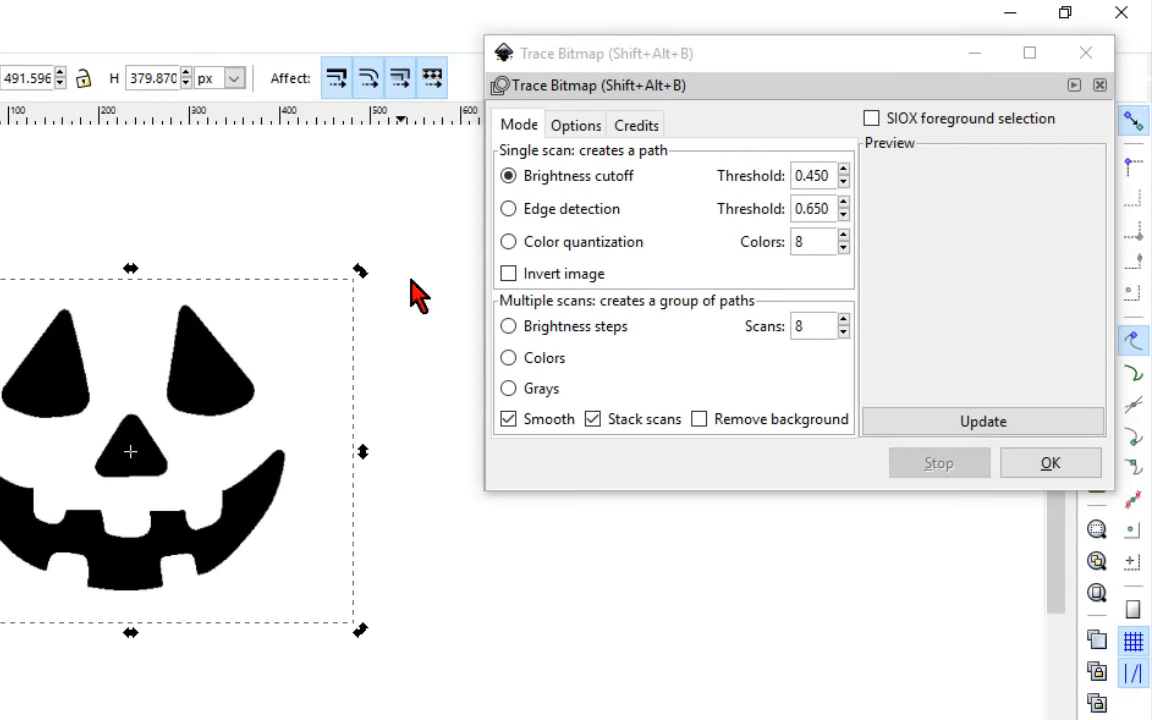
mouse_move(243, 381)
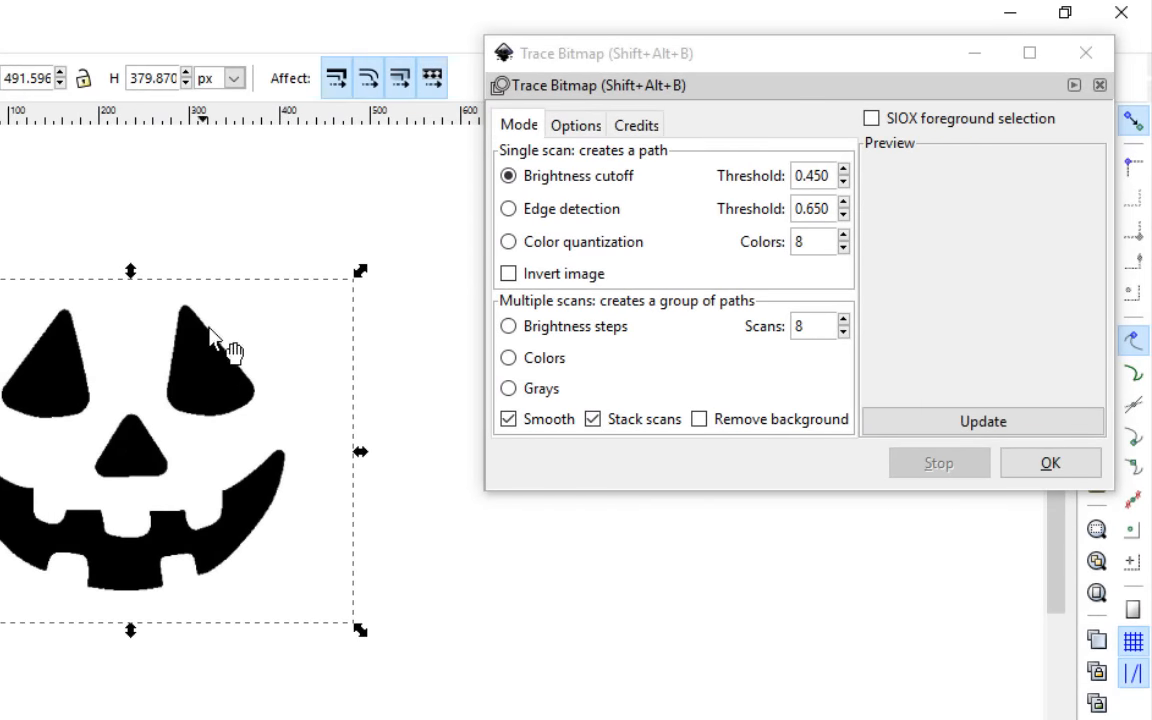
mouse_move(185, 415)
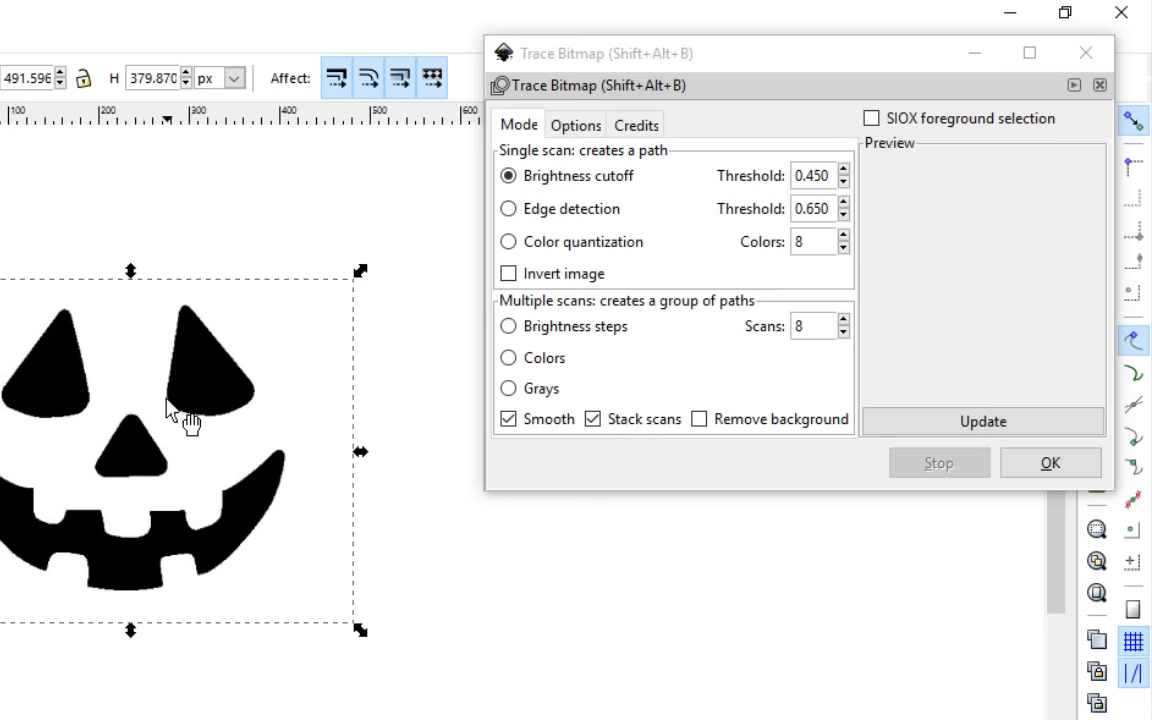
mouse_move(1080, 283)
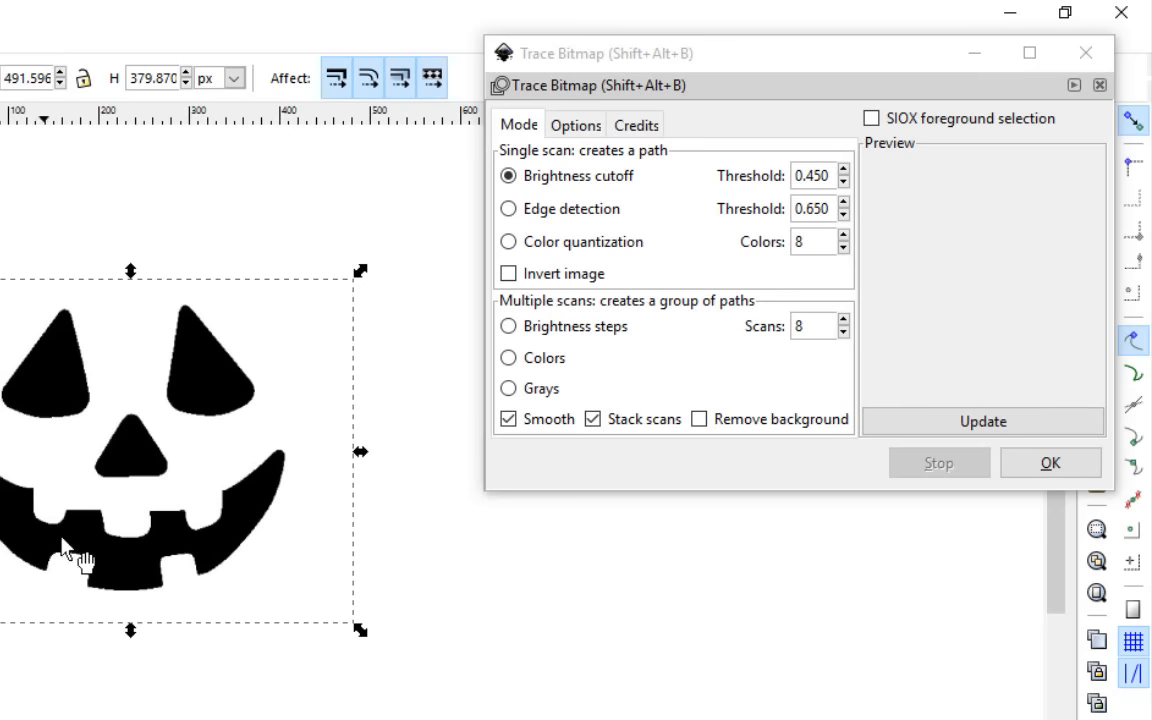
mouse_move(237, 430)
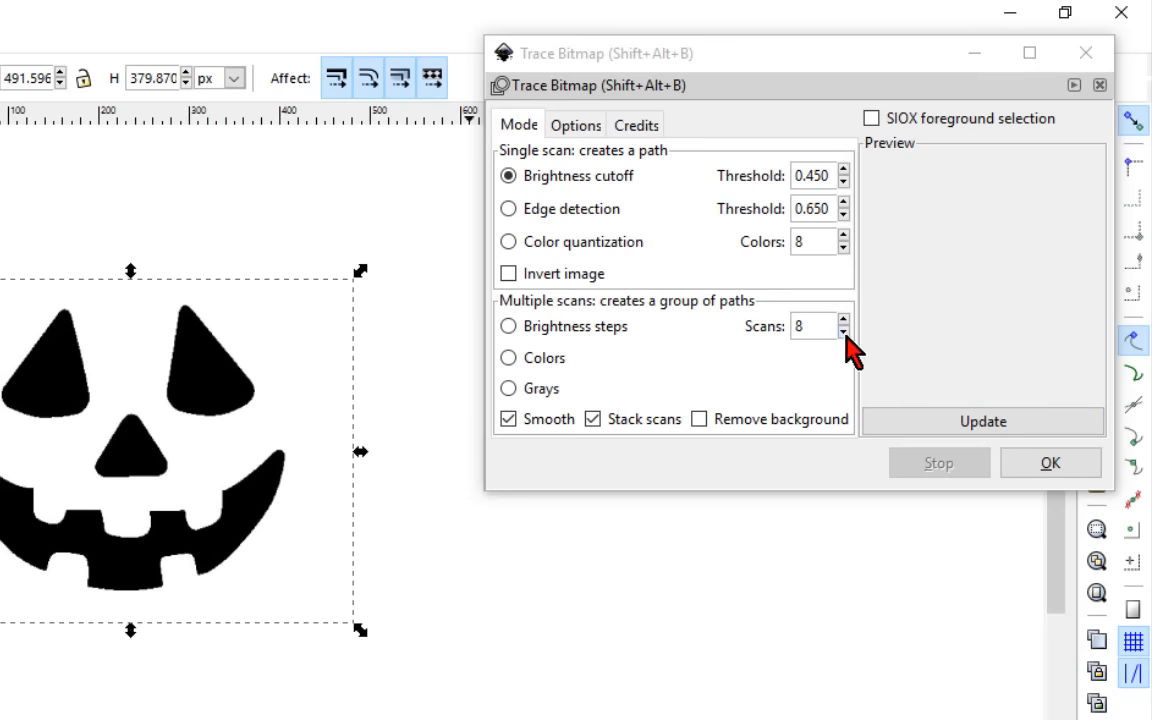
Step: Configure a 2-scan Colors trace with Smooth on, Stack scans off and Remove background on
click(843, 331)
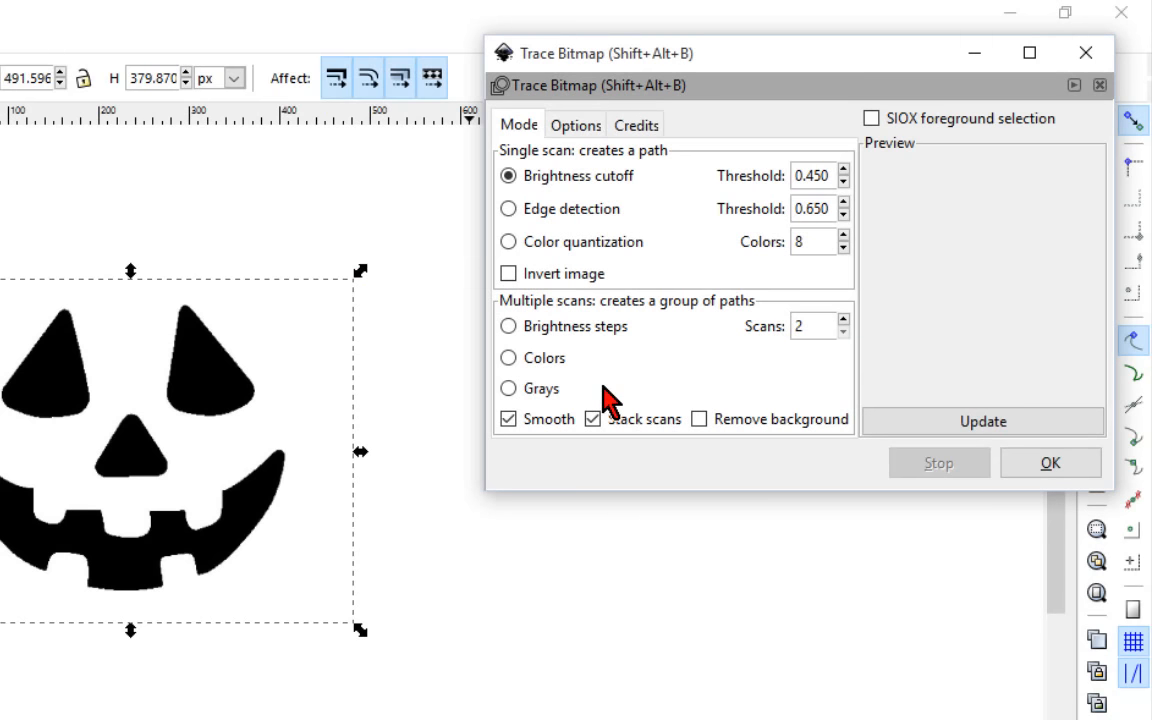
click(509, 357)
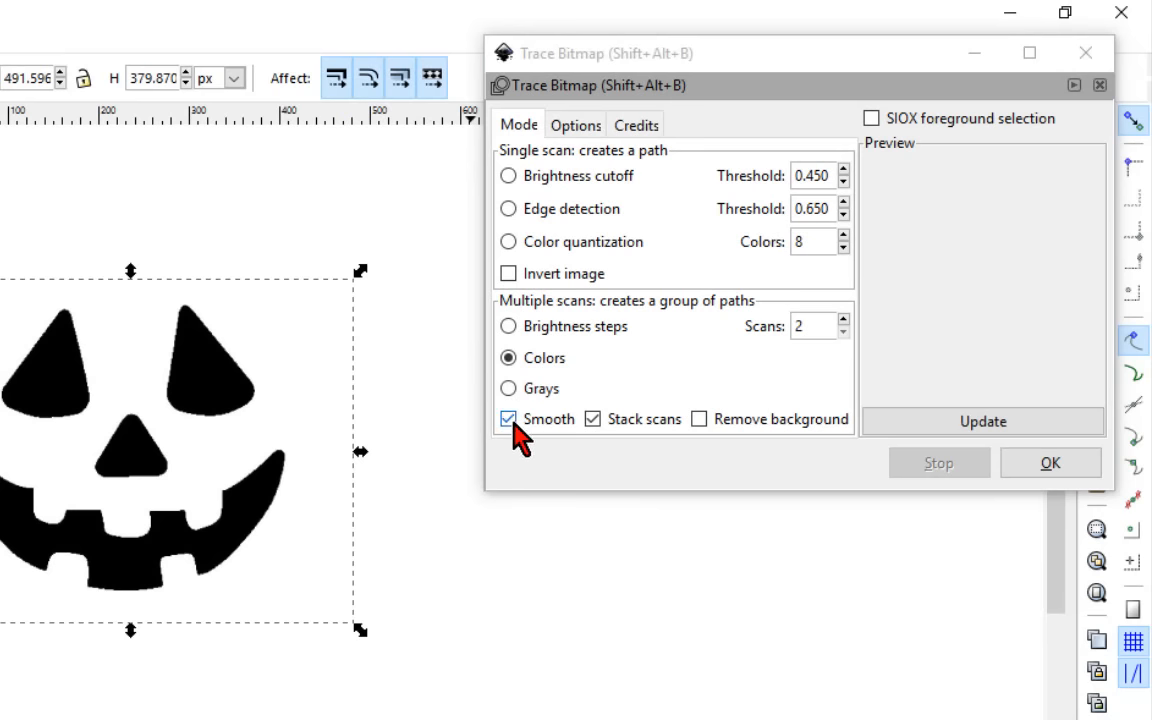
mouse_move(509, 418)
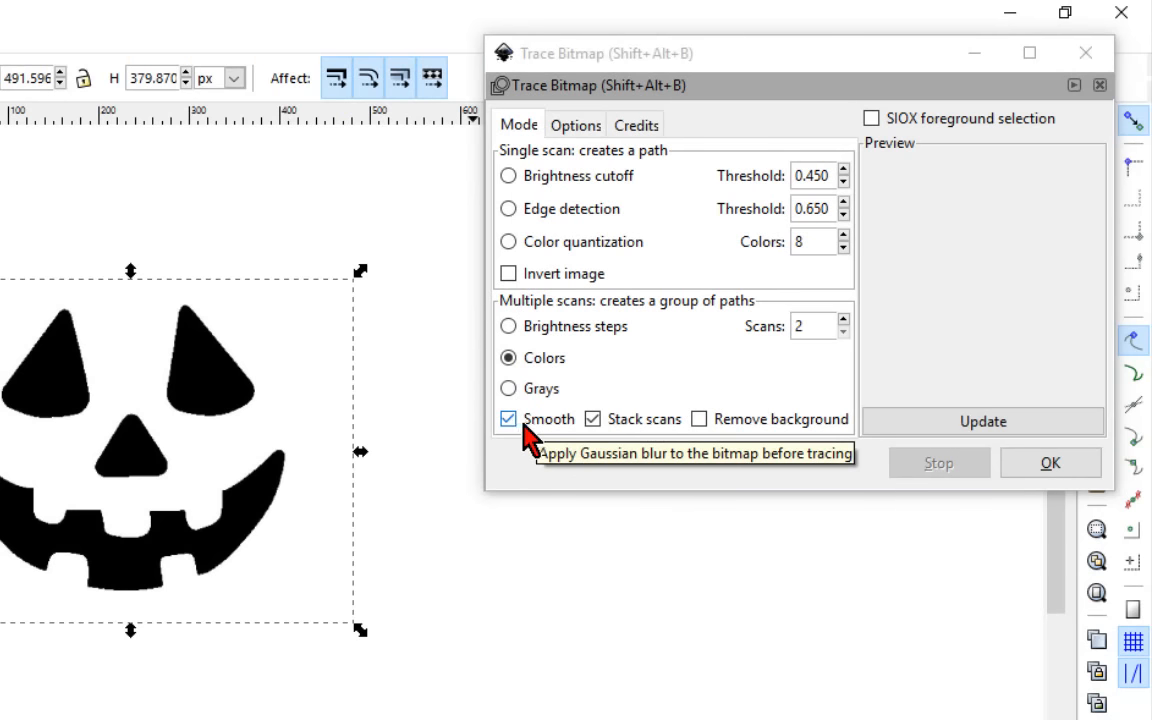
mouse_move(540, 445)
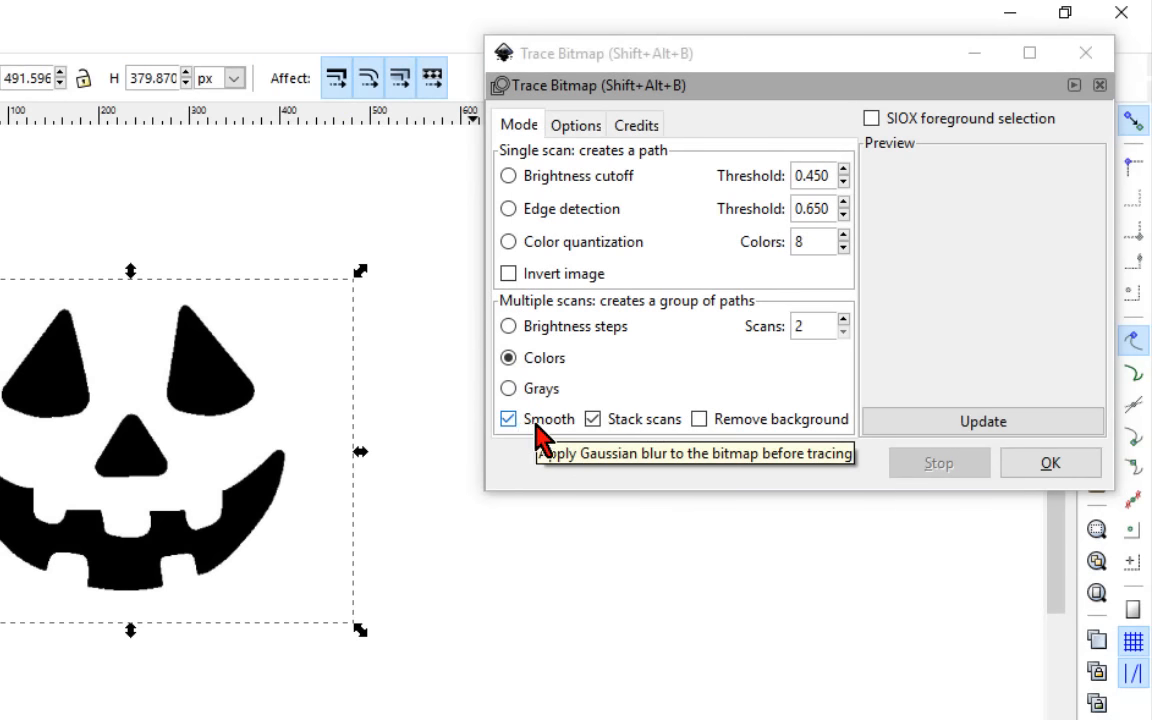
click(592, 418)
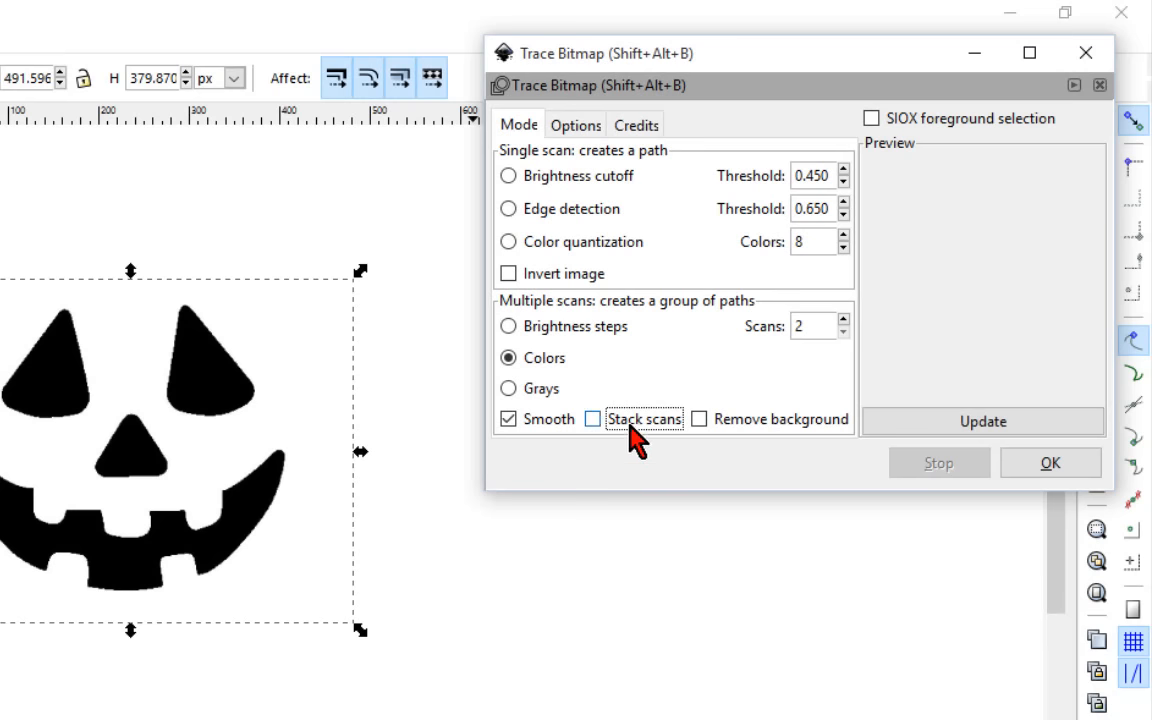
mouse_move(644, 419)
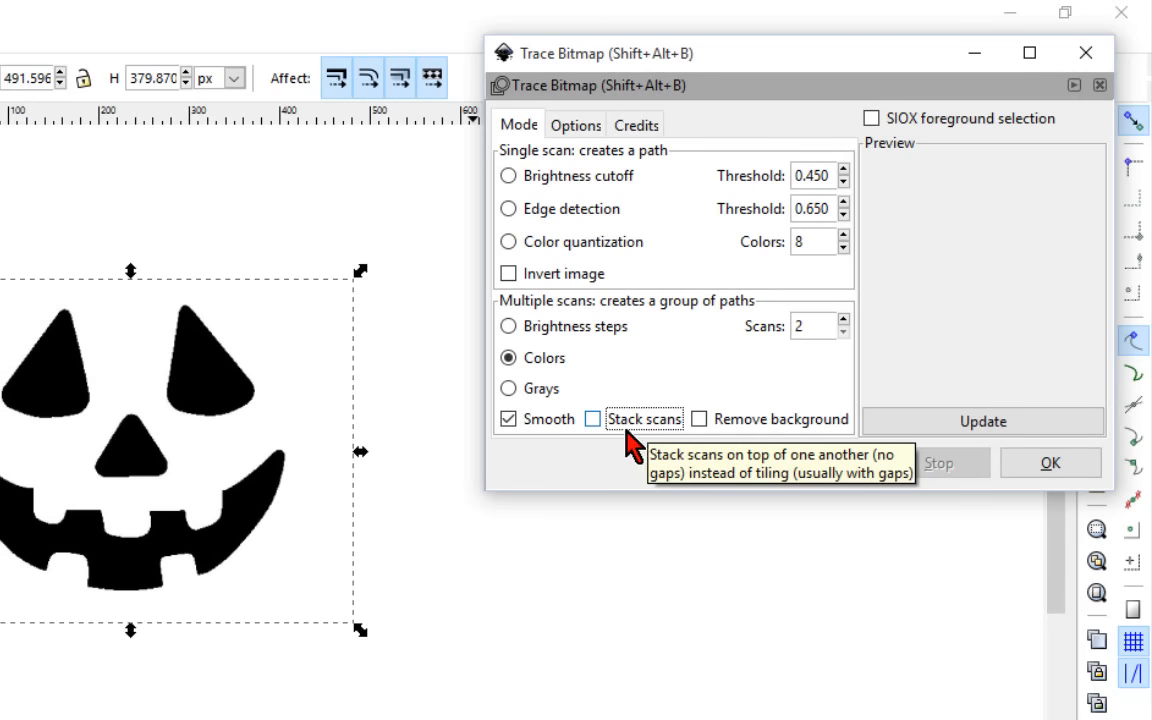
click(699, 418)
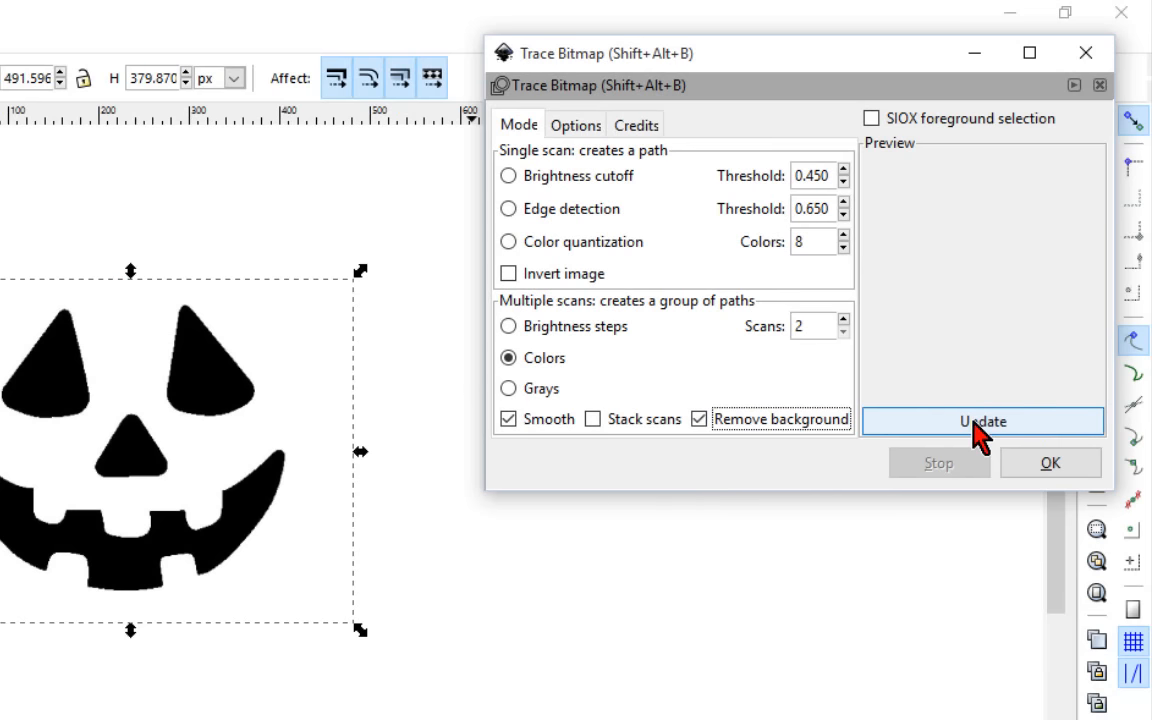
Step: Preview the trace with Update, produce the vector face and select the traced result
click(982, 421)
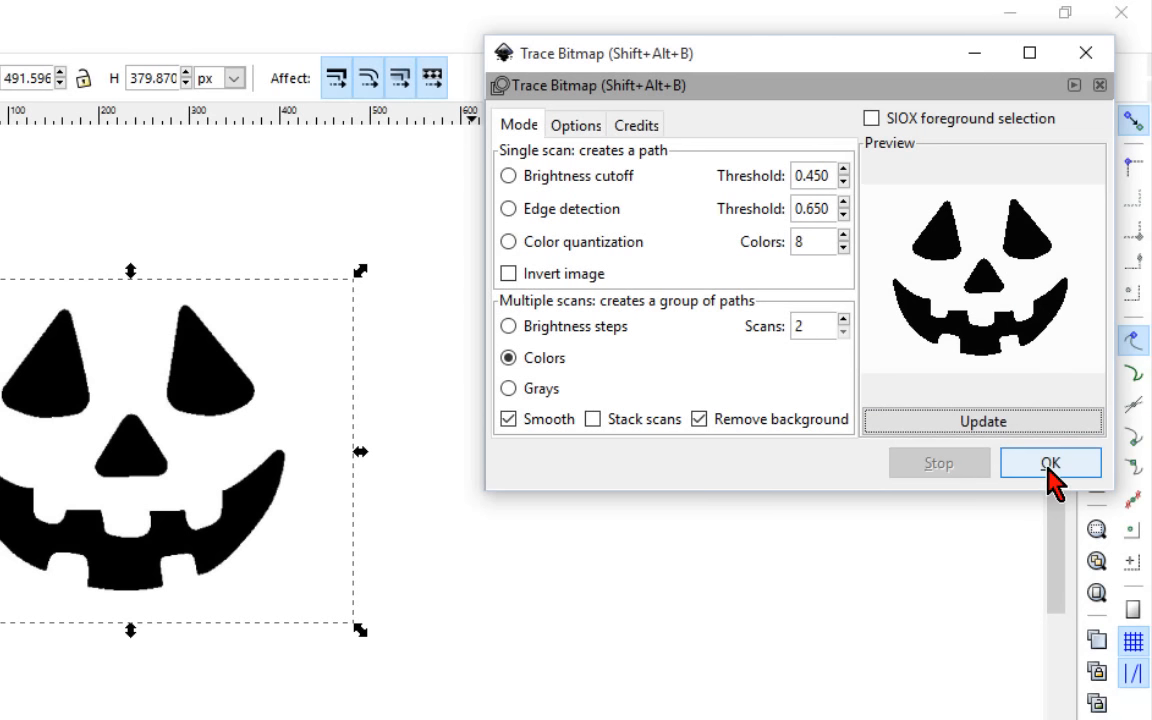
mouse_move(1049, 462)
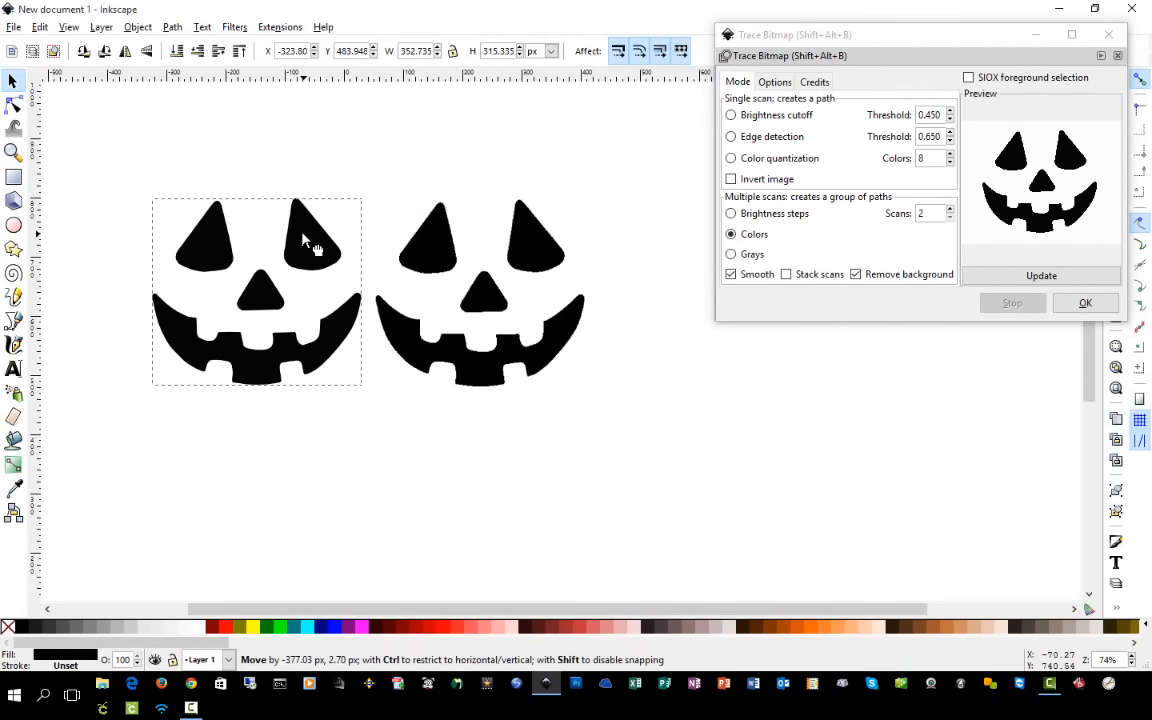
click(1085, 303)
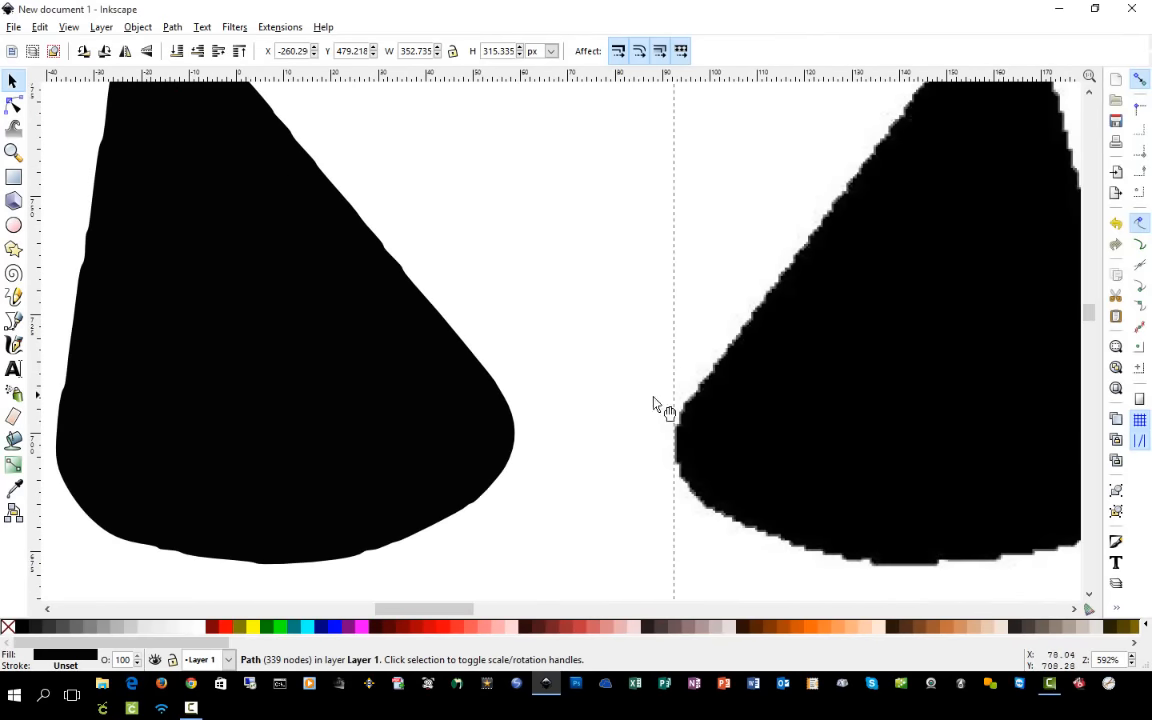
mouse_move(410, 510)
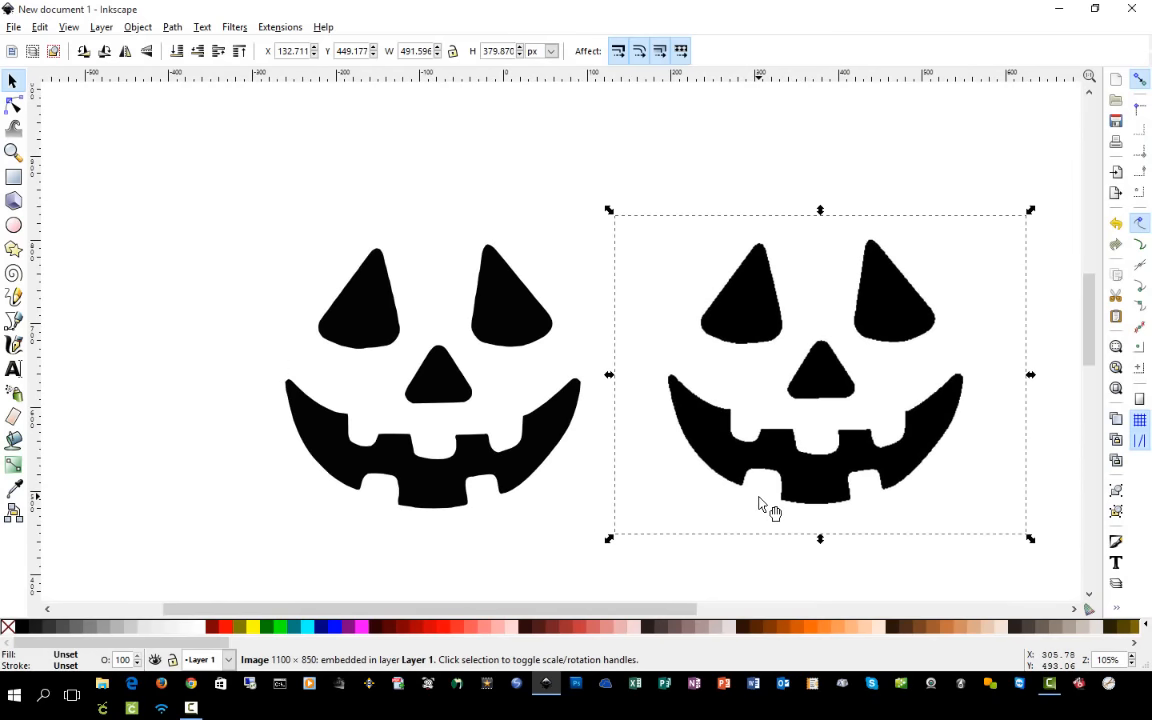
mouse_move(737, 448)
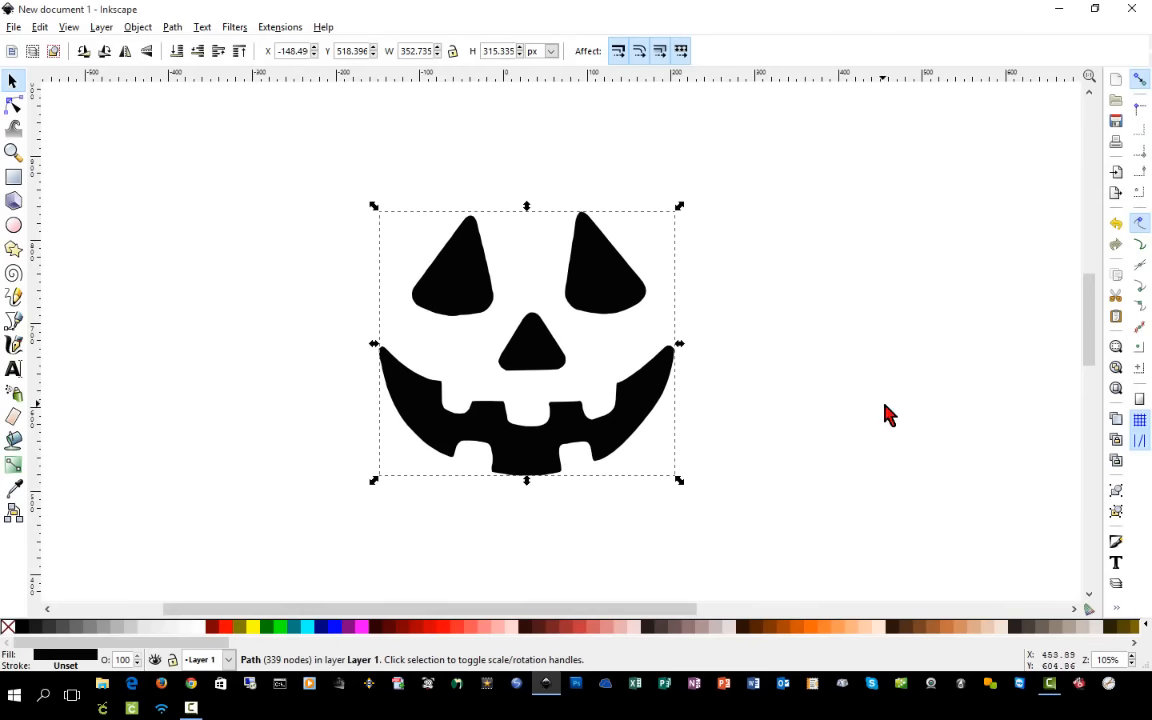
mouse_move(460, 310)
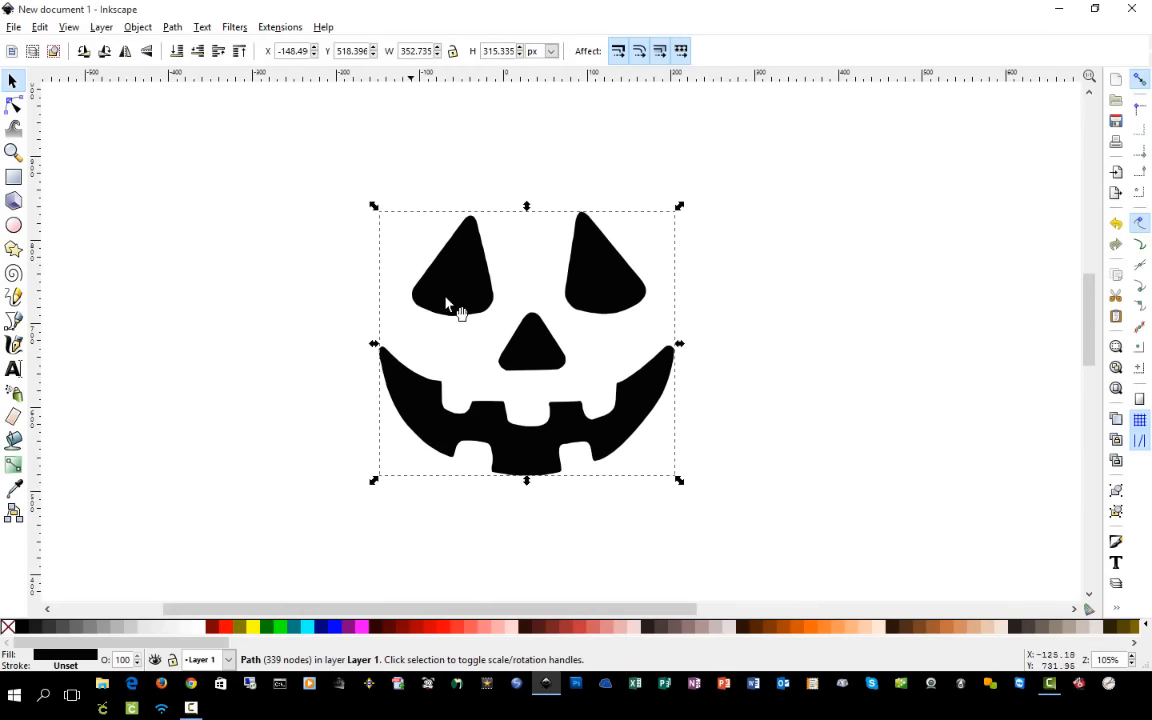
Step: Reveal all nodes of the traced face with the Node tool, ready for the Path menu
click(14, 97)
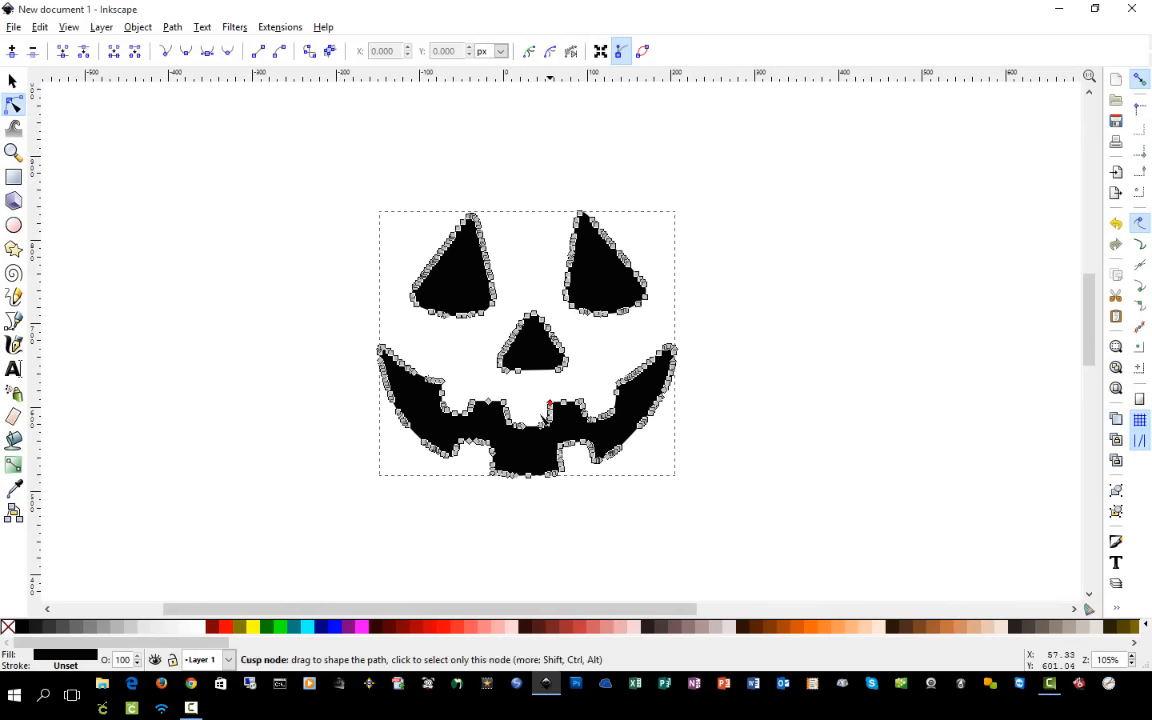
mouse_move(618, 418)
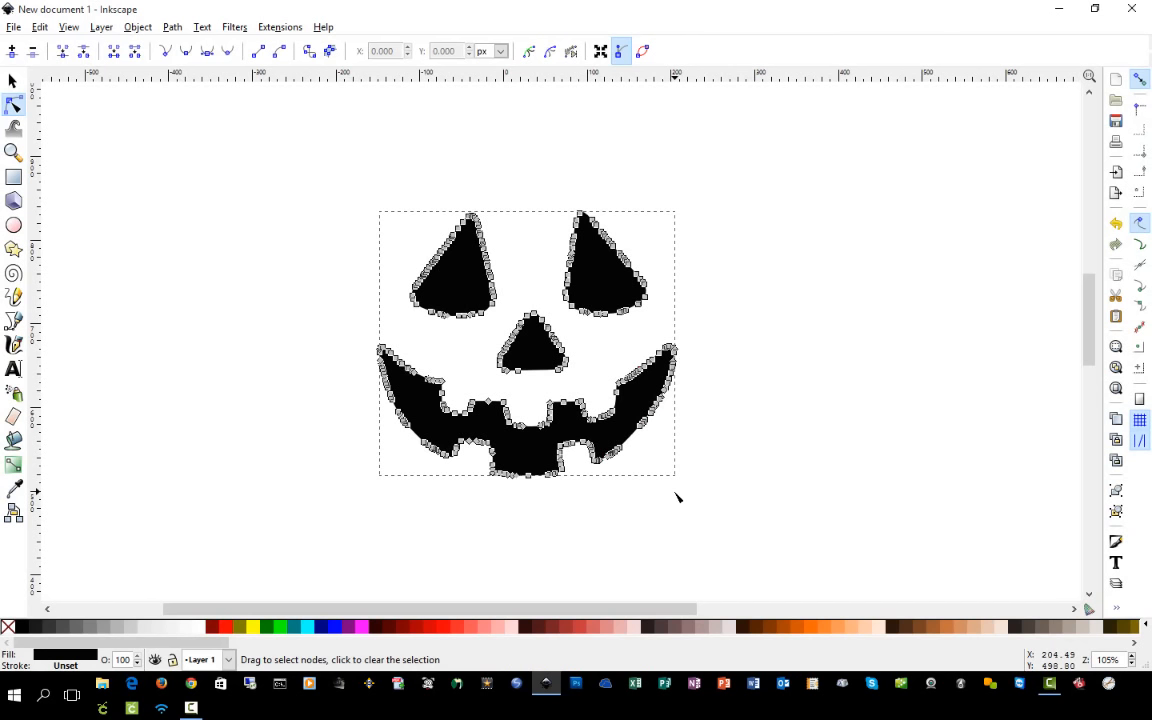
mouse_move(668, 322)
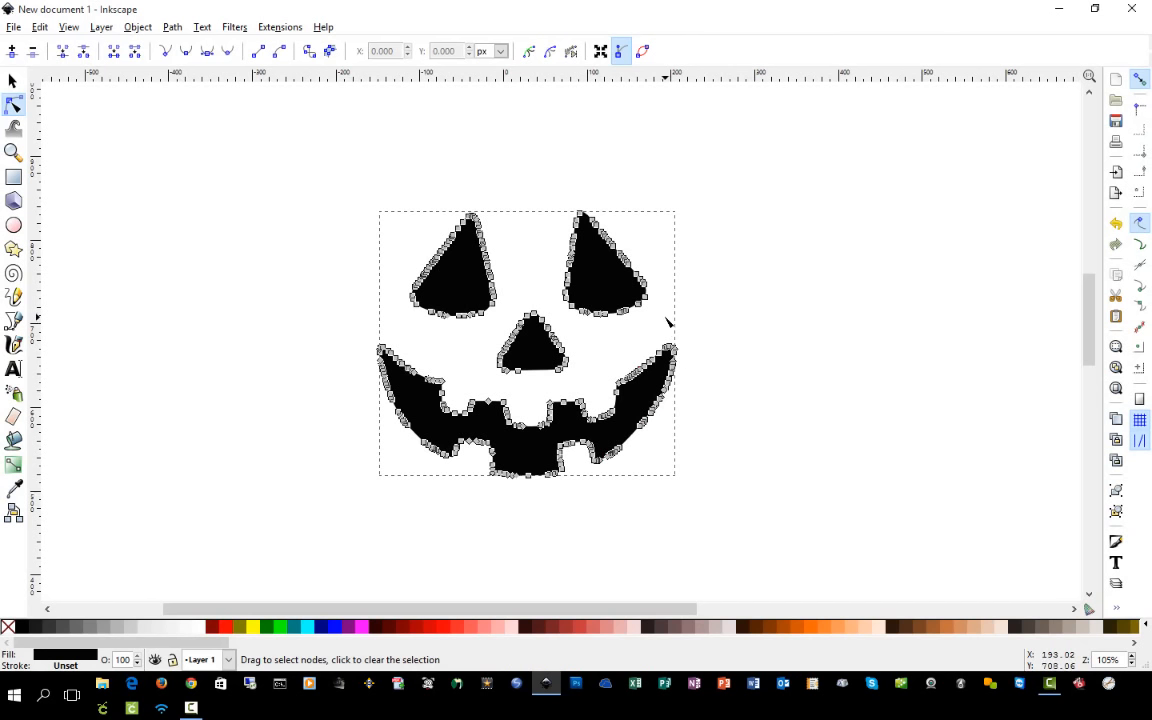
mouse_move(663, 316)
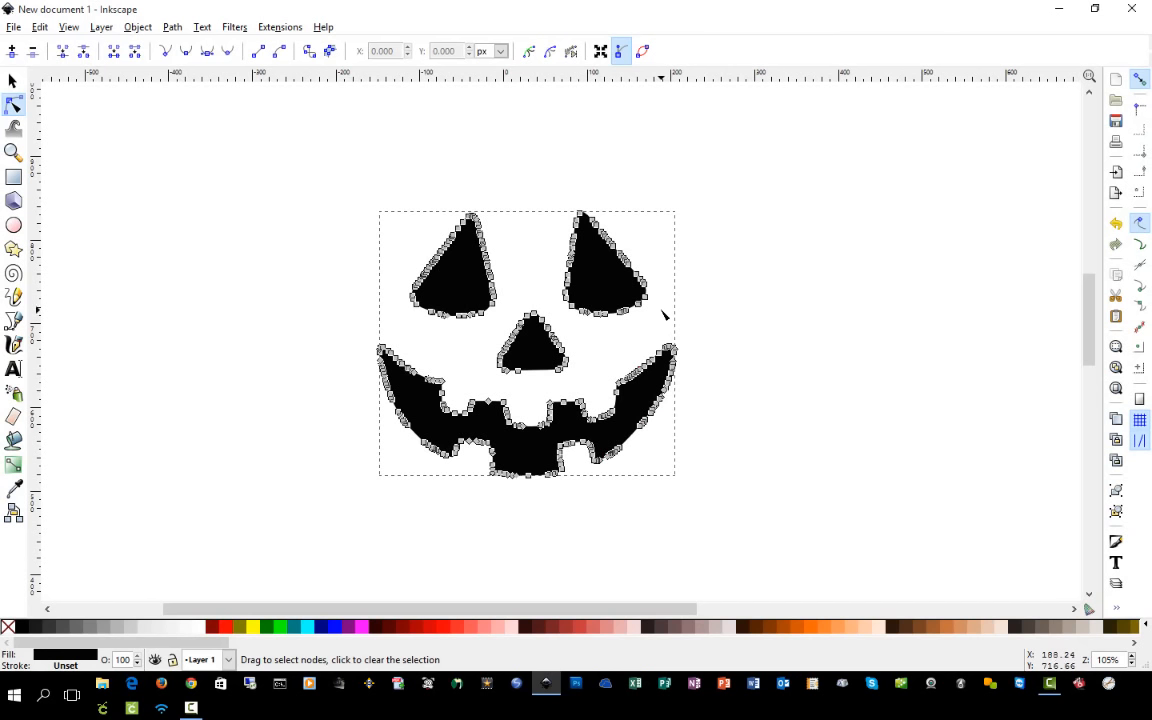
mouse_move(652, 318)
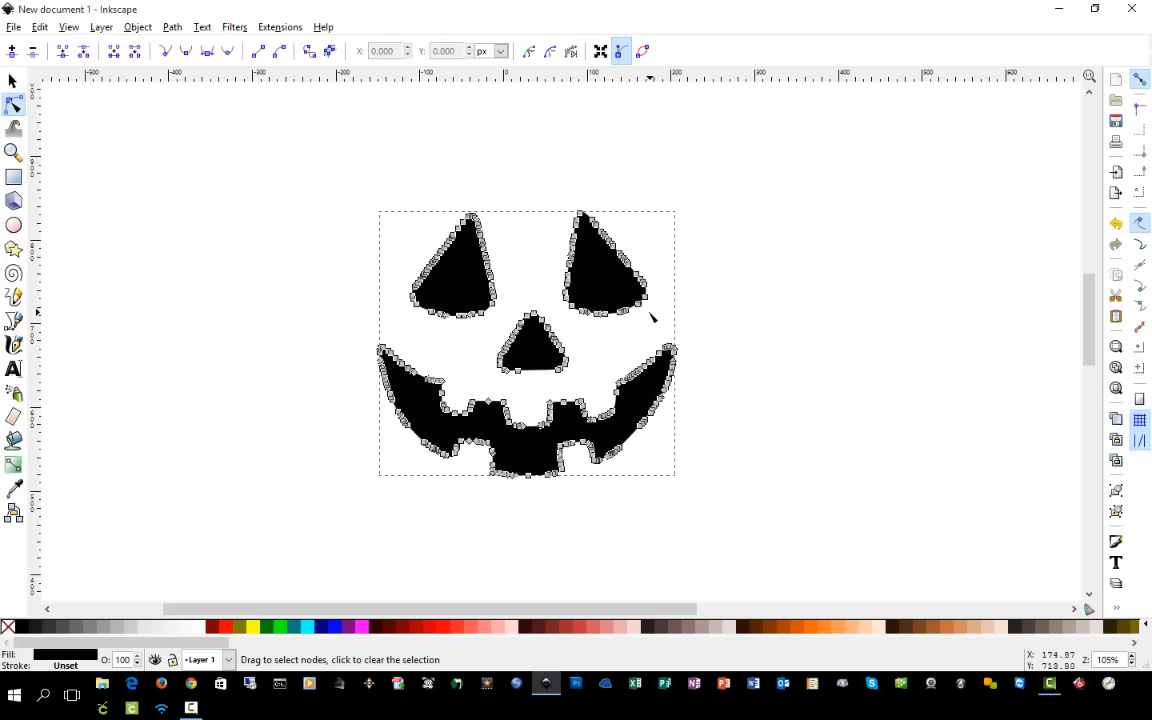
mouse_move(537, 397)
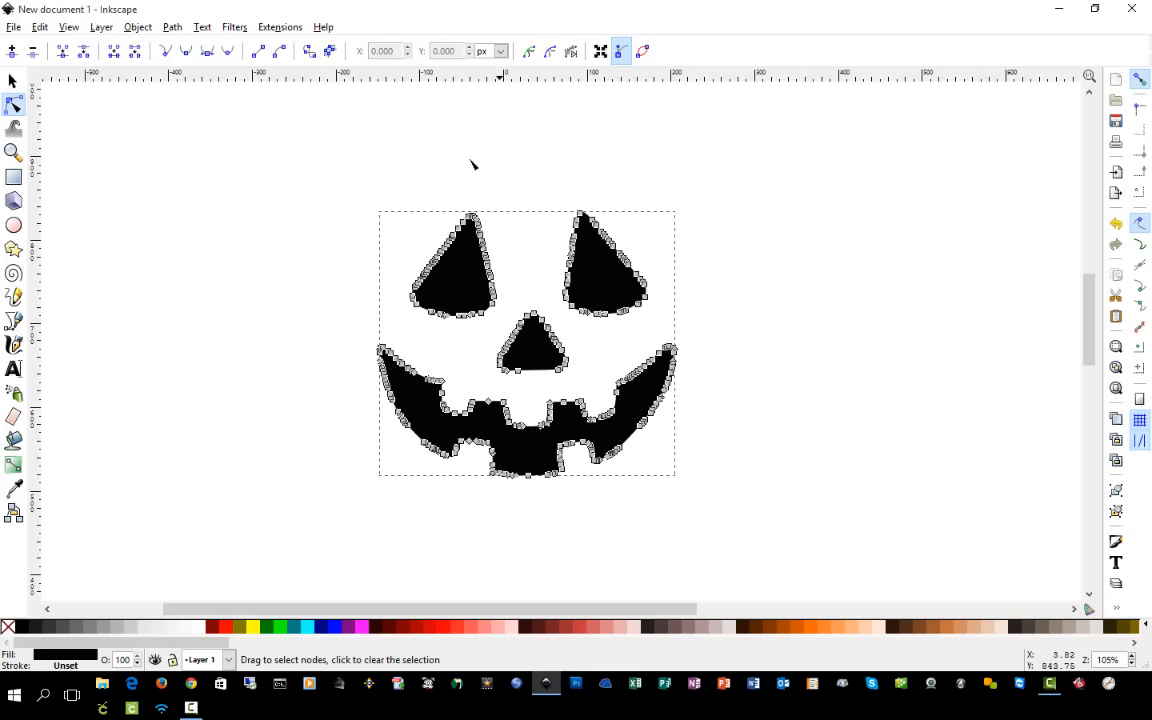
click(171, 26)
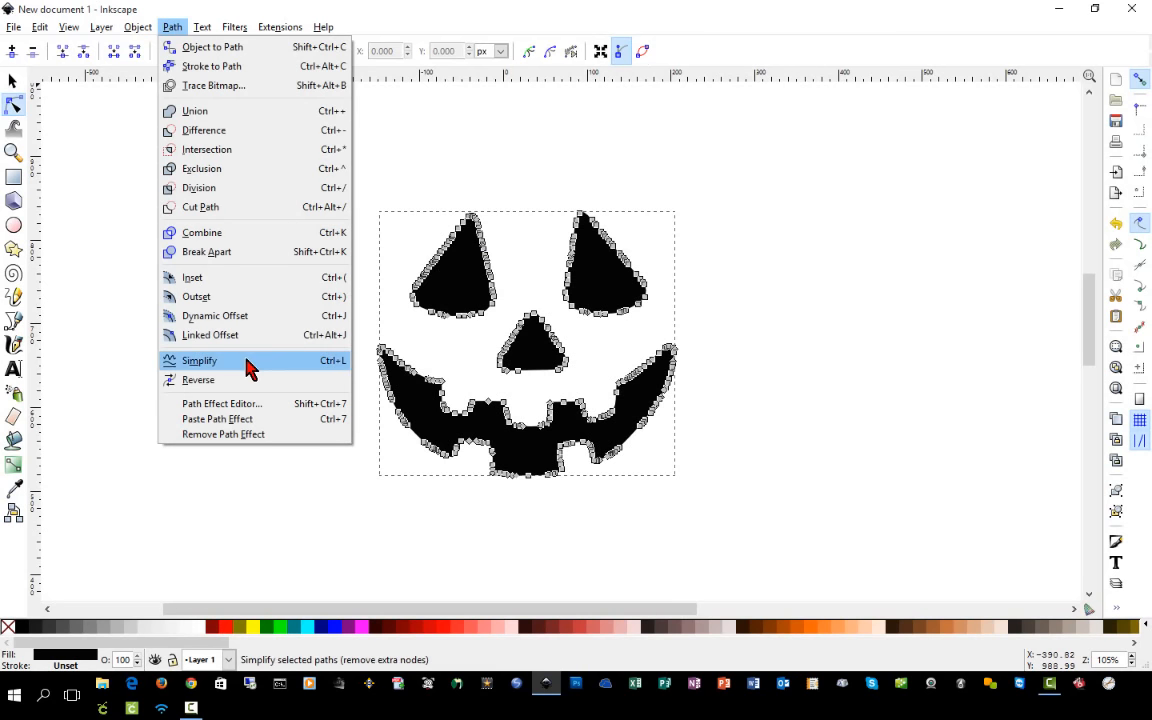
Step: Apply Path > Simplify to cut down the face's nodes and zoom toward the mouth
click(199, 360)
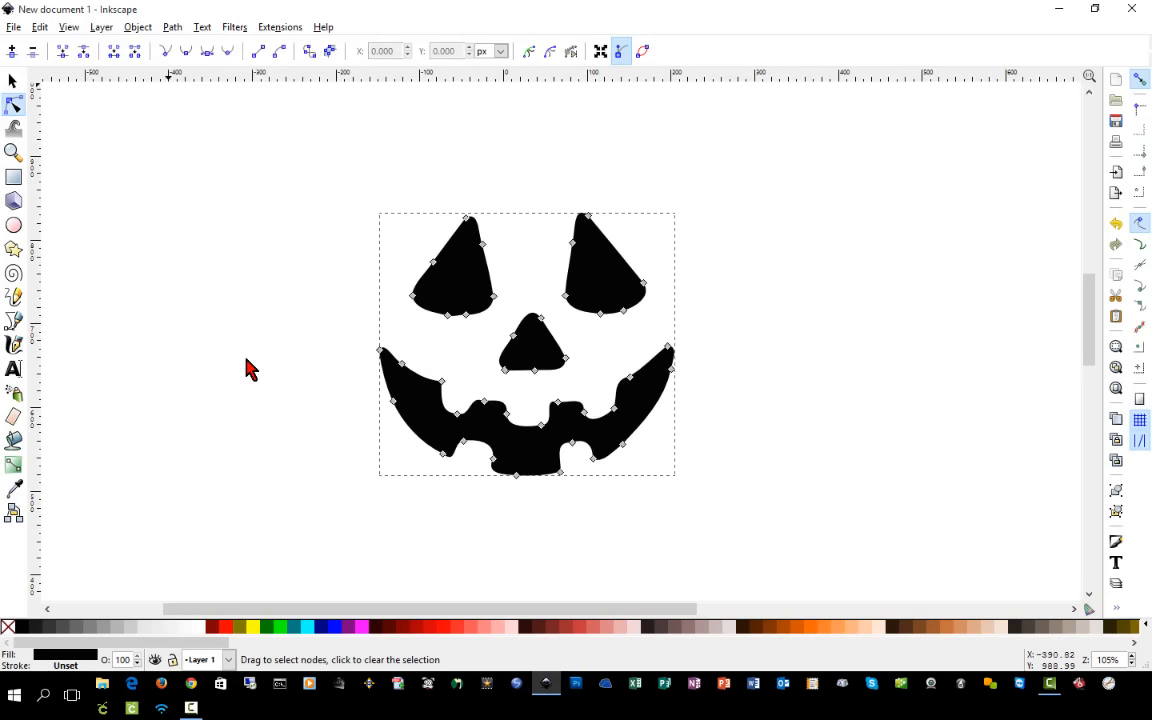
mouse_move(425, 475)
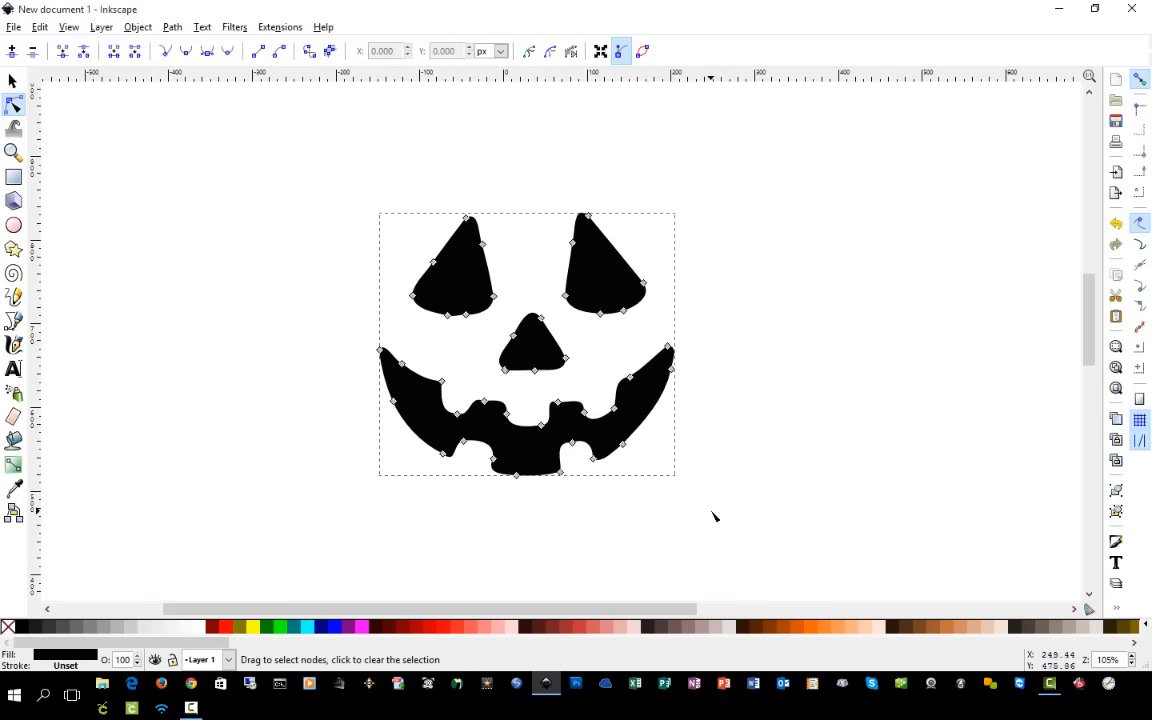
mouse_move(30, 105)
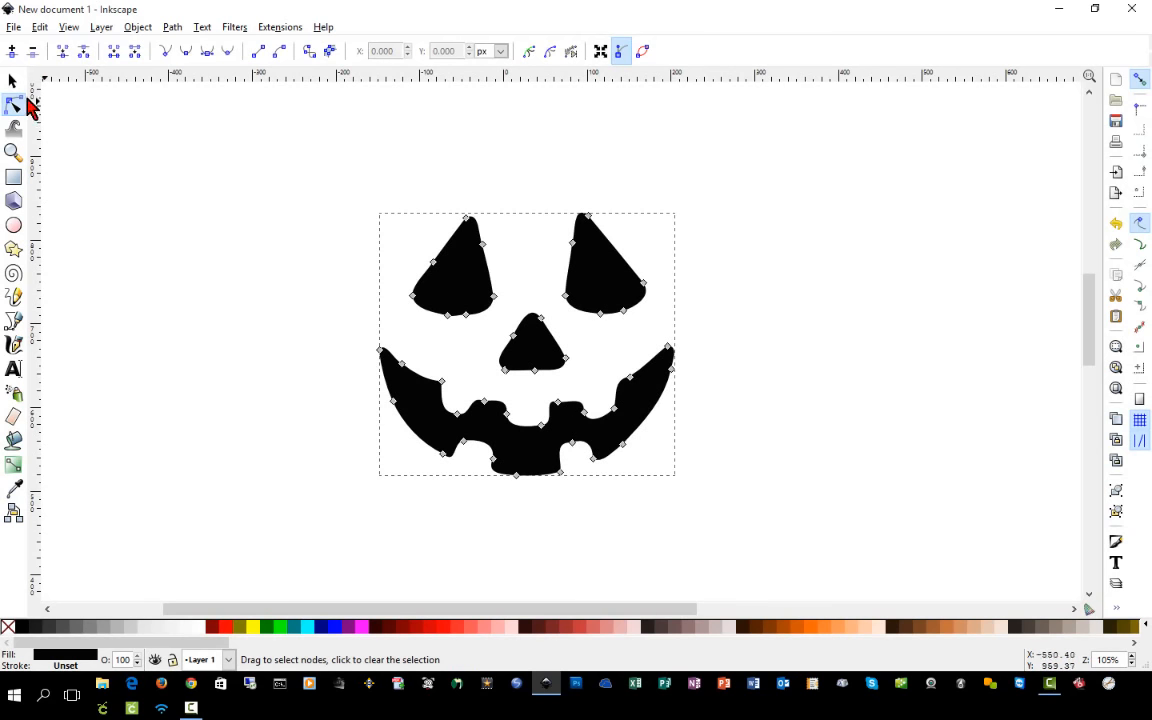
click(14, 80)
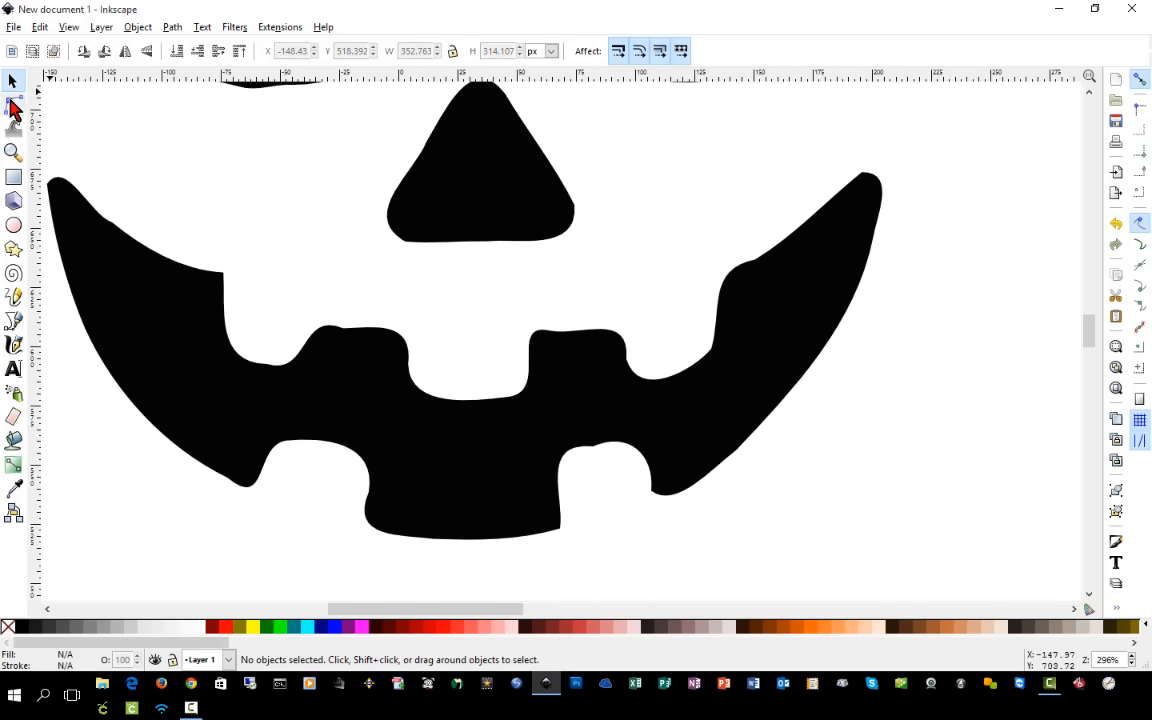
Step: Reshape node handles at both mouth tips and the left tooth edge for smoother curves
click(14, 104)
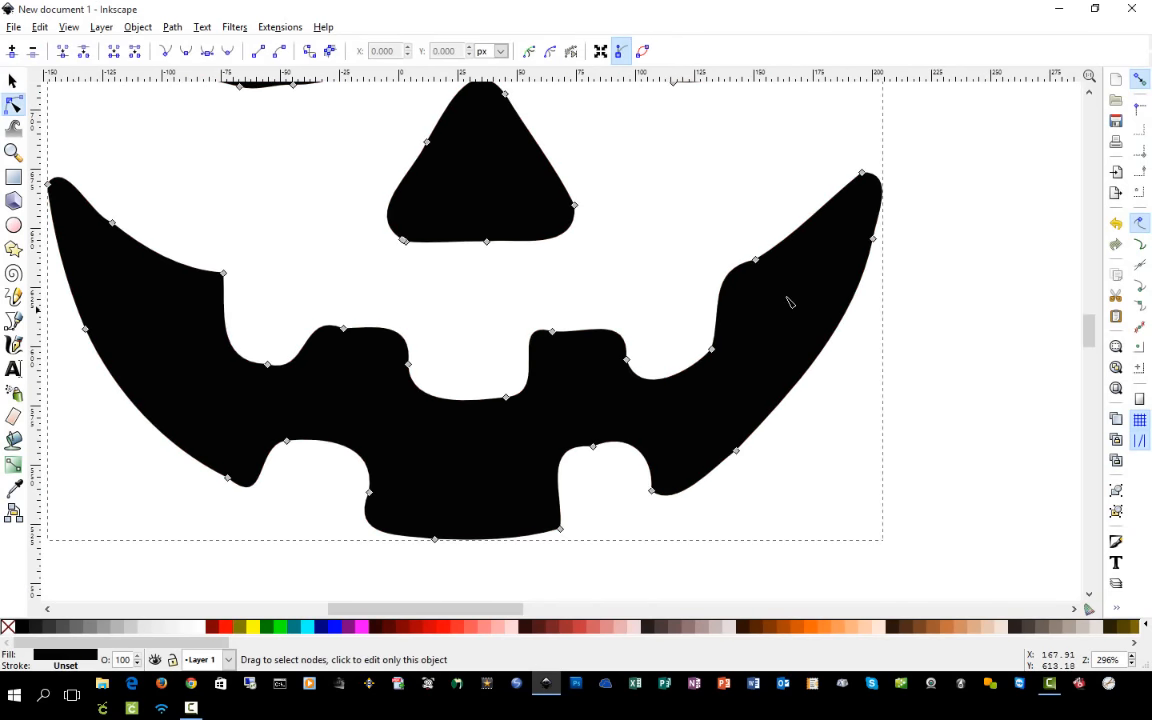
click(755, 258)
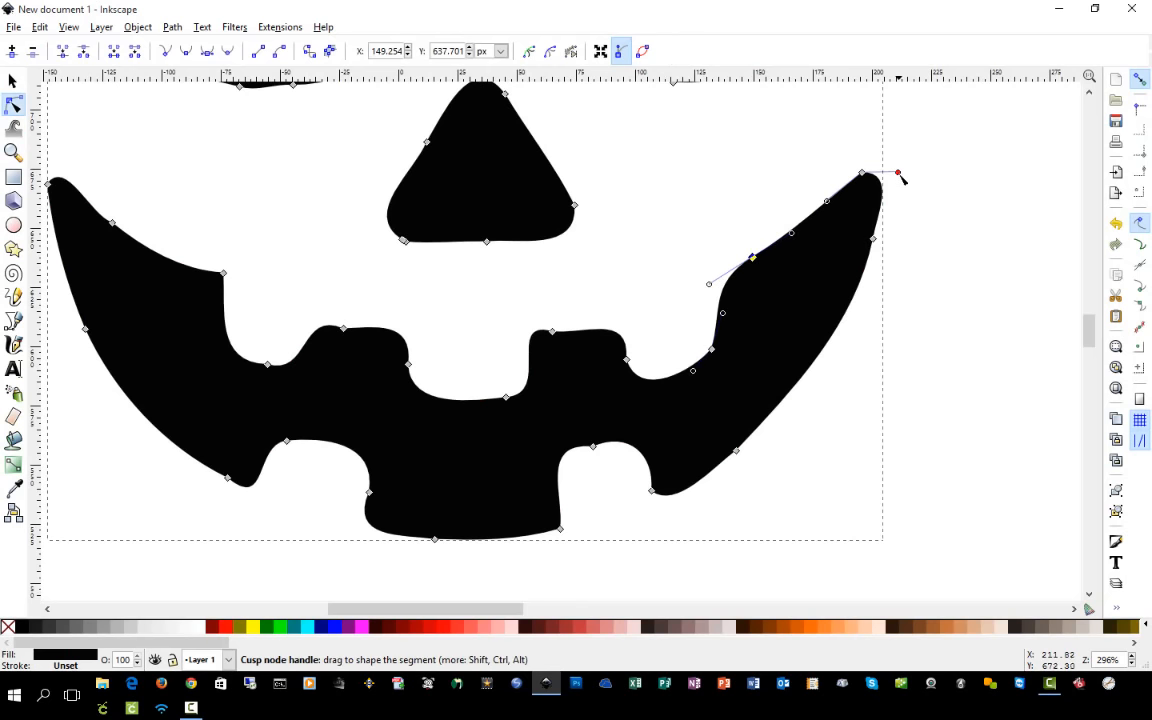
drag(897, 175, 882, 160)
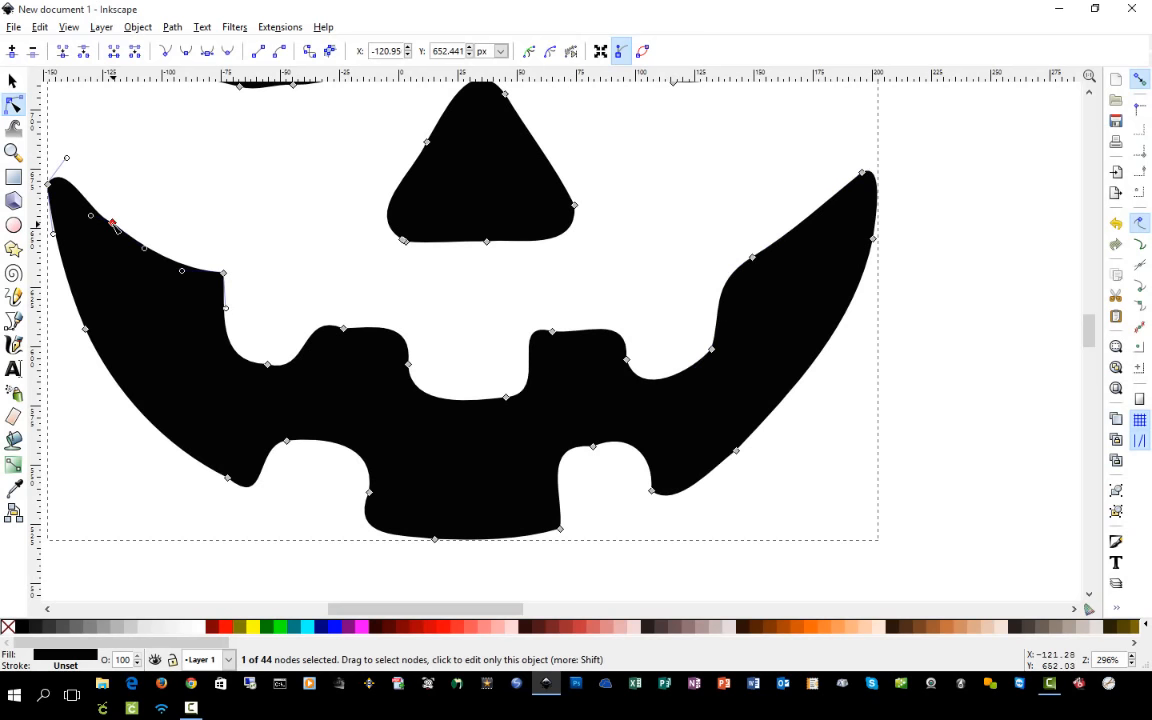
drag(112, 225, 113, 222)
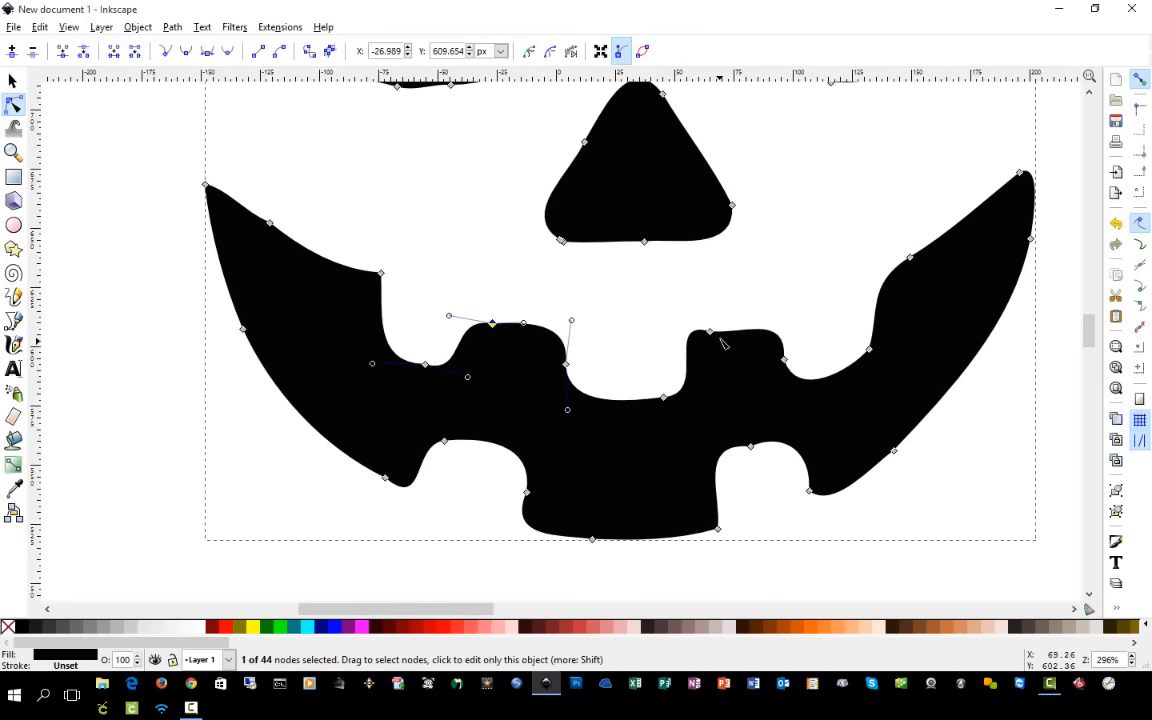
drag(720, 333, 667, 322)
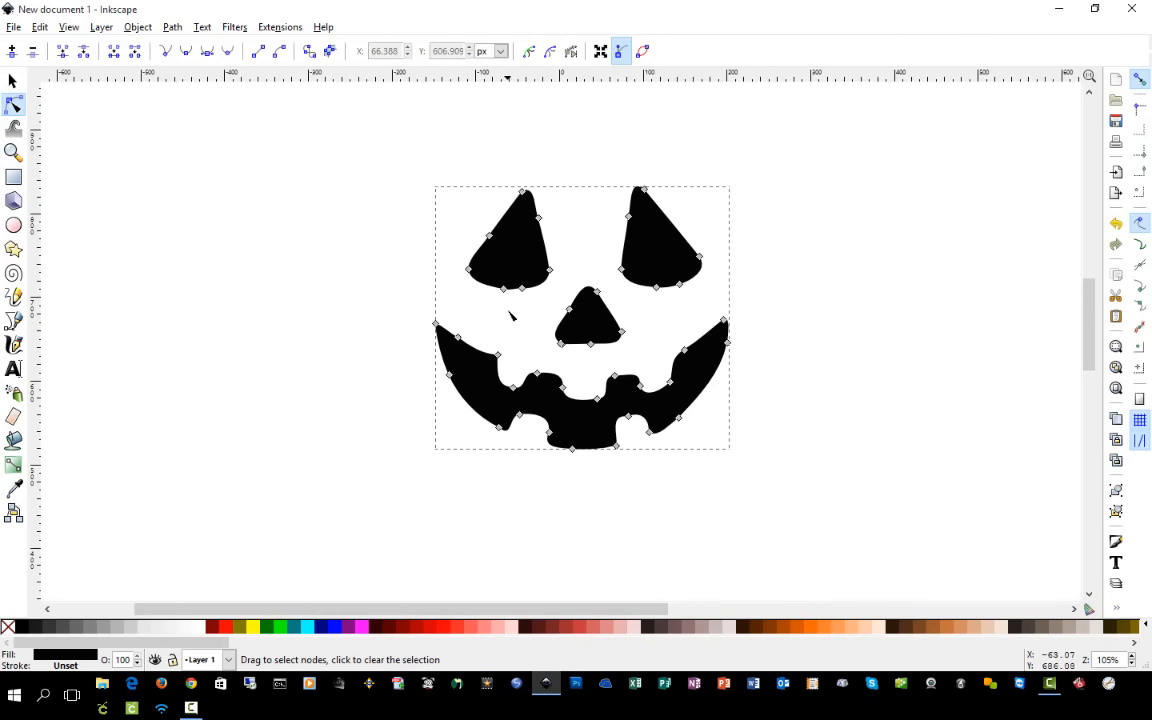
mouse_move(647, 470)
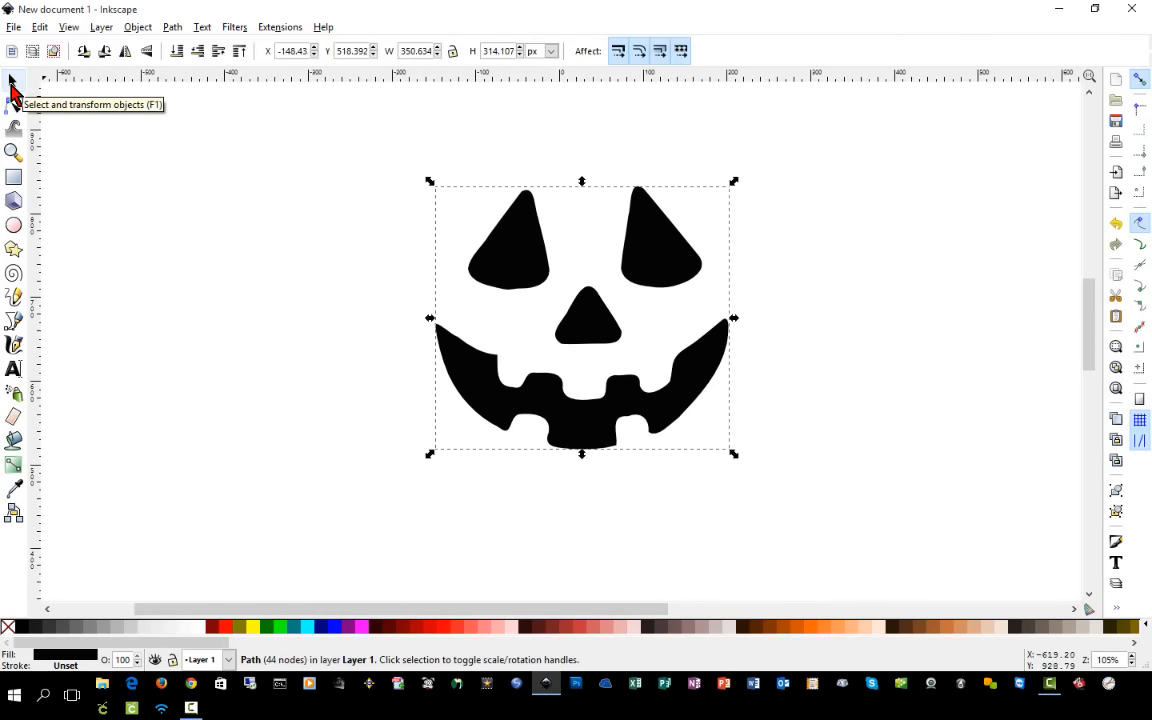
Step: Deselect the finished face and bring up the File > Import chooser
click(735, 489)
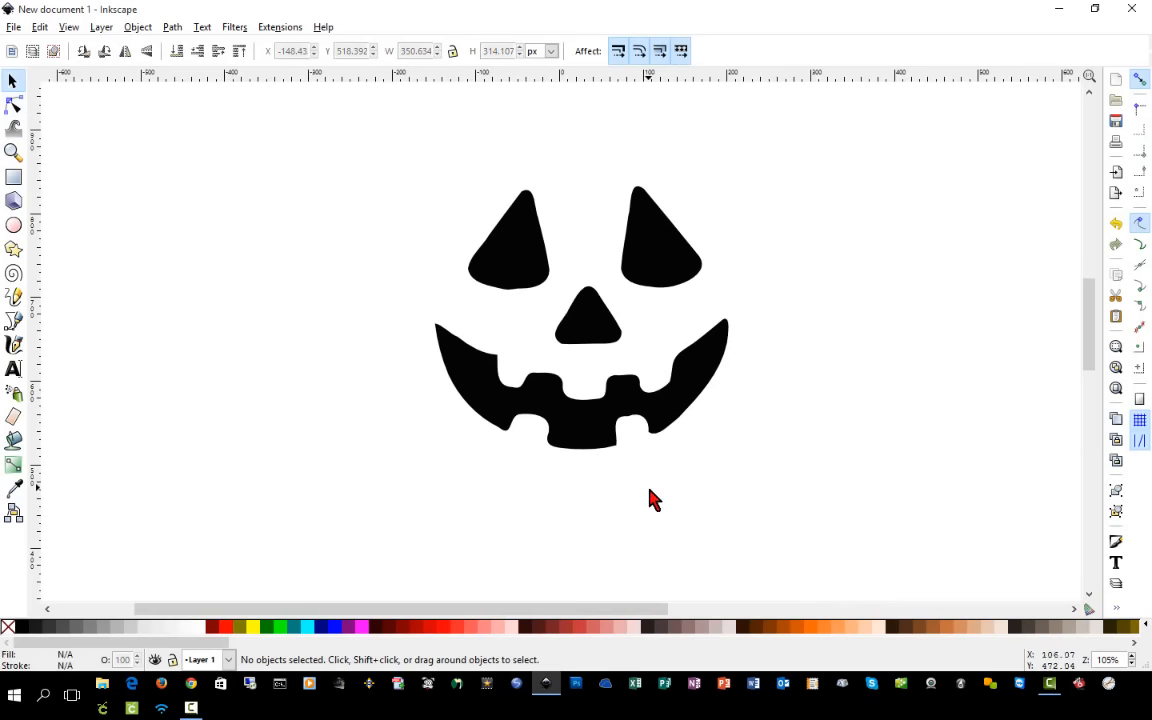
mouse_move(695, 290)
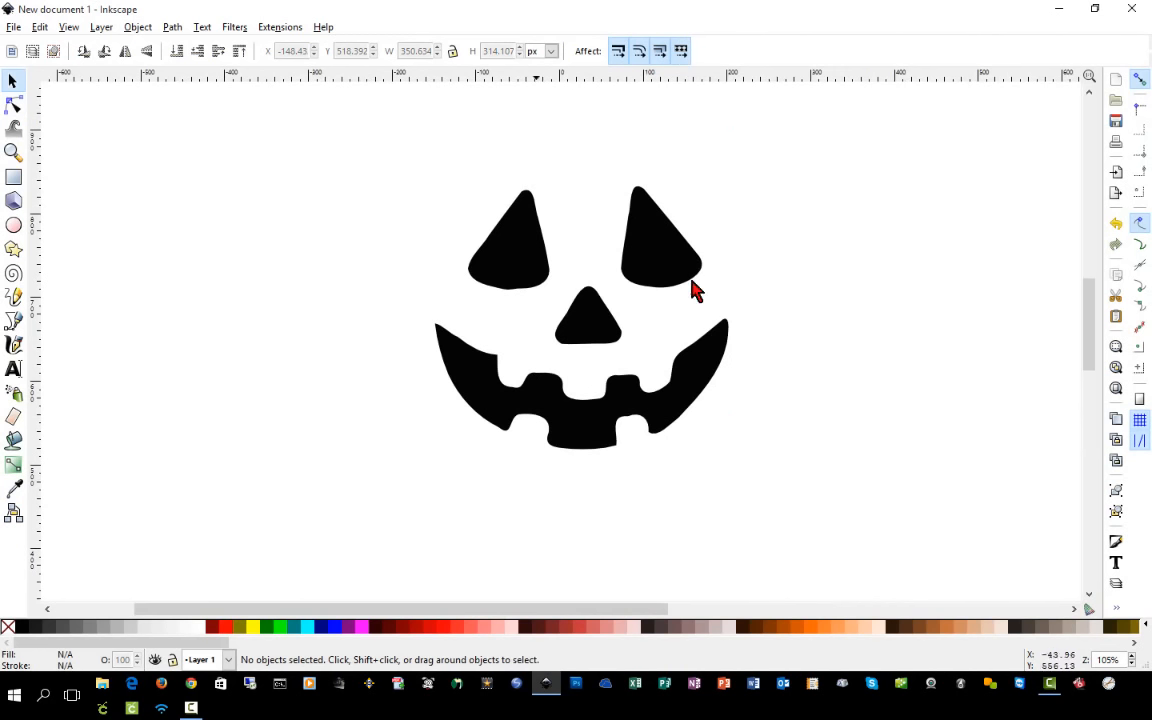
mouse_move(758, 523)
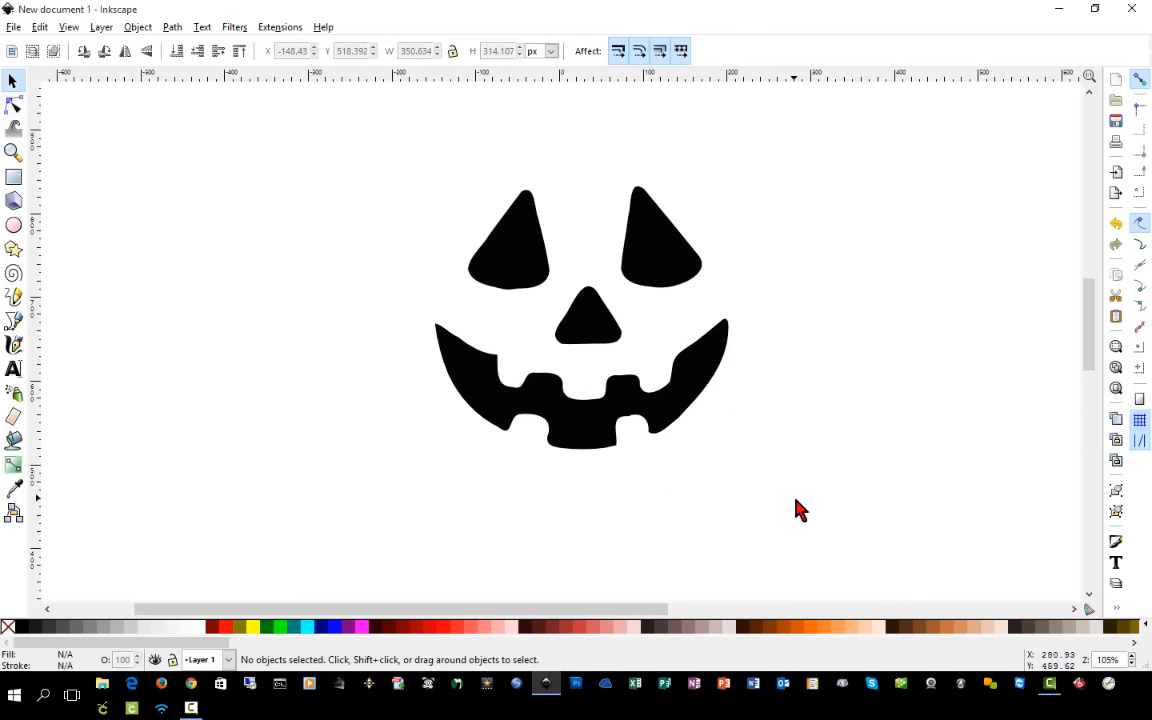
mouse_move(755, 497)
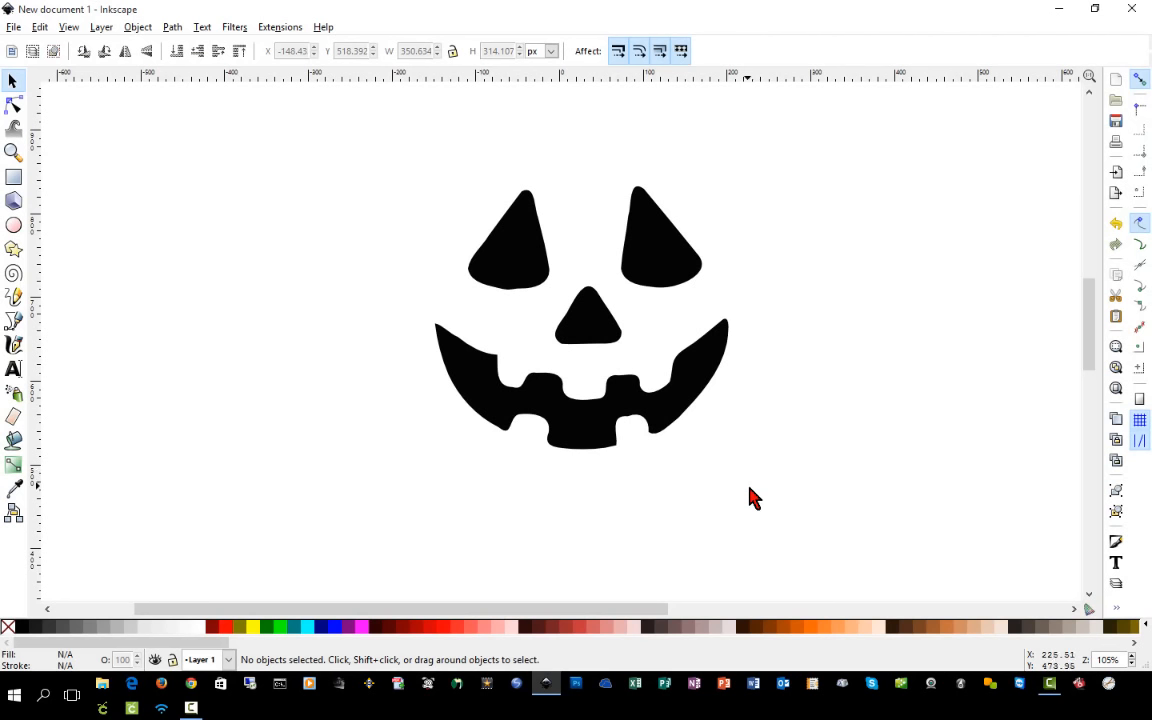
mouse_move(88, 95)
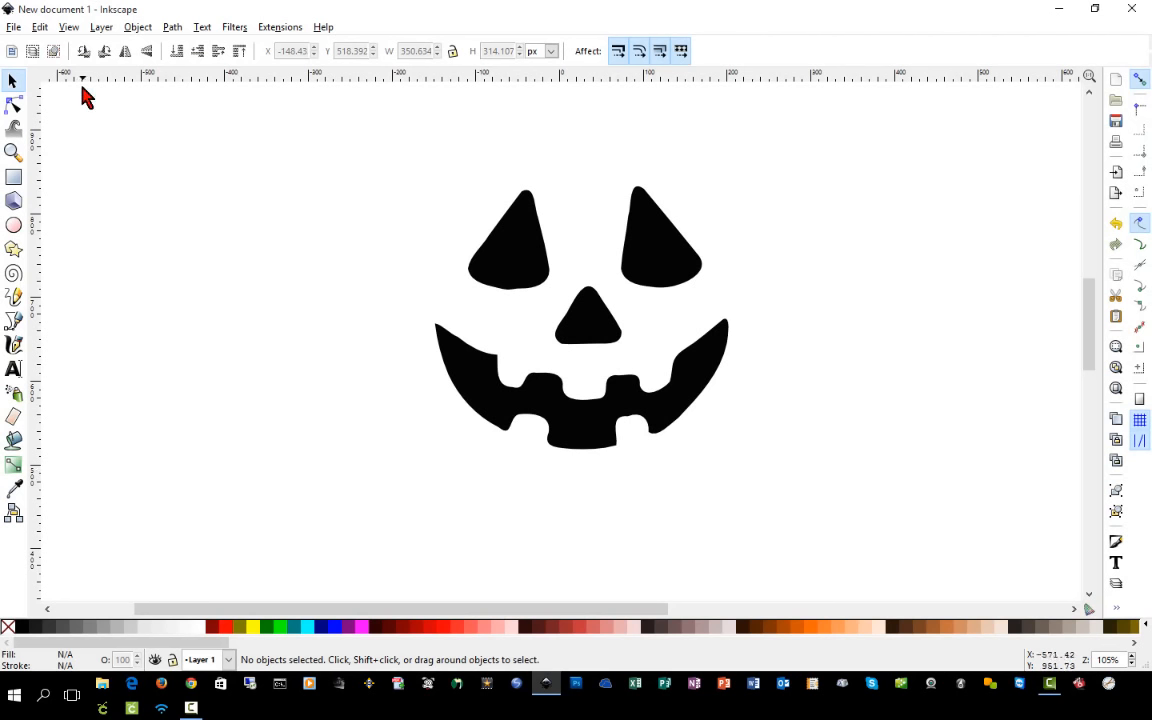
click(14, 27)
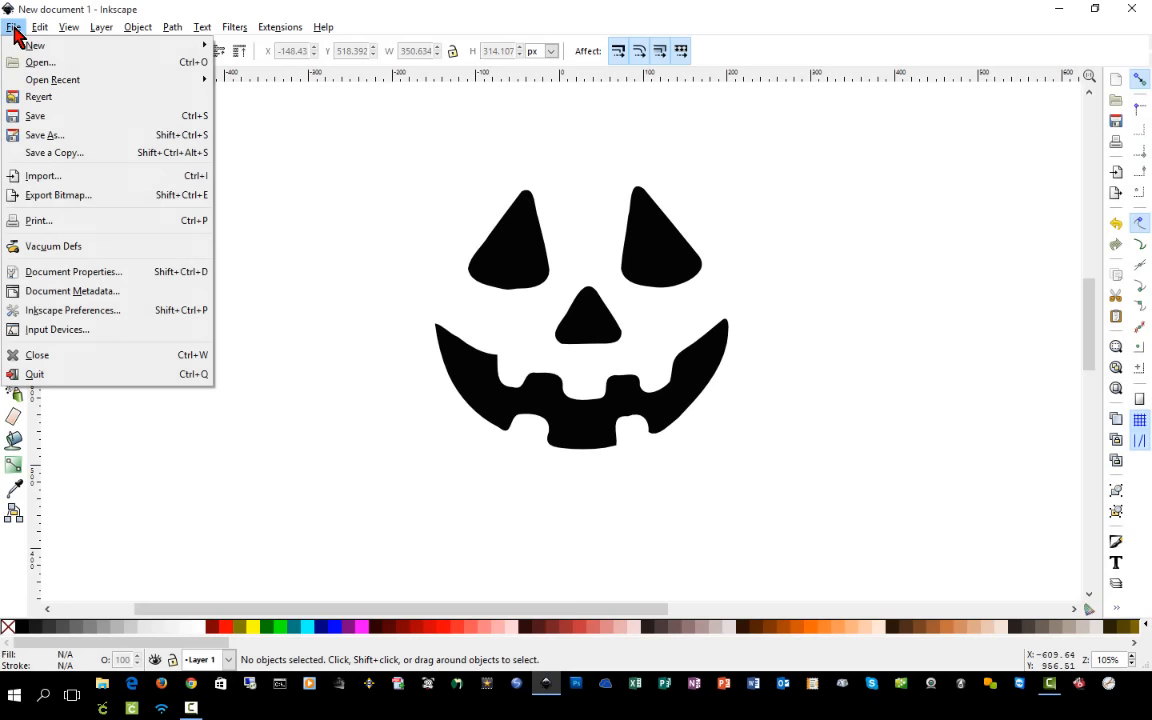
mouse_move(75, 181)
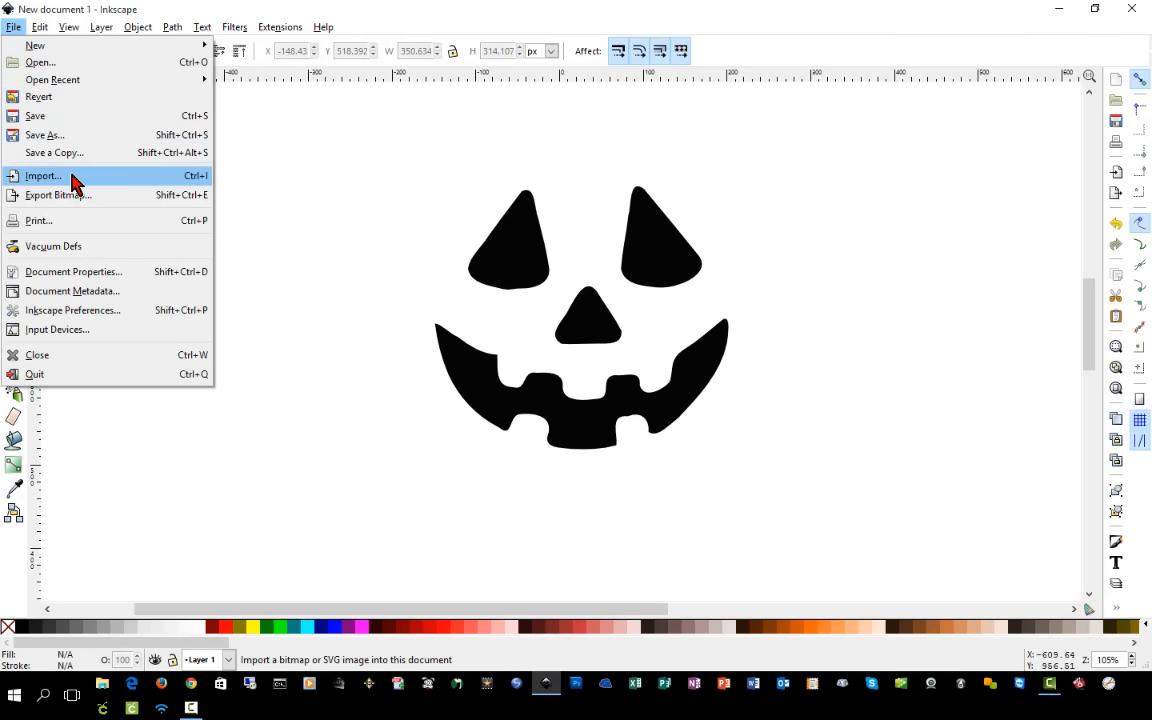
click(42, 175)
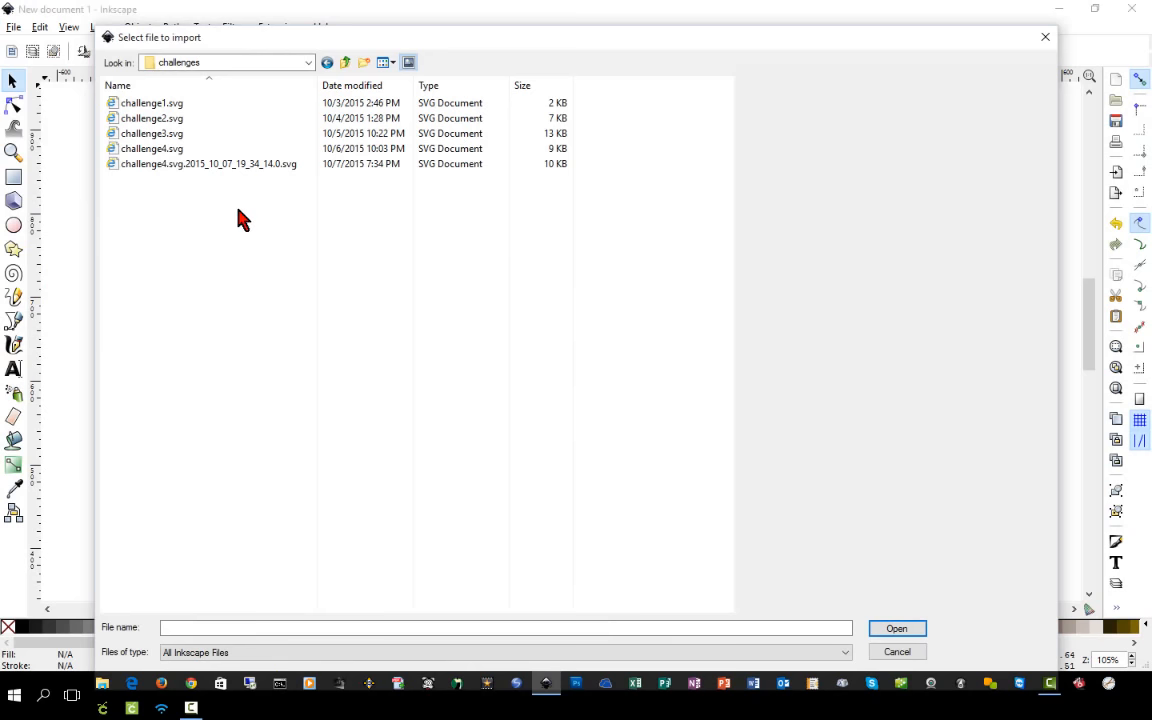
mouse_move(345, 240)
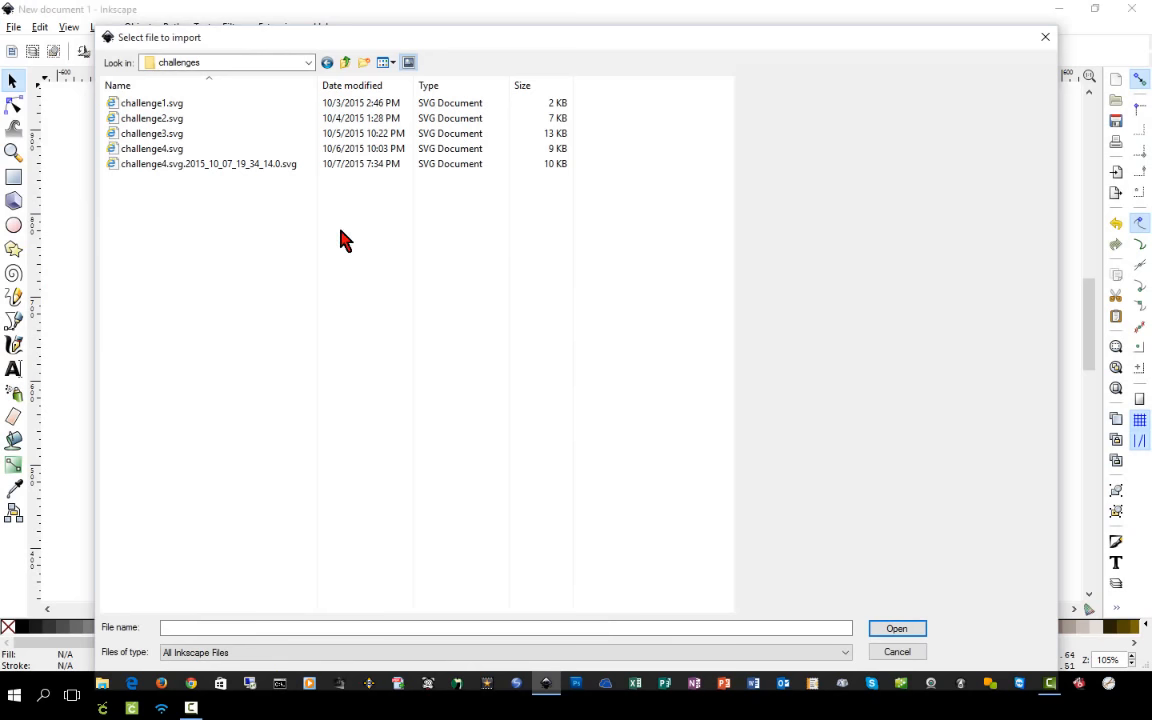
Step: Import challenge4.svg and place the face inside the TROY'S COFFEE ring's white centre
click(152, 148)
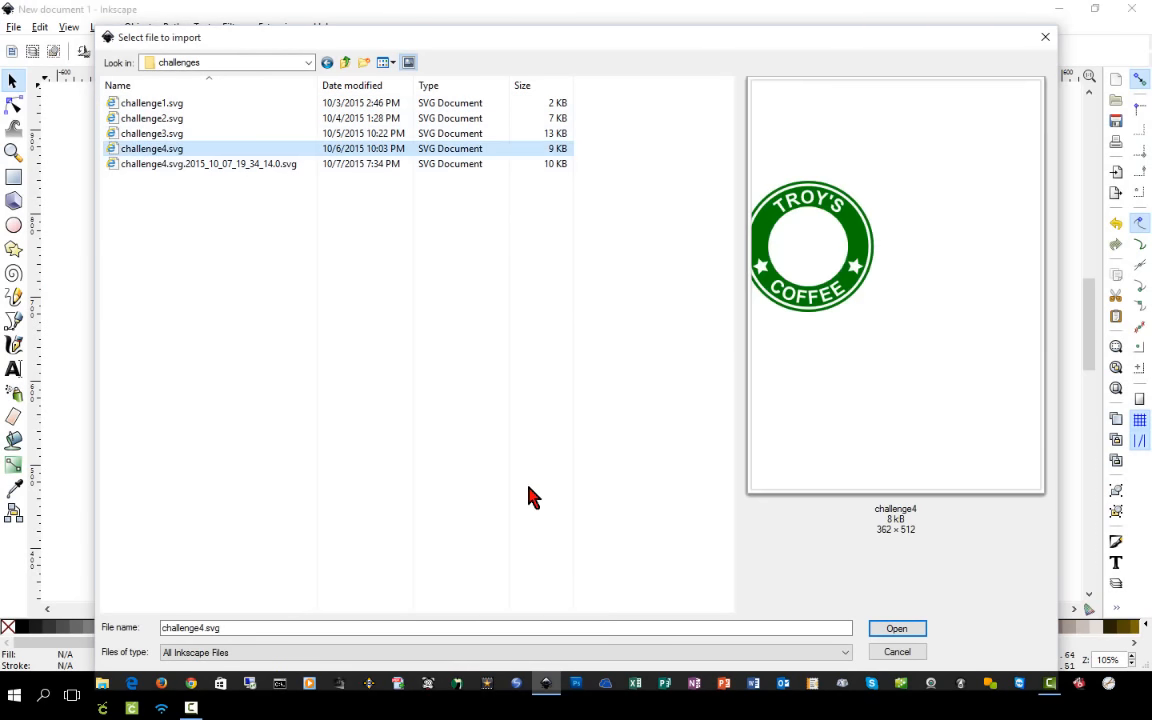
click(896, 628)
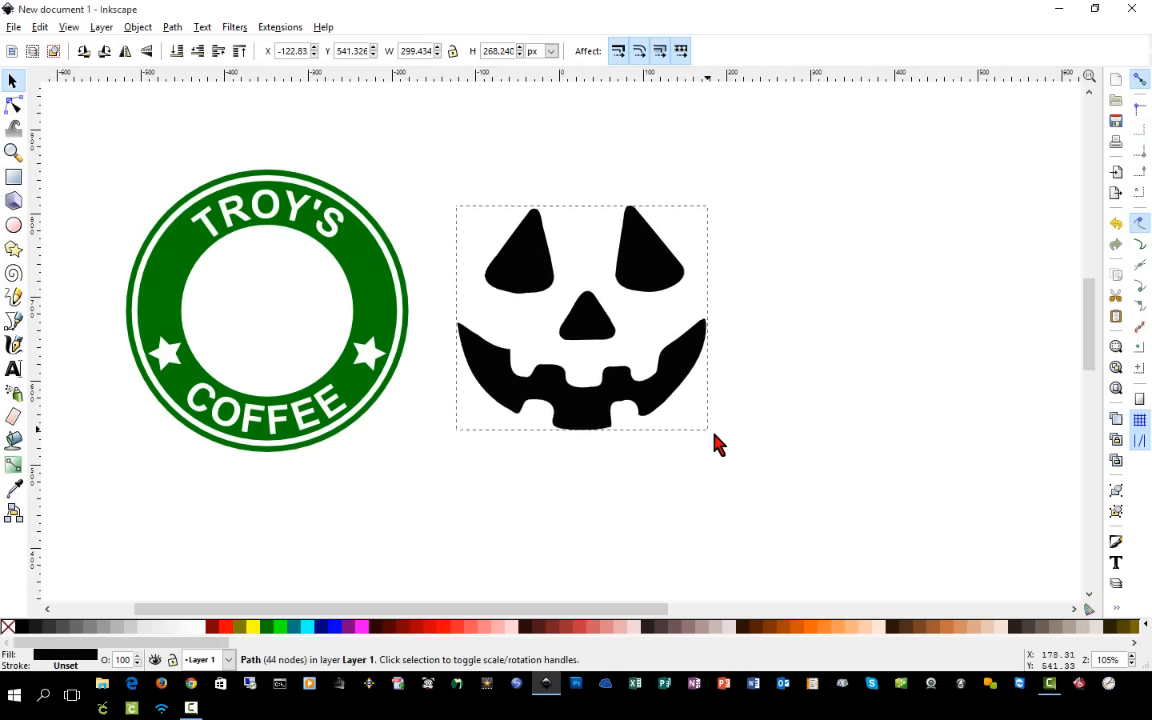
drag(705, 430, 650, 380)
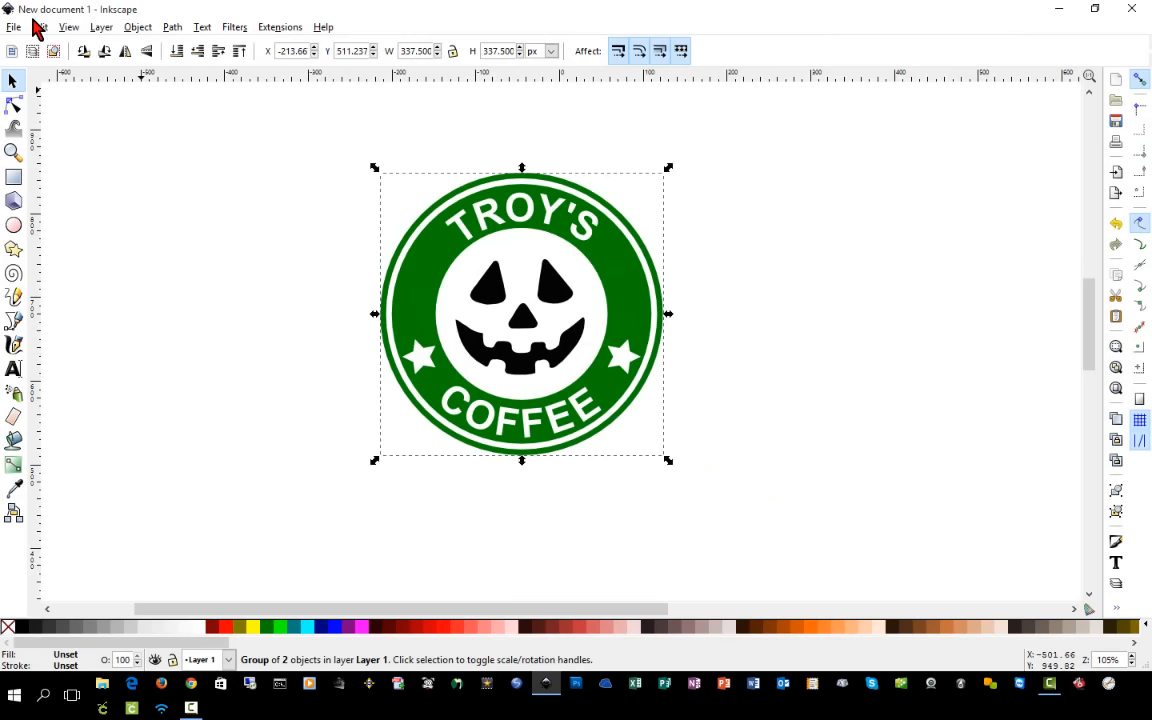
Step: Save the grouped pumpkin badge as Plain SVG under the name challenge5.svg
click(14, 27)
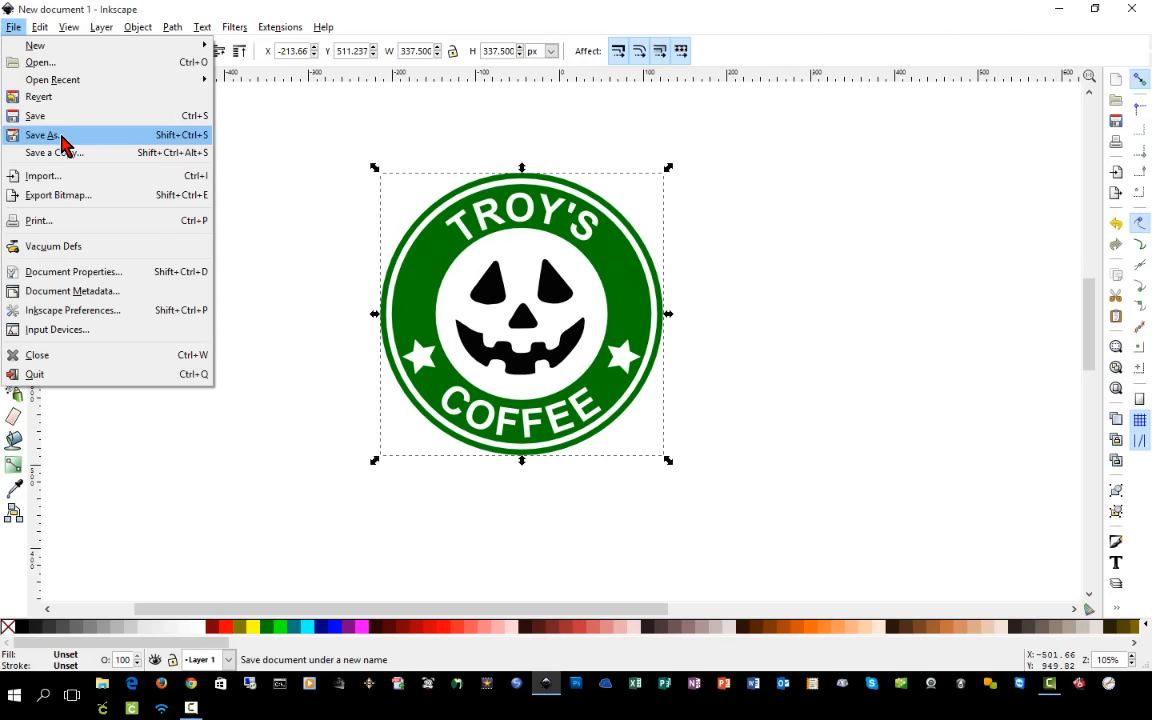
click(41, 134)
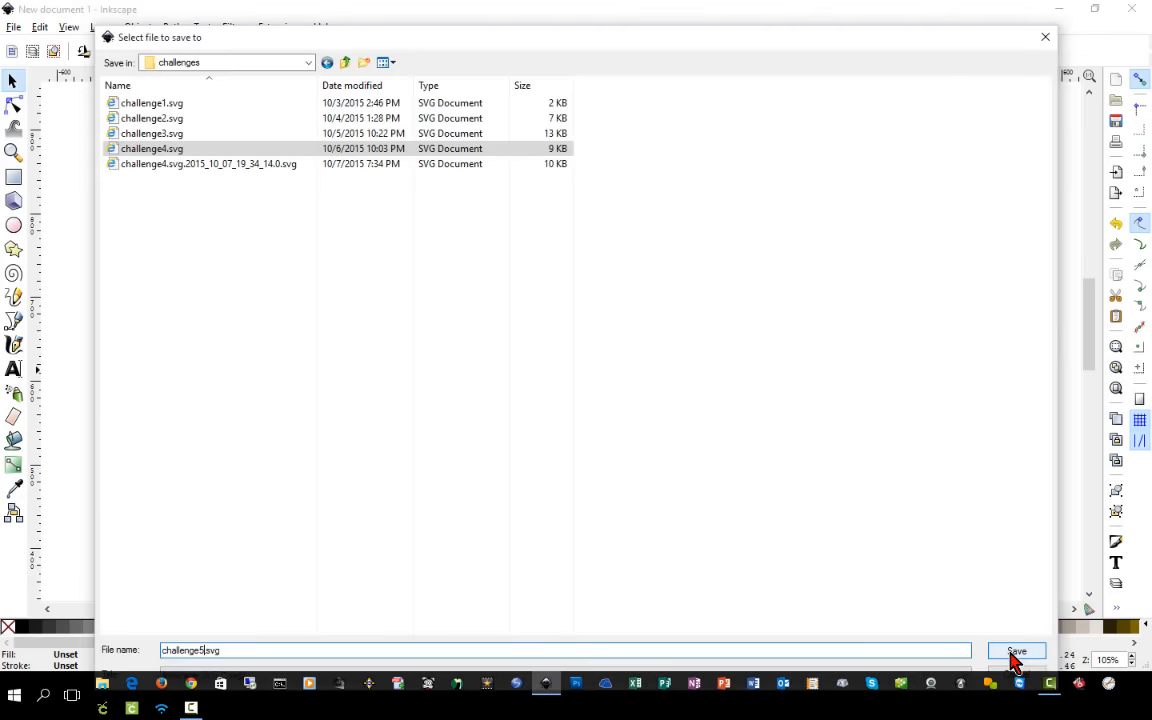
click(967, 651)
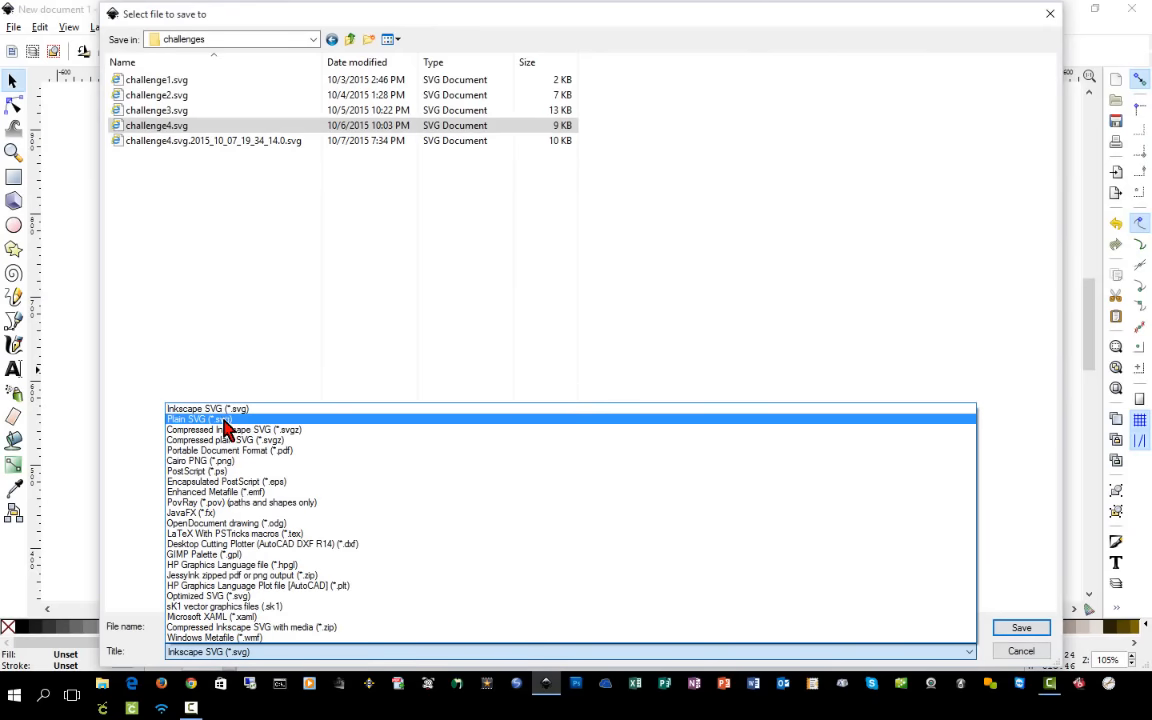
click(197, 418)
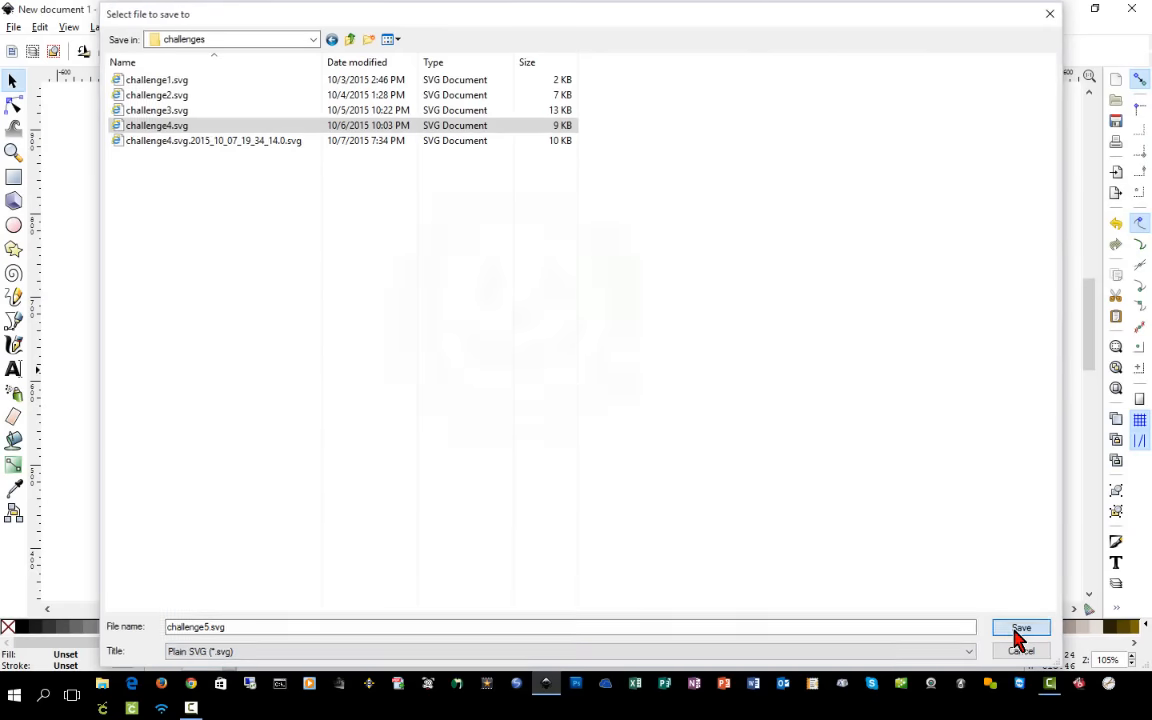
click(1021, 628)
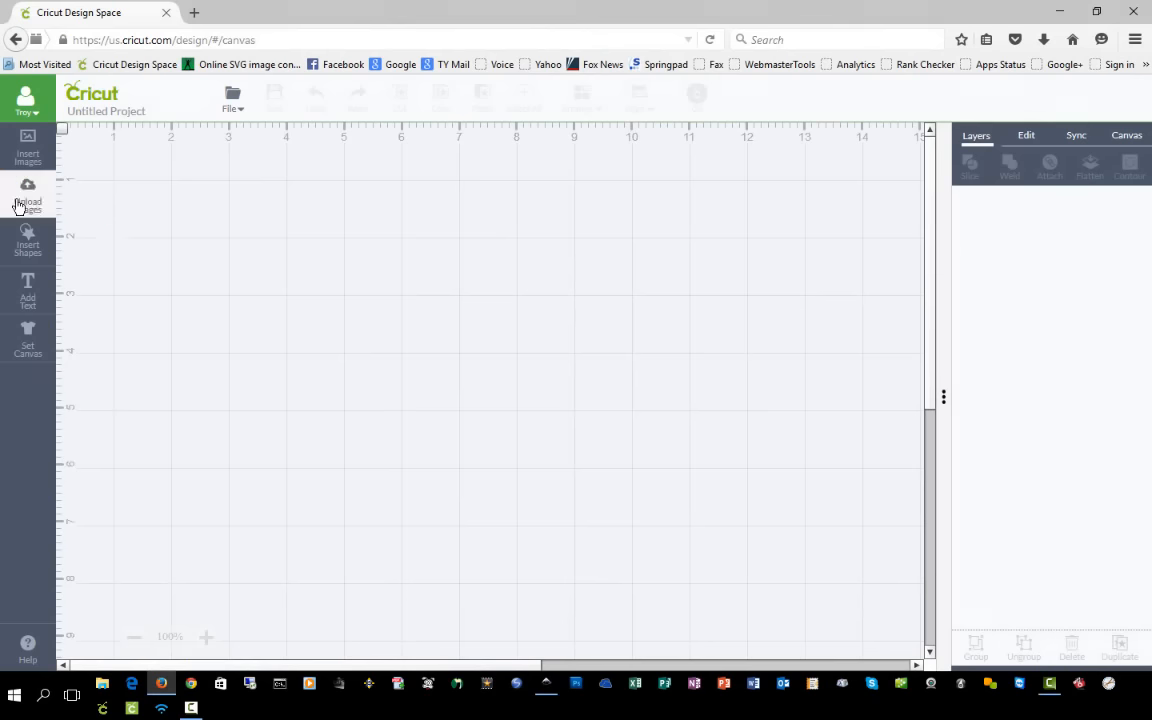
Step: Upload challenge5.svg from the computer, save it and insert the design onto the canvas
click(27, 195)
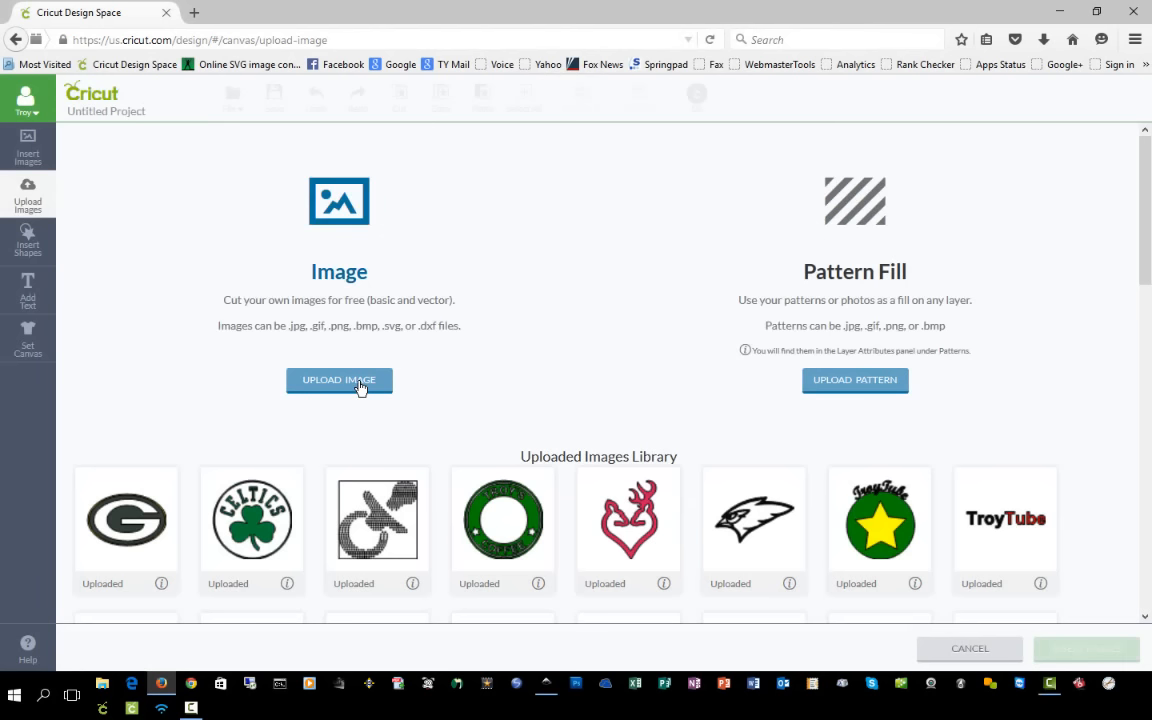
click(339, 380)
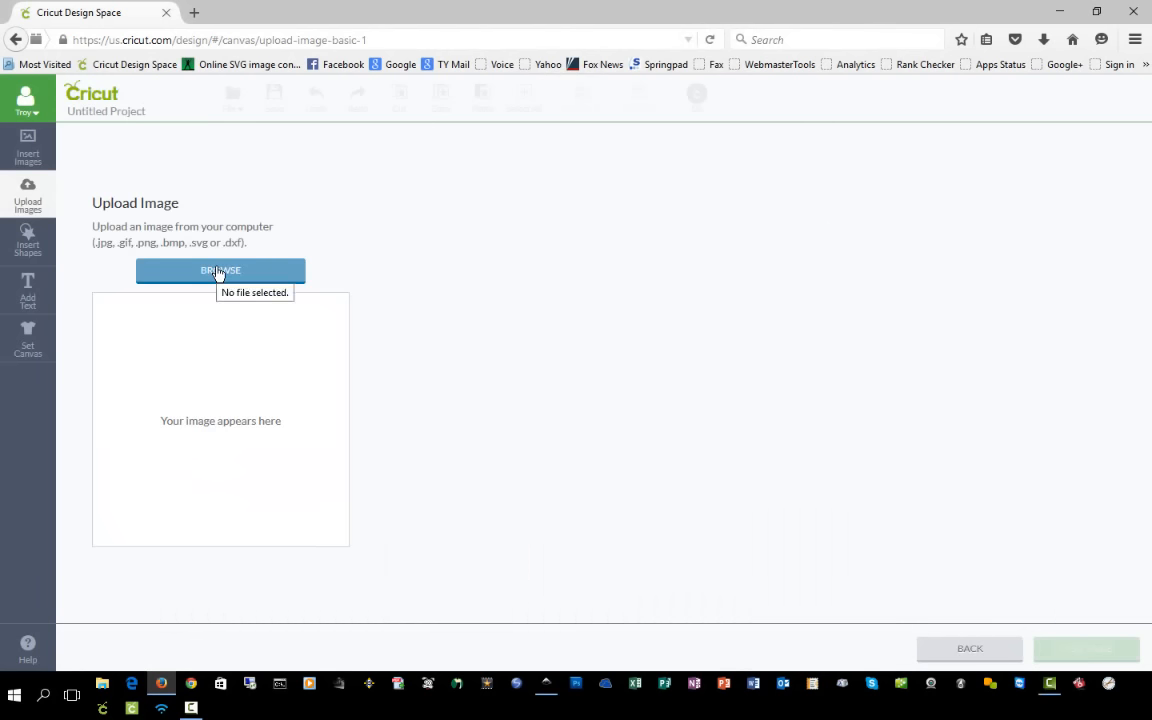
click(220, 270)
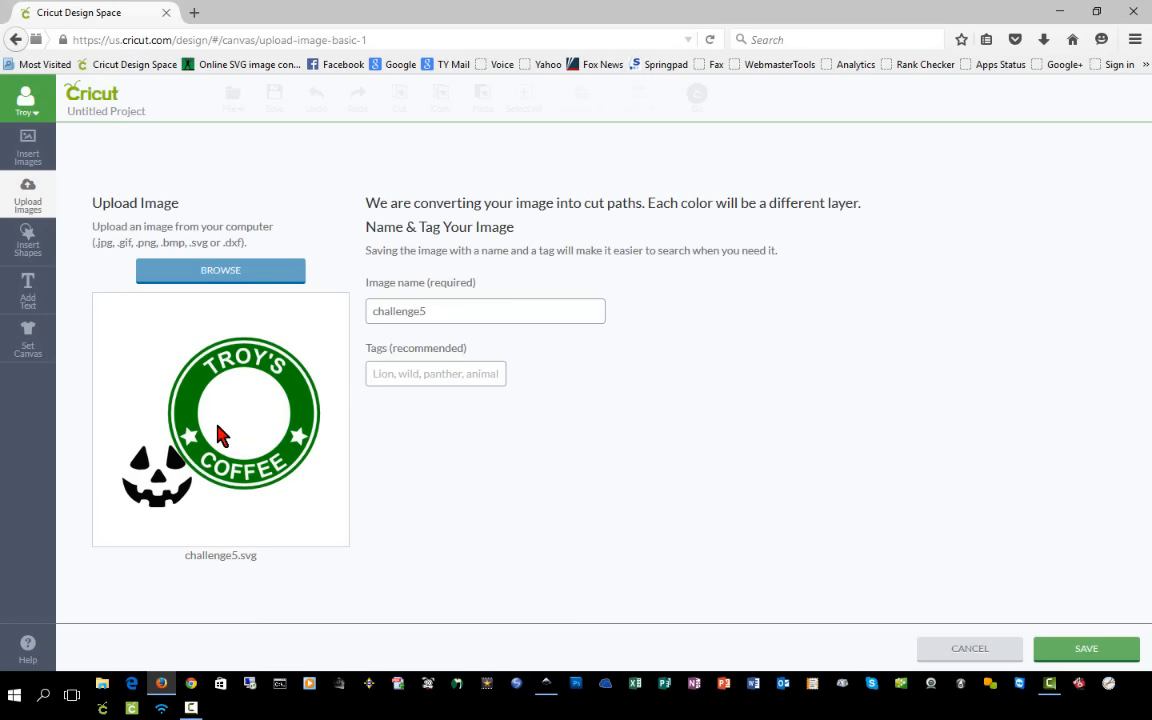
mouse_move(140, 505)
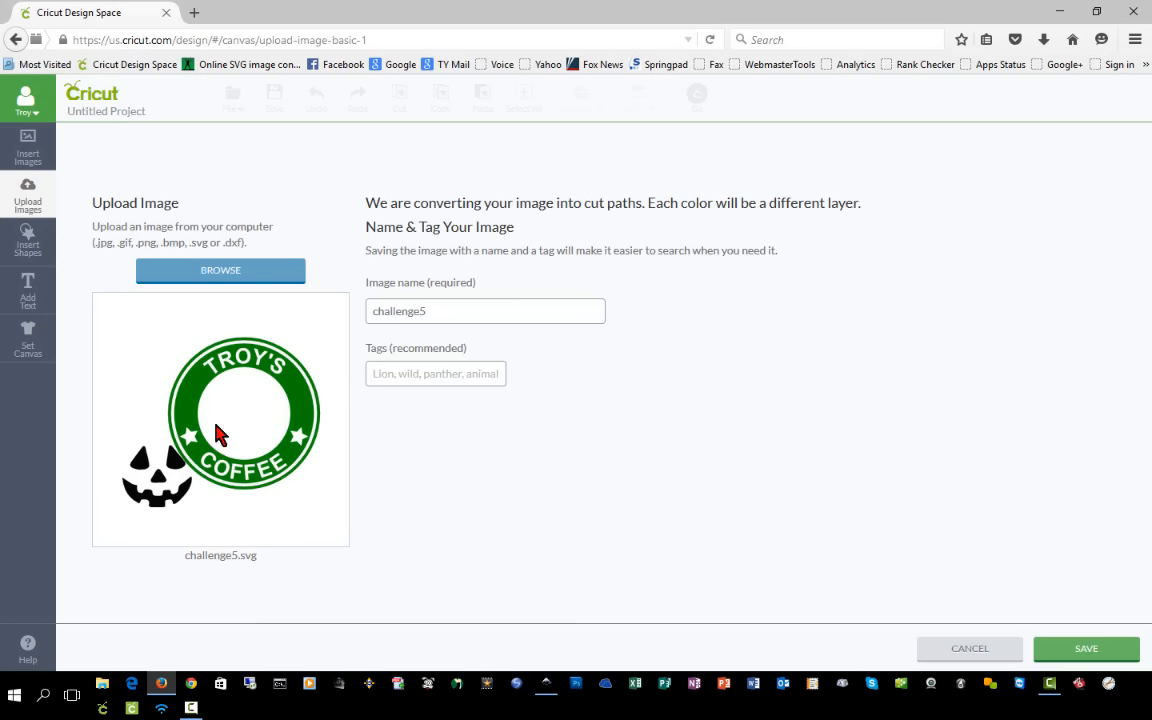
mouse_move(257, 410)
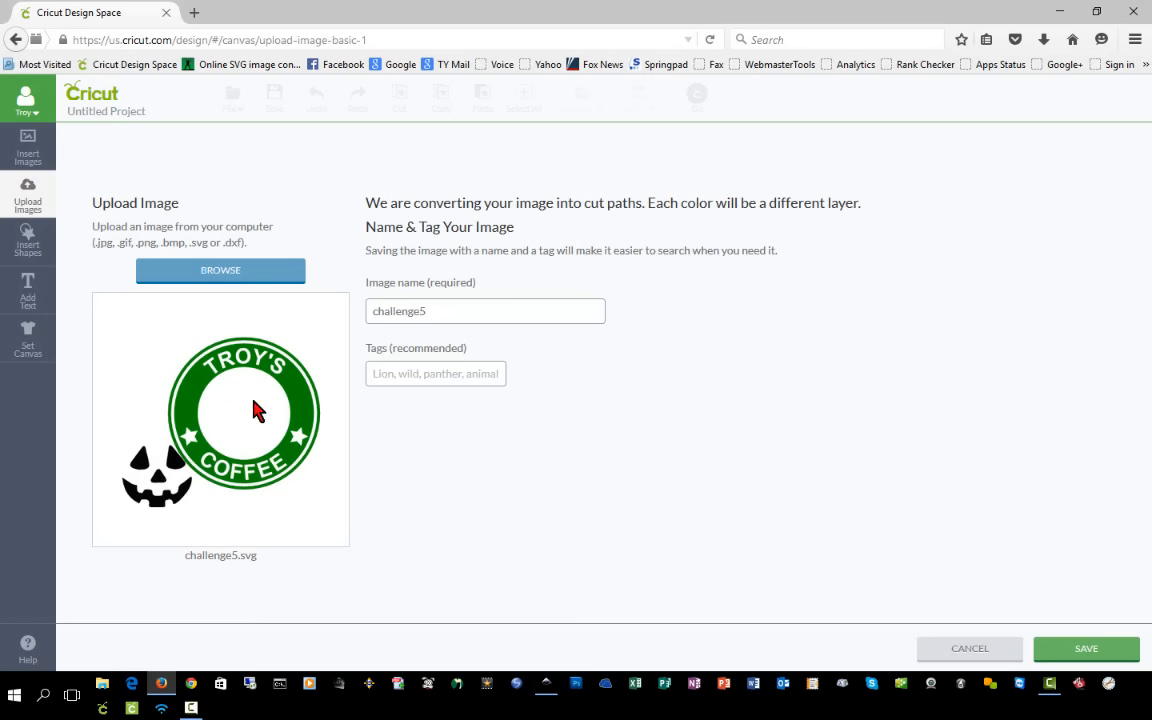
mouse_move(864, 592)
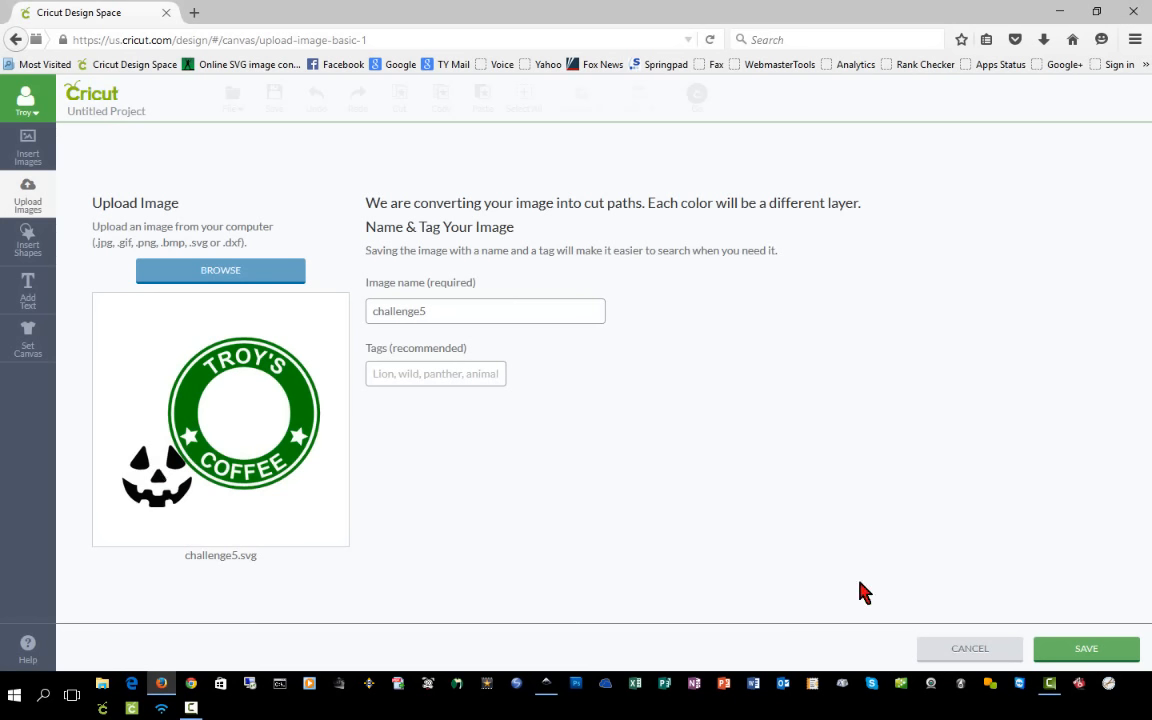
click(1086, 648)
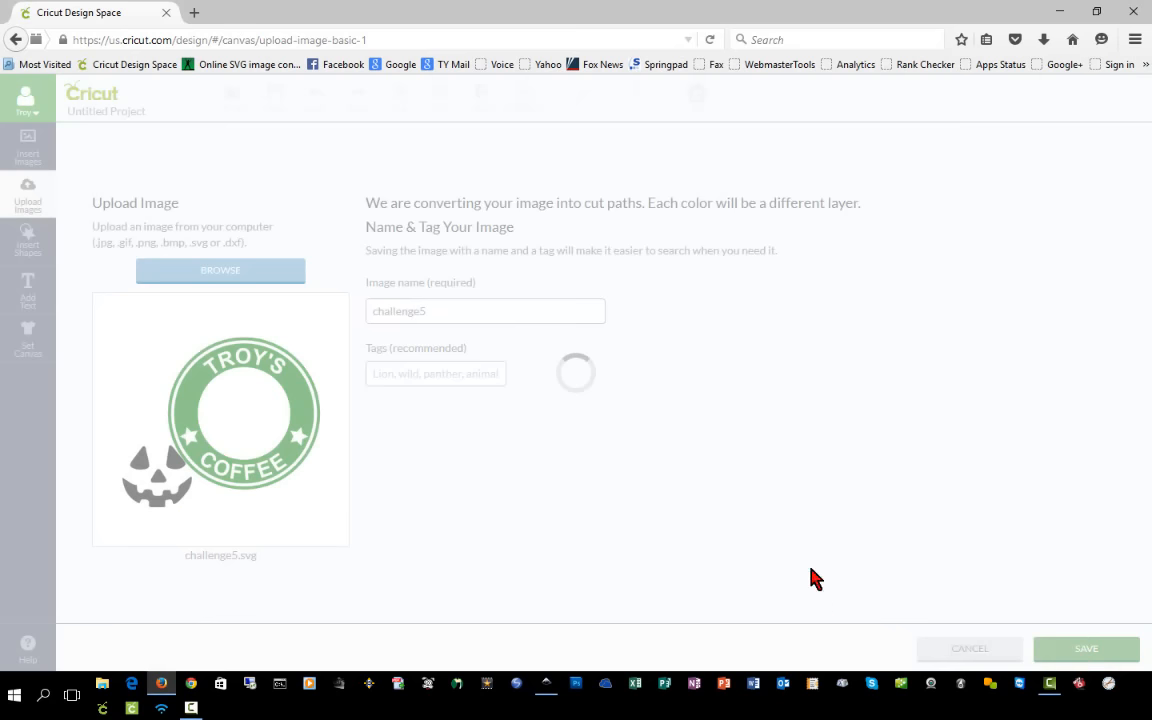
click(1086, 648)
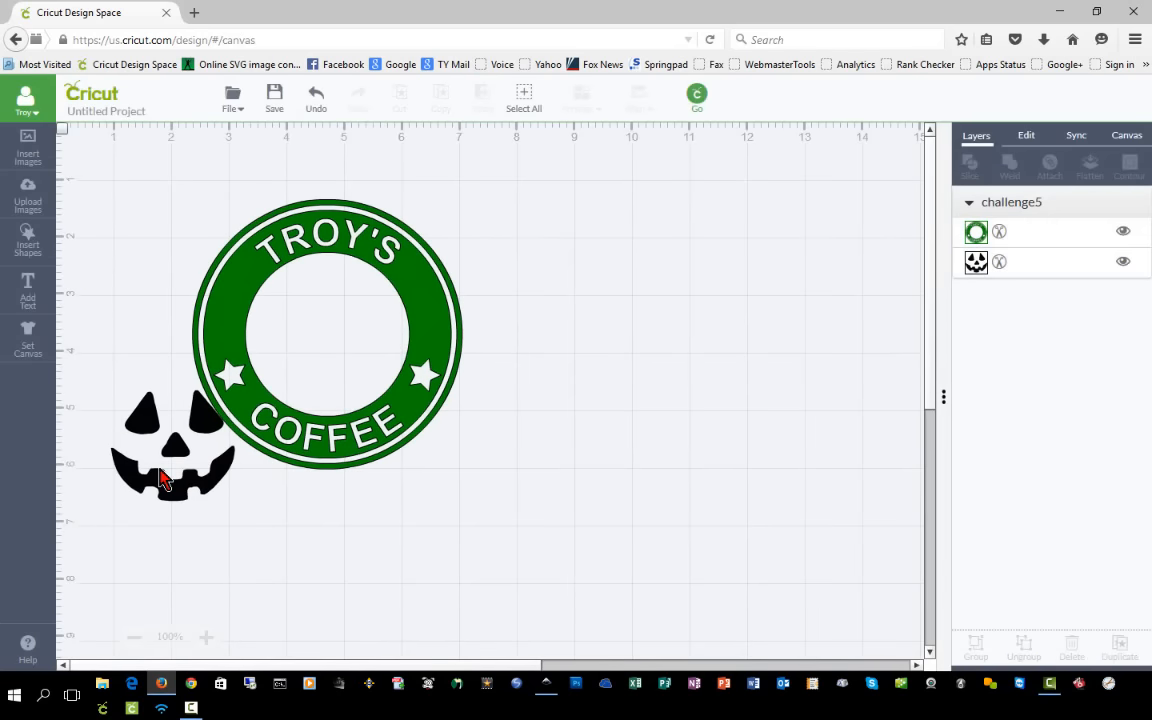
Step: Move the face into the ring's centre, group both layers and go to the mat preview
right_click(165, 477)
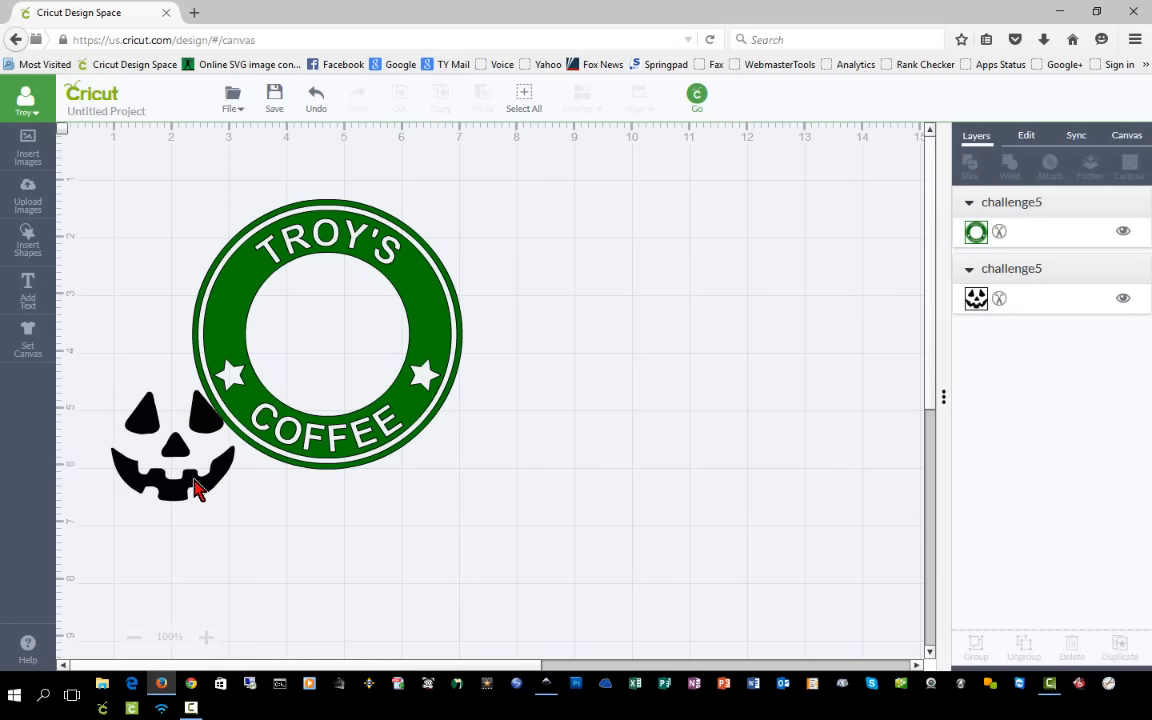
drag(173, 445, 330, 330)
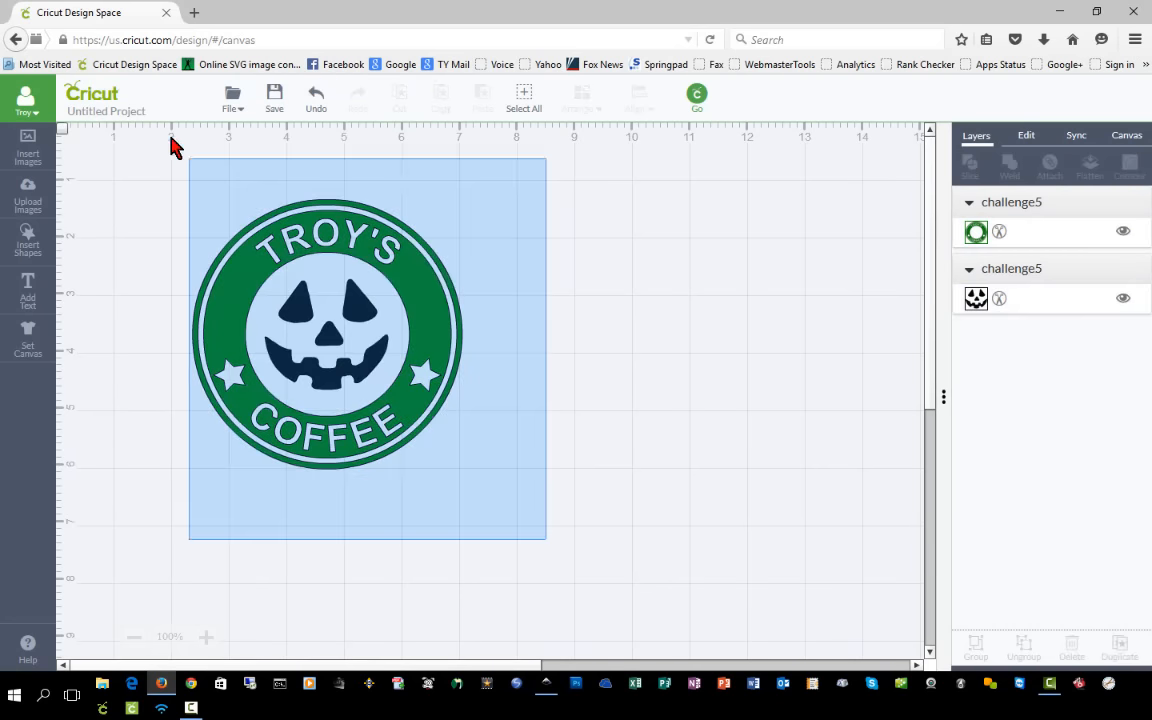
click(327, 330)
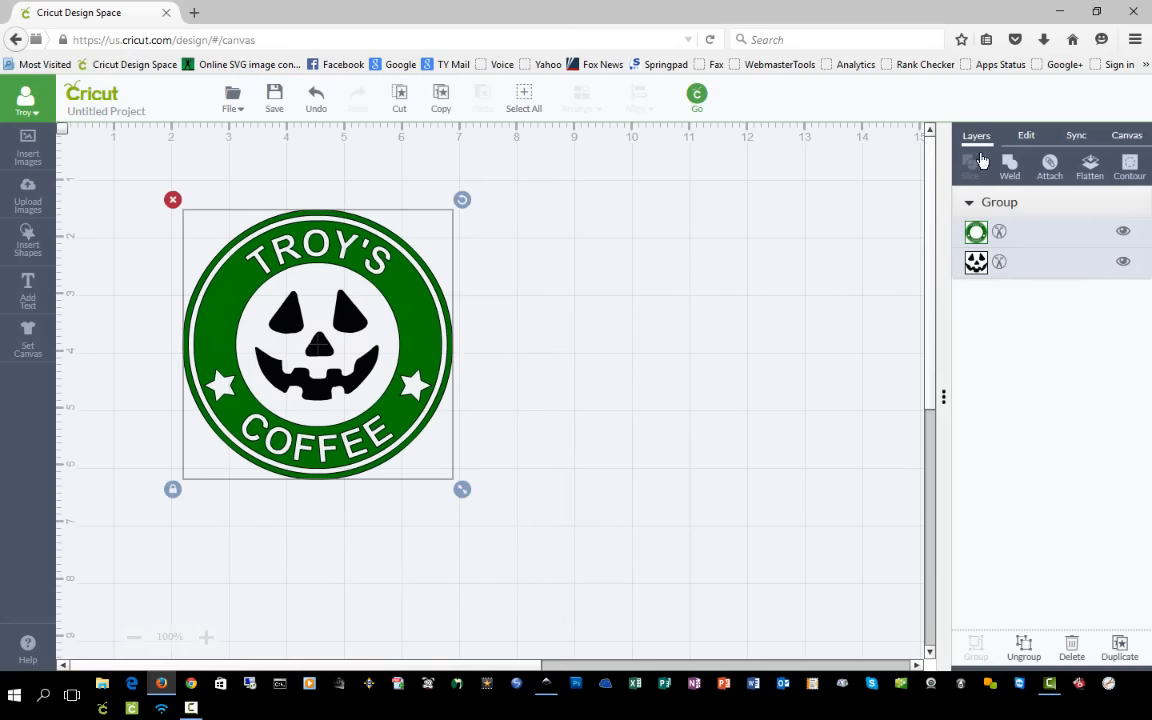
click(1025, 135)
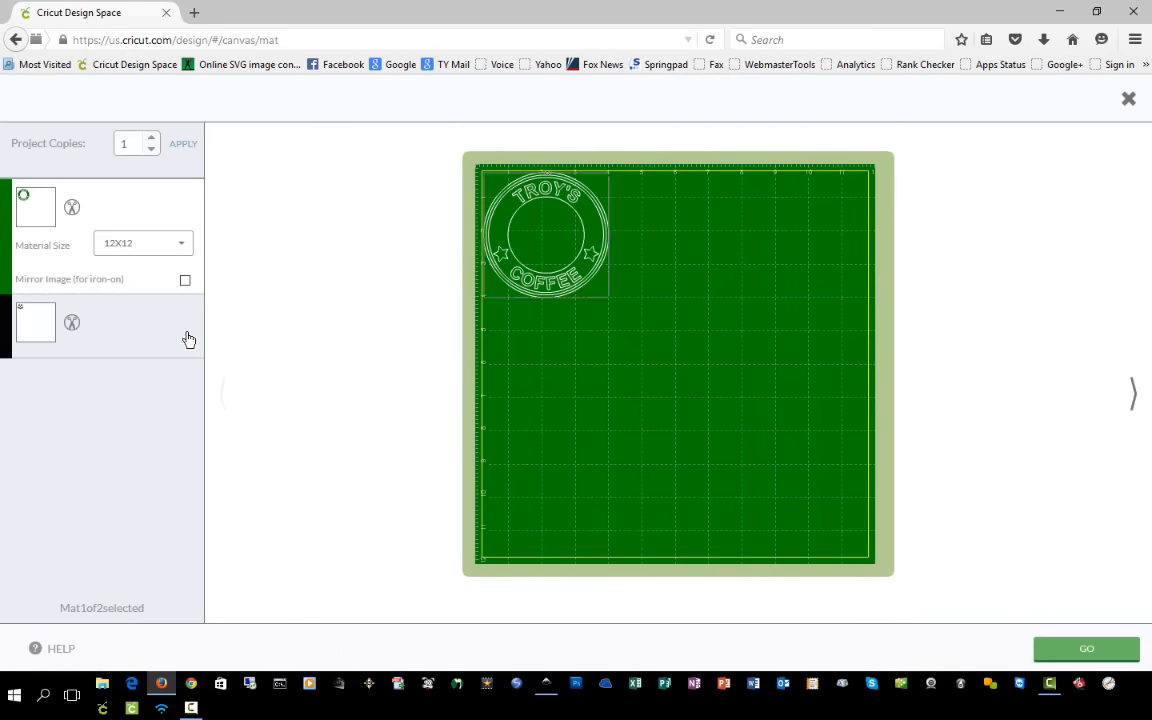
Step: View the second mat holding the black face cut
click(35, 321)
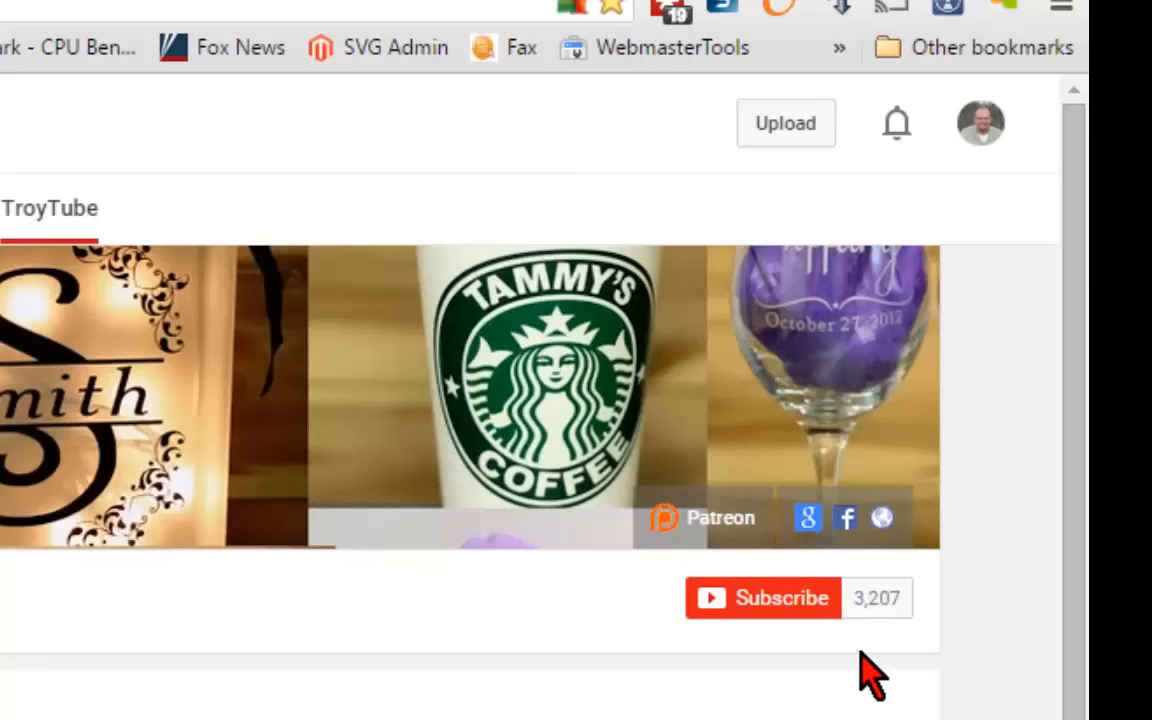
Step: Subscribe to the channel with all notifications kept, then go to its Patreon page
click(762, 597)
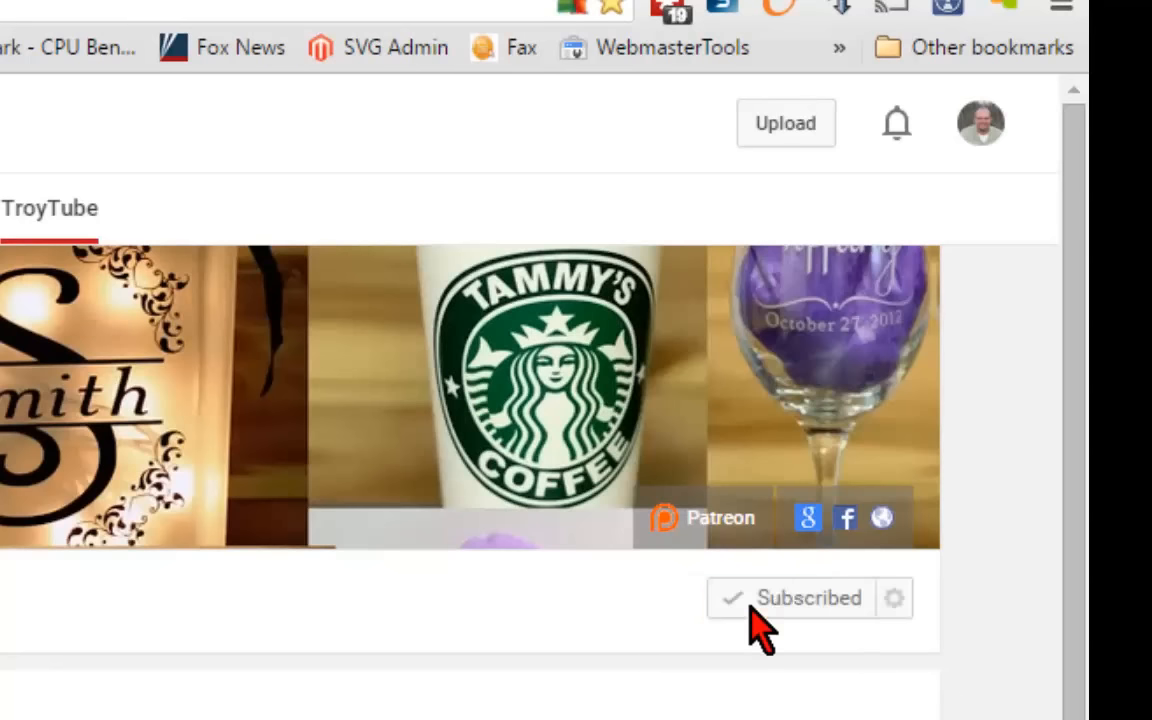
click(808, 597)
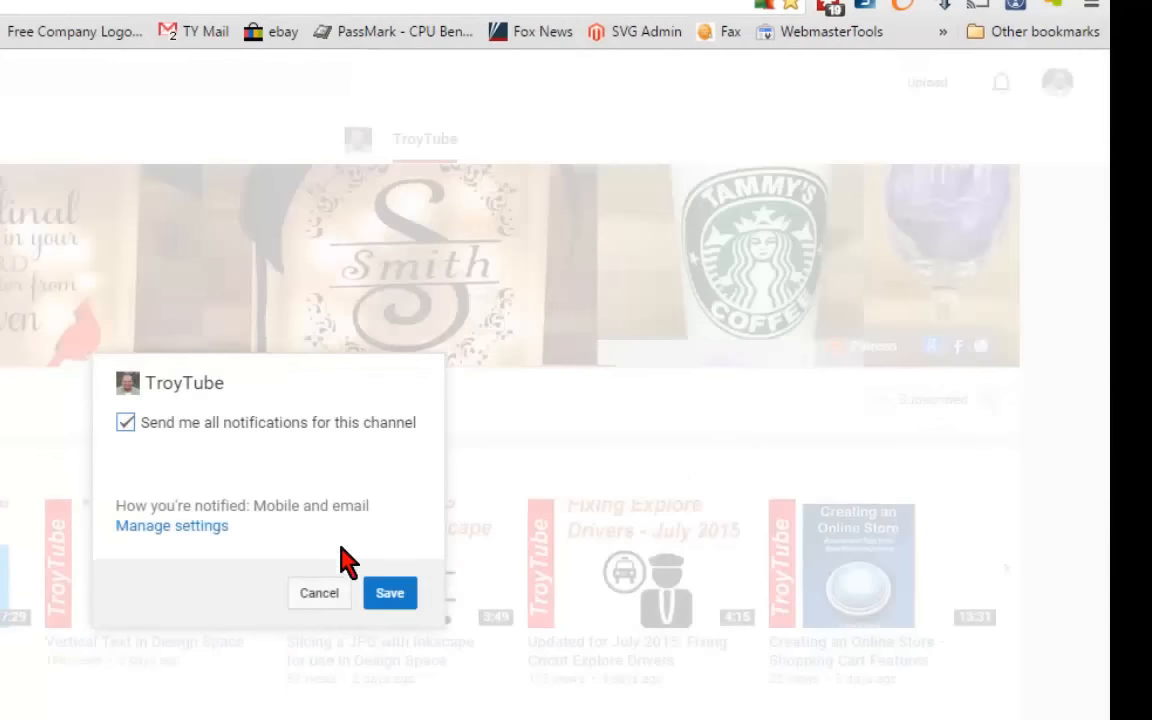
click(389, 593)
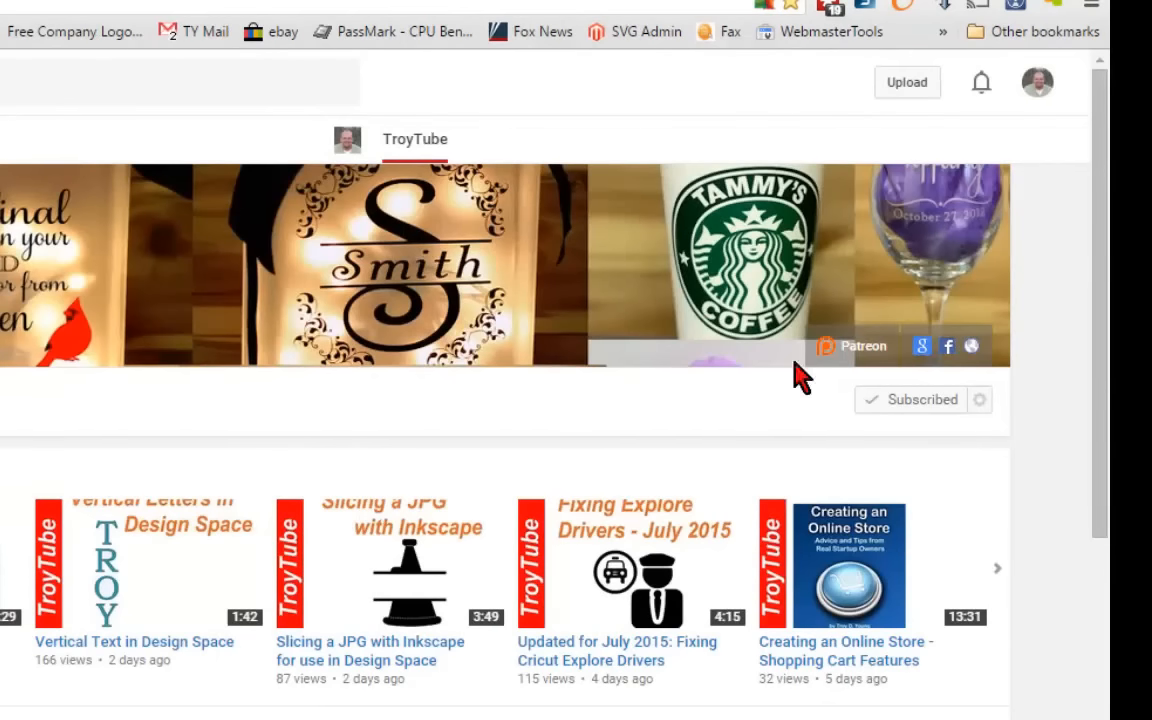
mouse_move(857, 356)
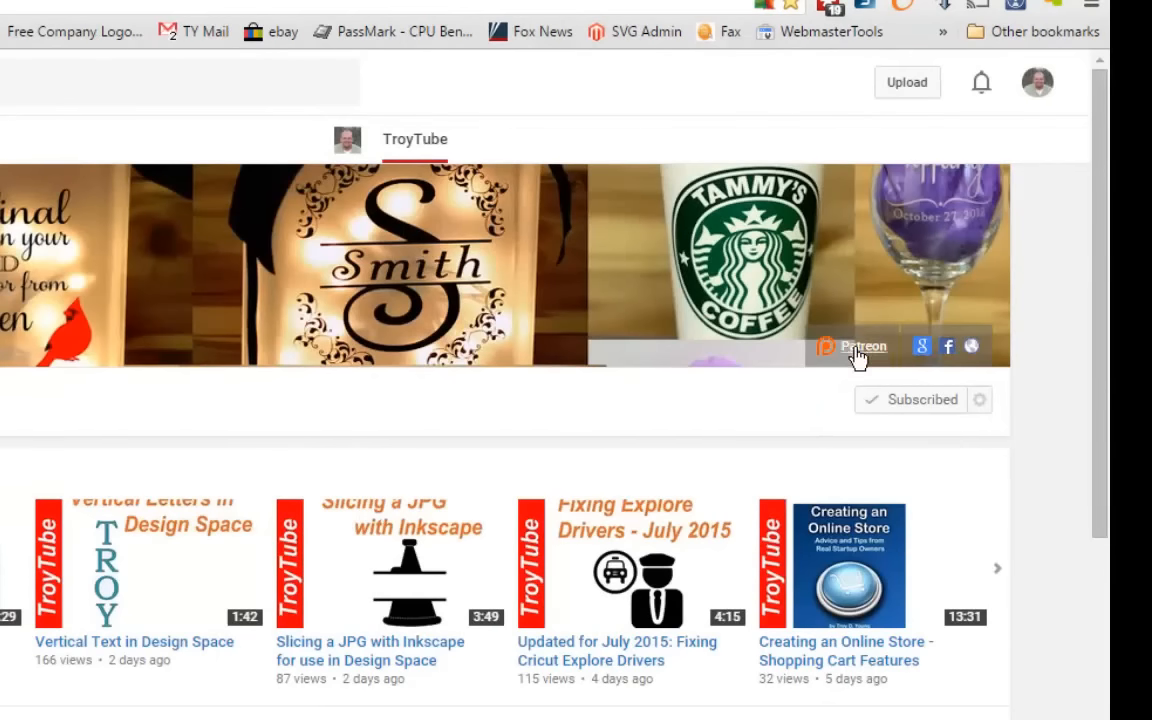
click(863, 346)
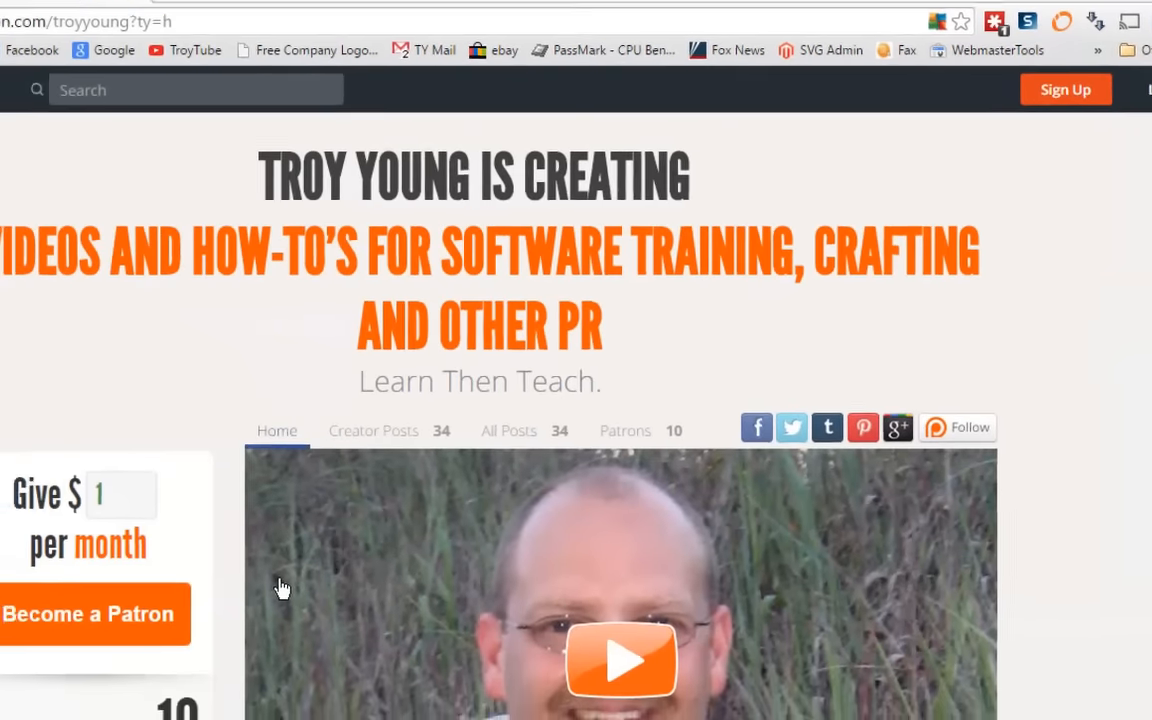